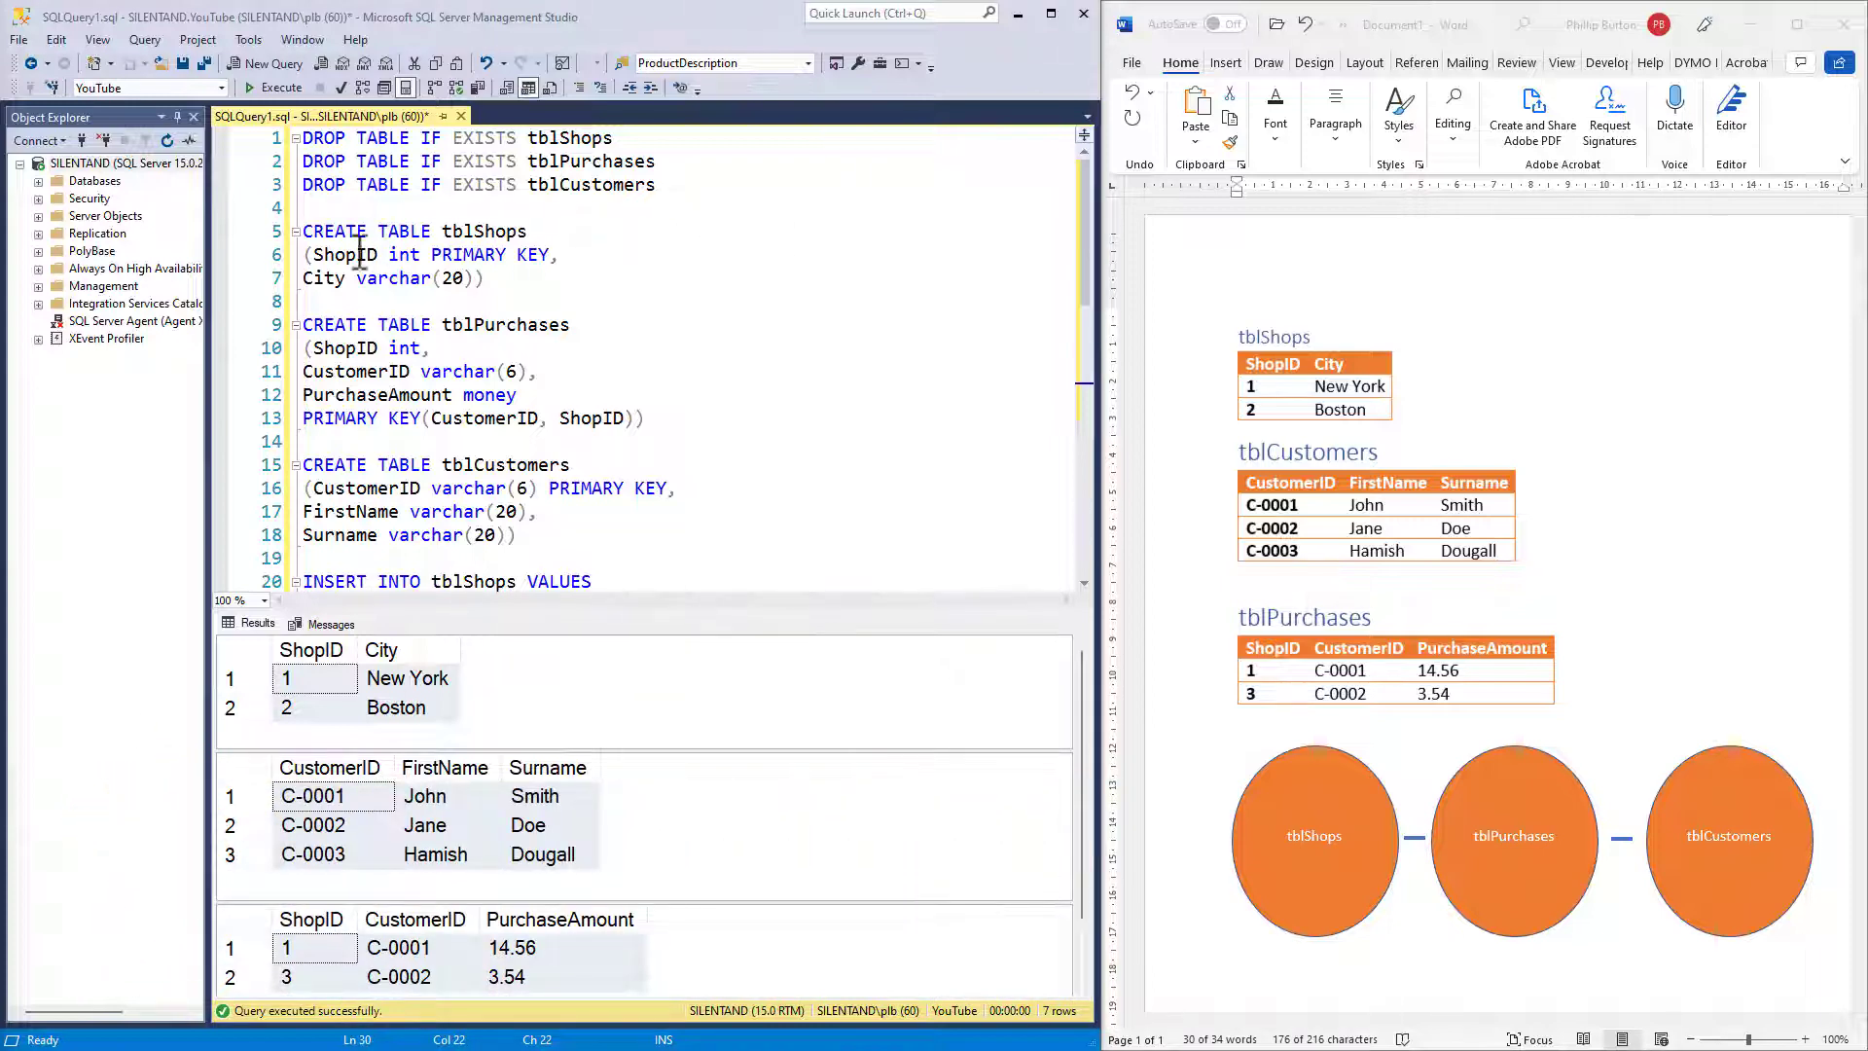
Review the existing SELECT statements and start new lines below them for the join query.
{"action": "left_click_drag", "start_coordinate": [304, 231], "coordinate": [483, 278]}
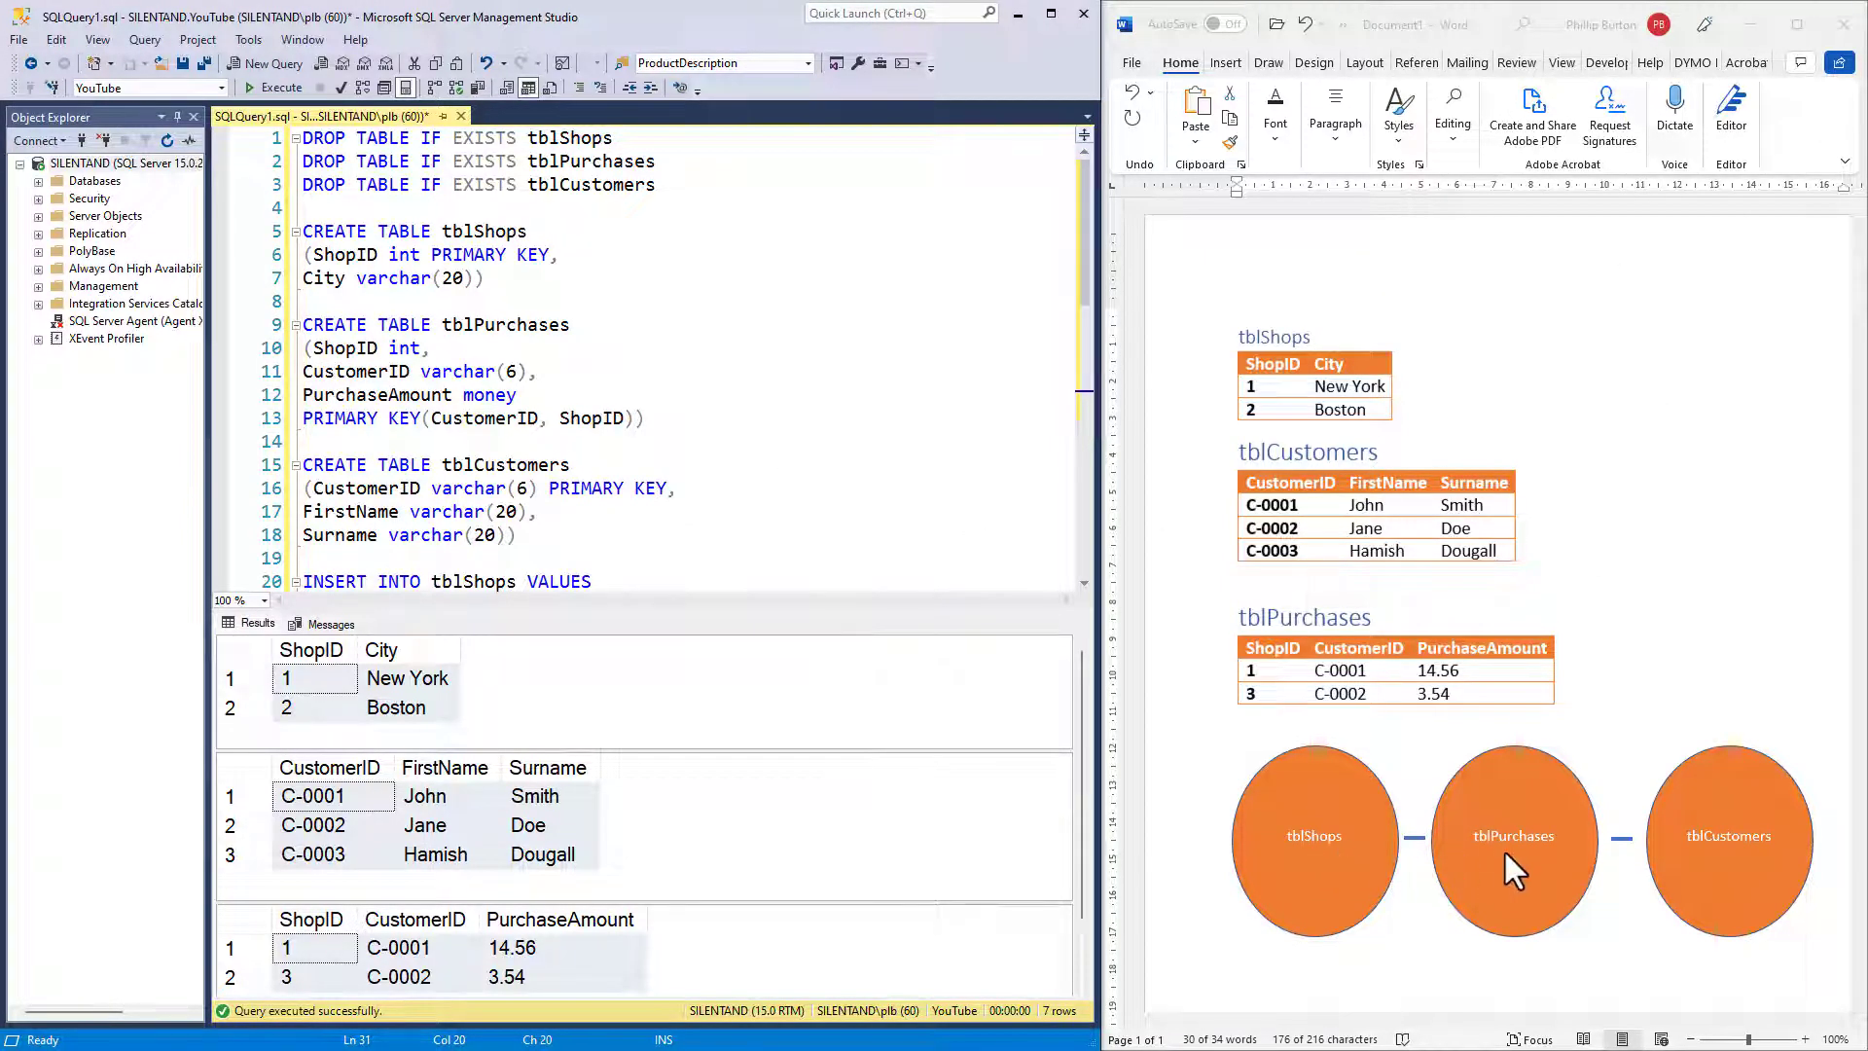
{"action": "mouse_move", "coordinate": [1510, 875]}
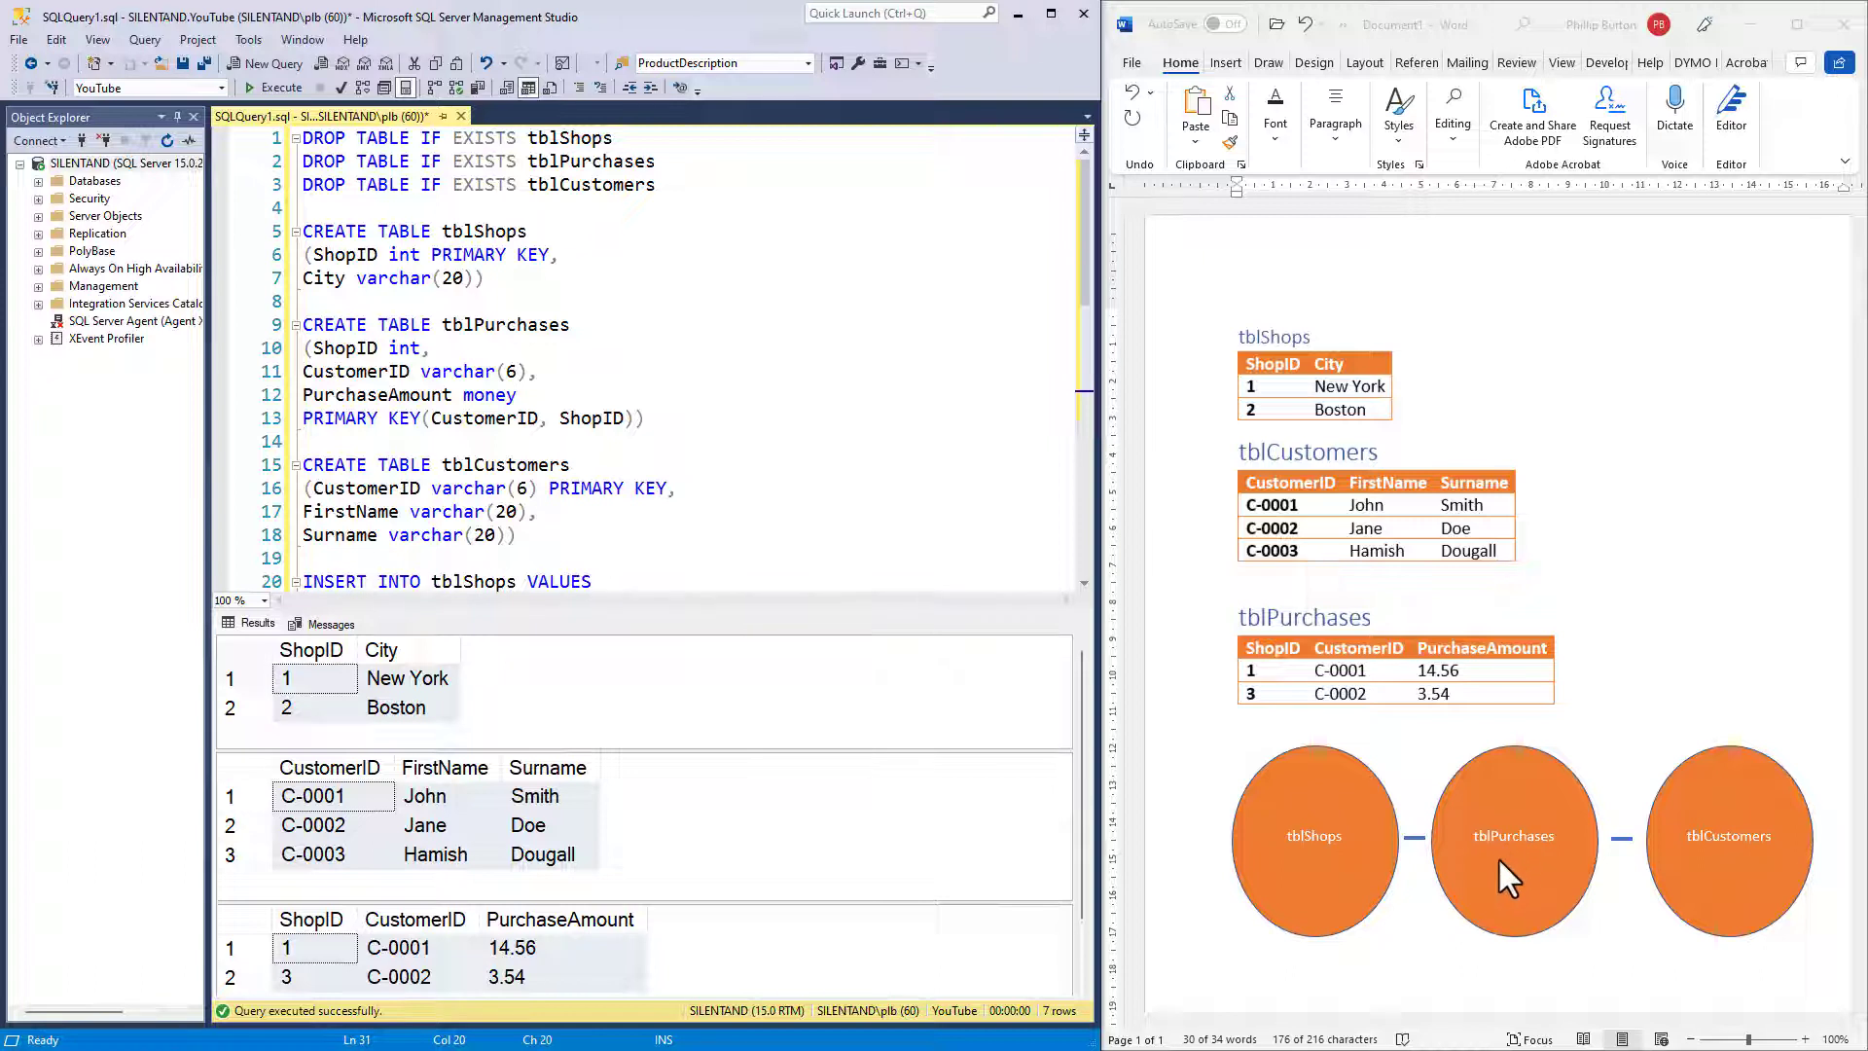
{"action": "mouse_move", "coordinate": [1728, 867]}
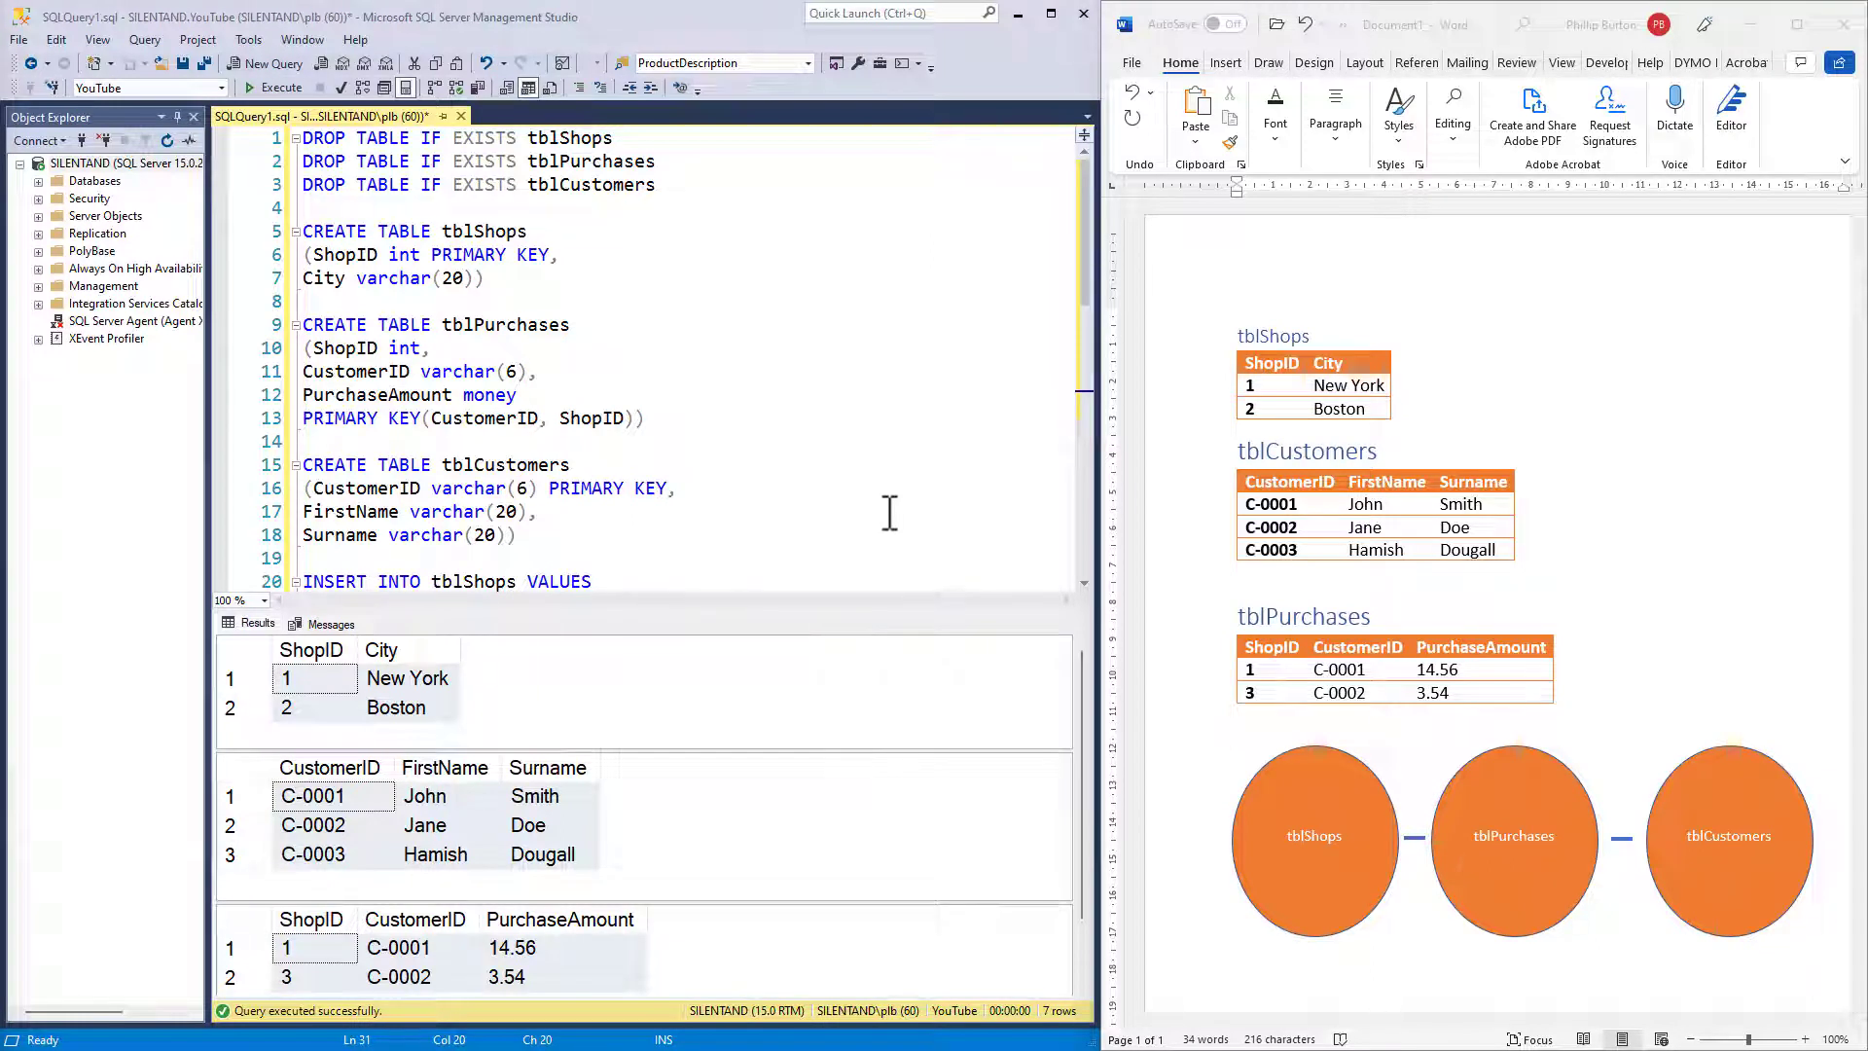
{"action": "mouse_move", "coordinate": [916, 307]}
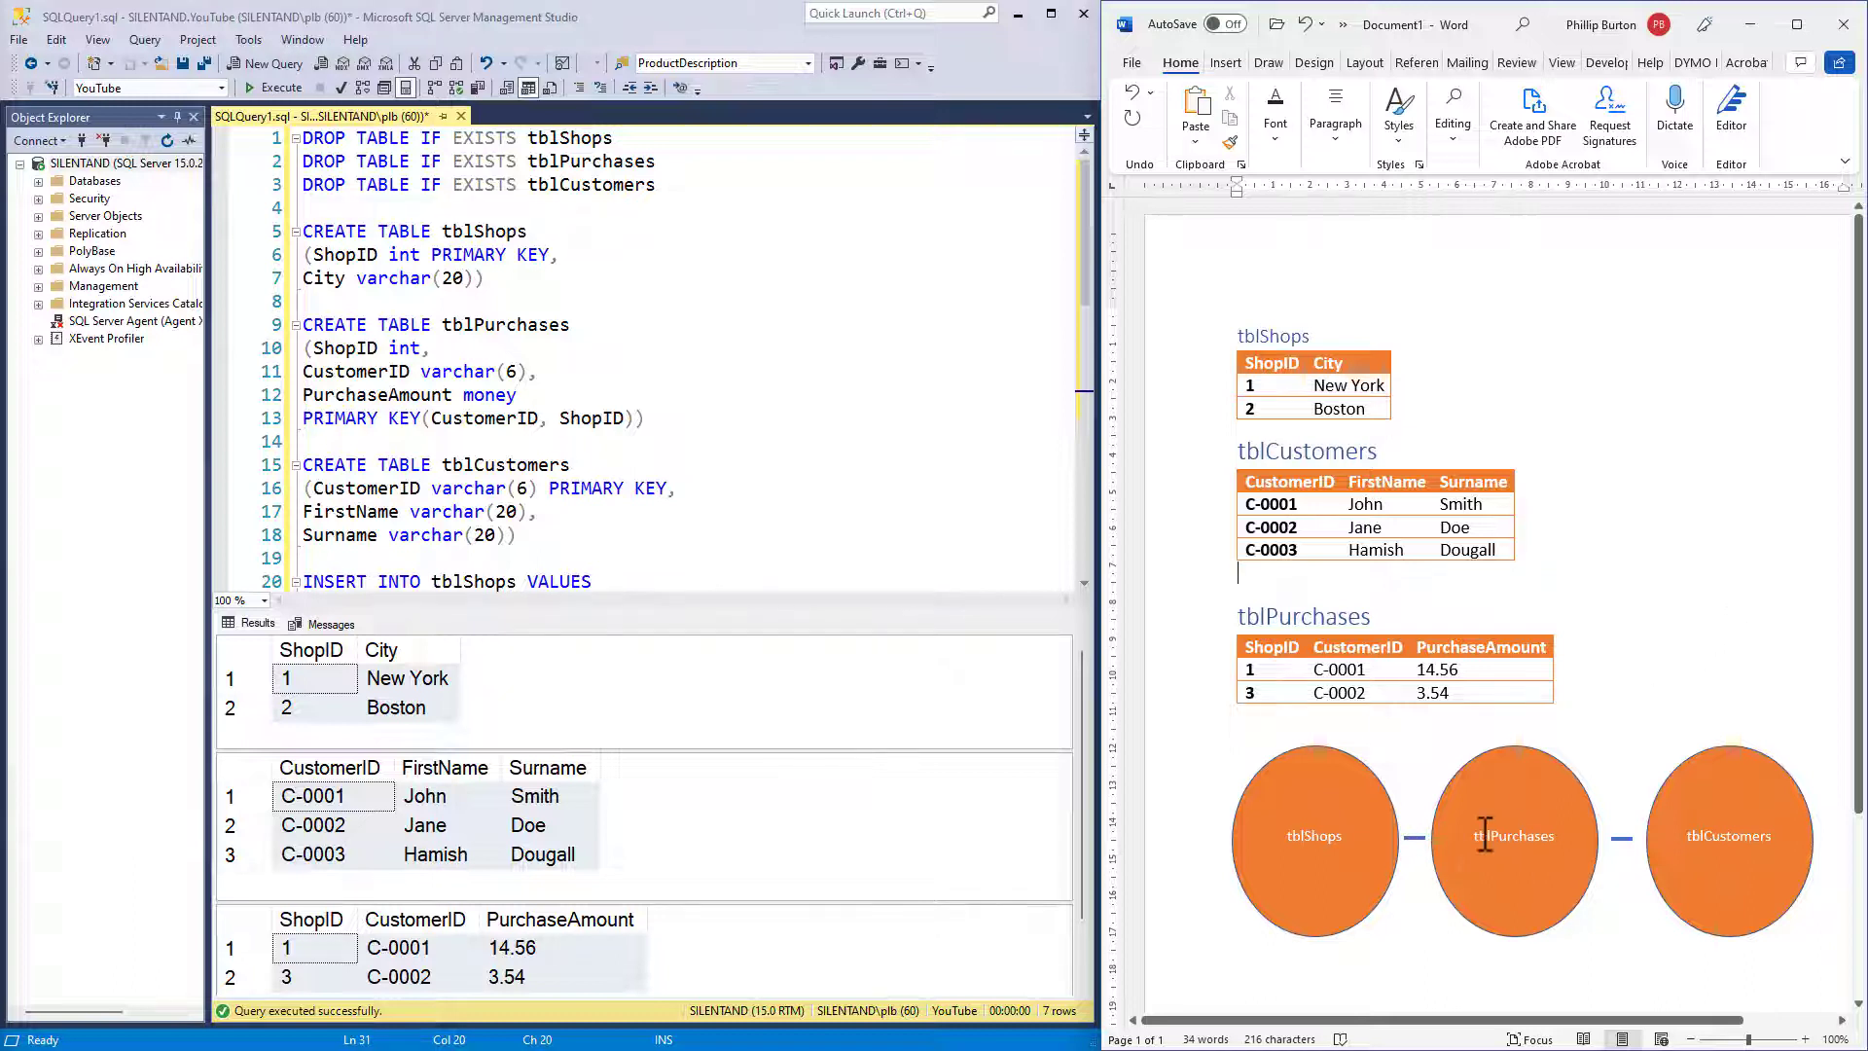
{"action": "left_click", "coordinate": [1728, 834]}
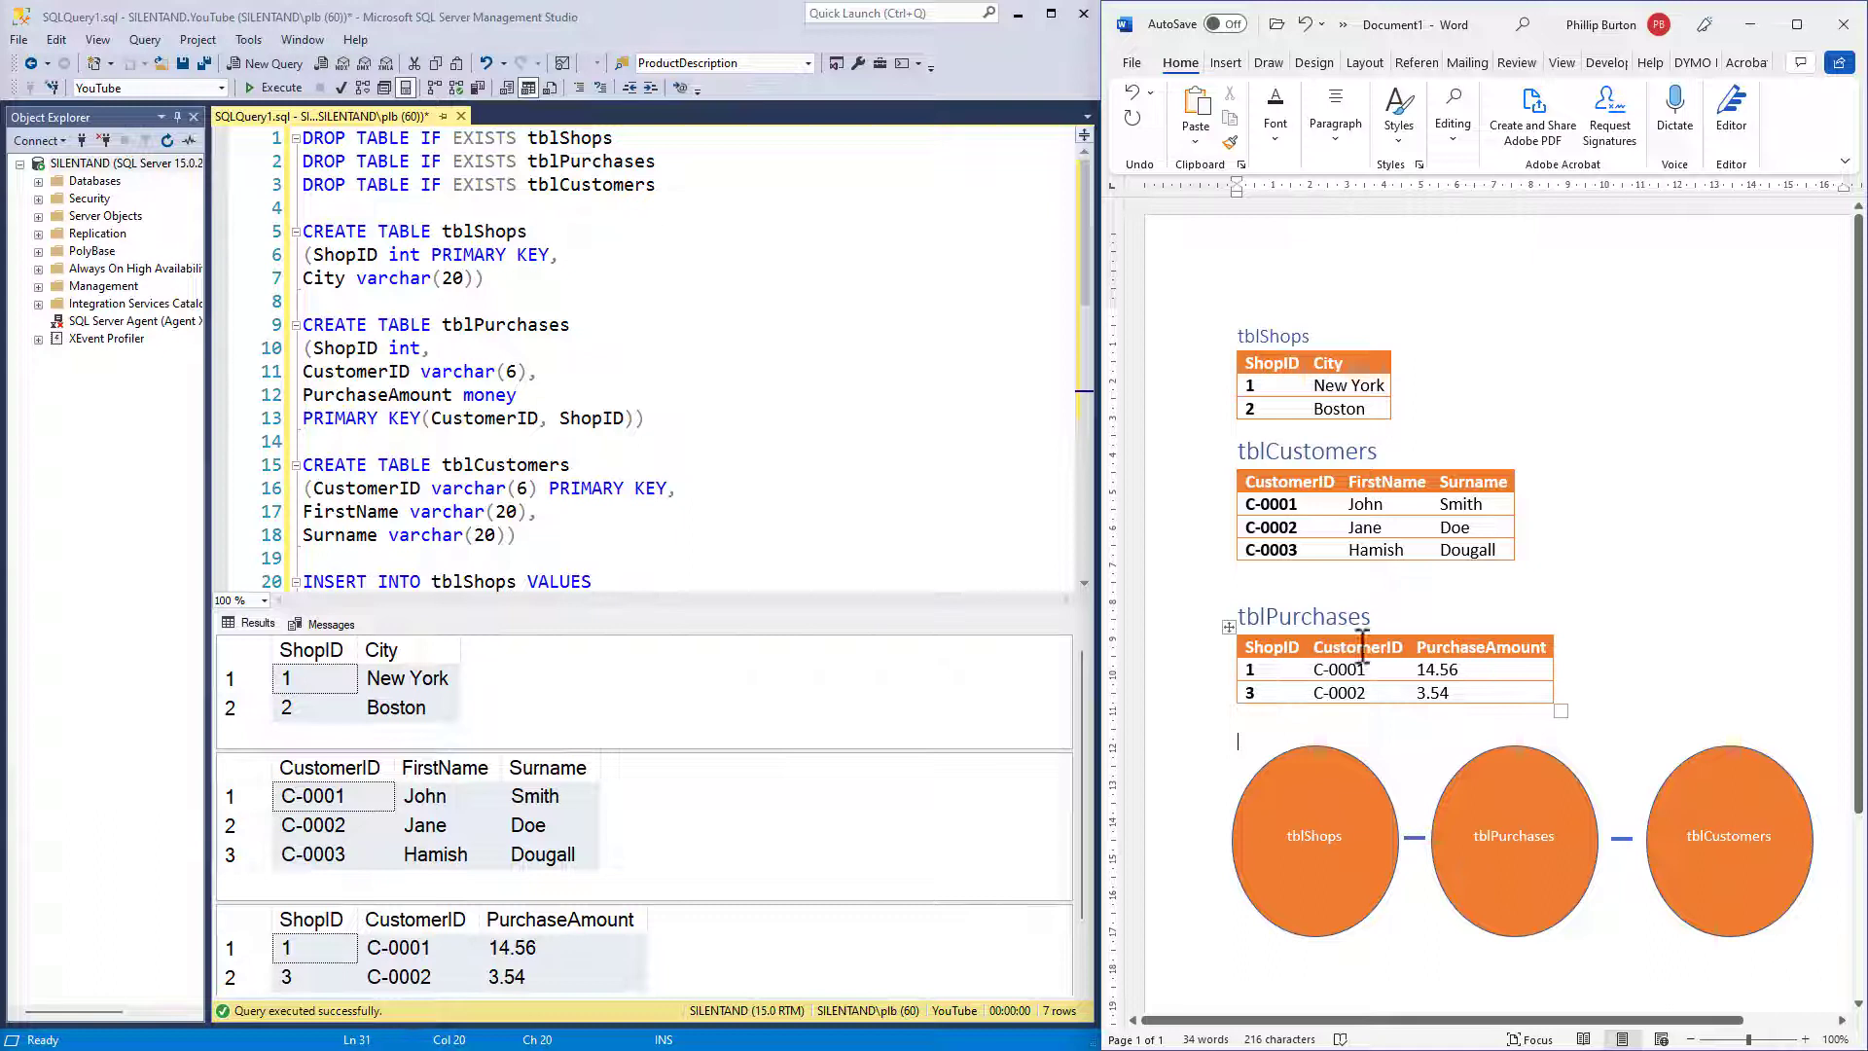
{"action": "left_click", "coordinate": [1358, 646]}
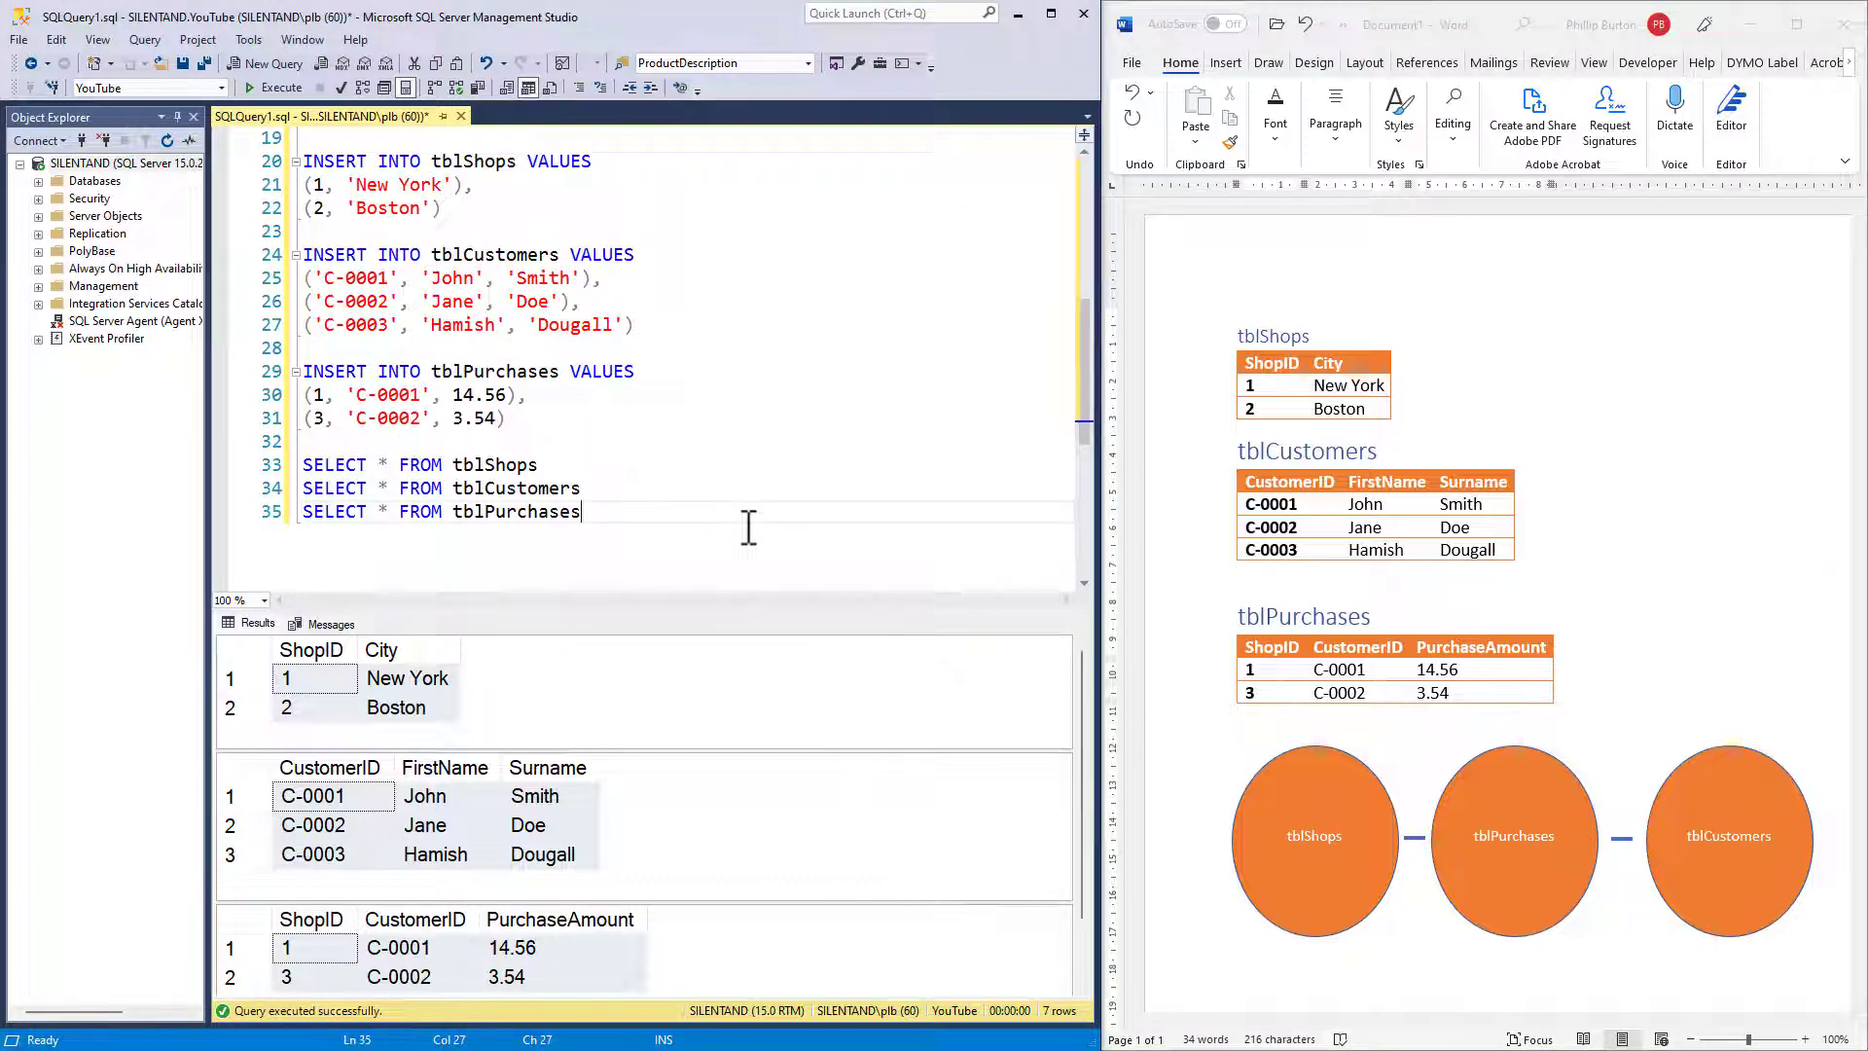
{"action": "key", "text": "enter"}
{"action": "type", "text": "FROM"}
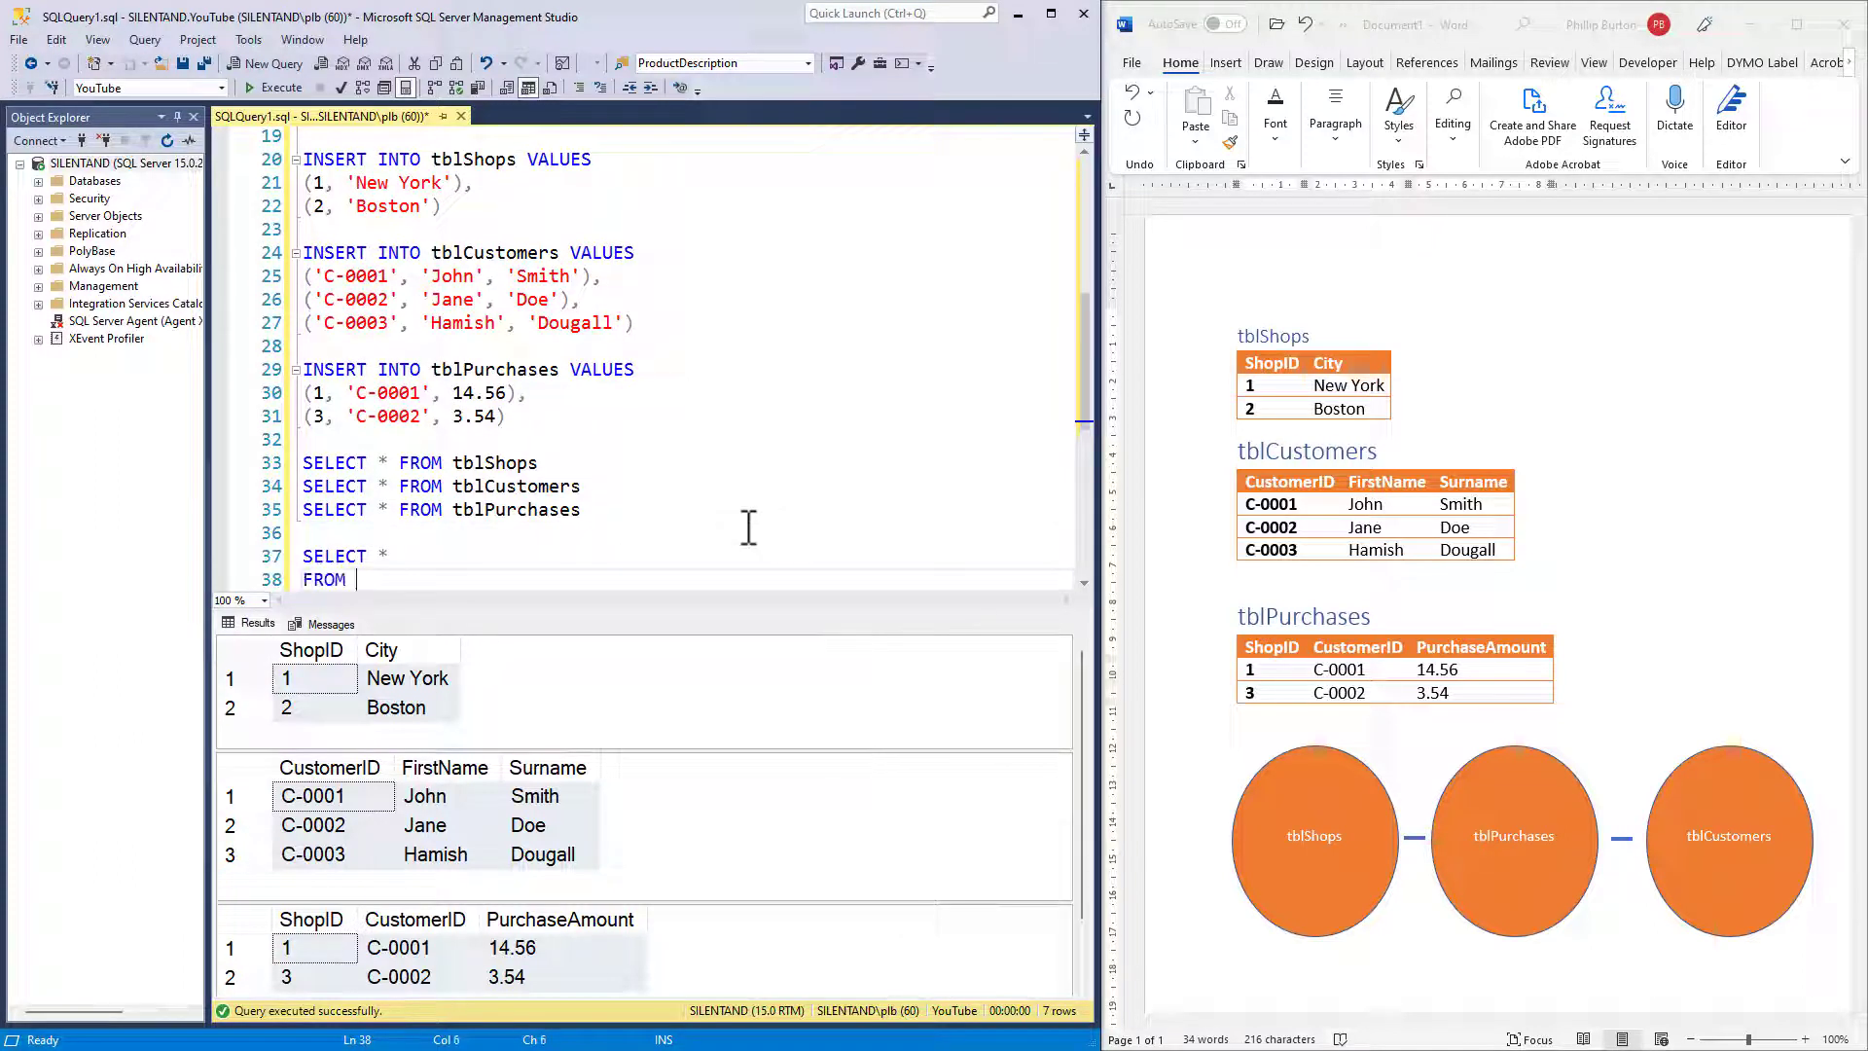
Write SELECT * FROM tblShops as S JOIN tblPurchases as P ON S.ShopID = P.ShopID.
{"action": "type", "text": "tblShops"}
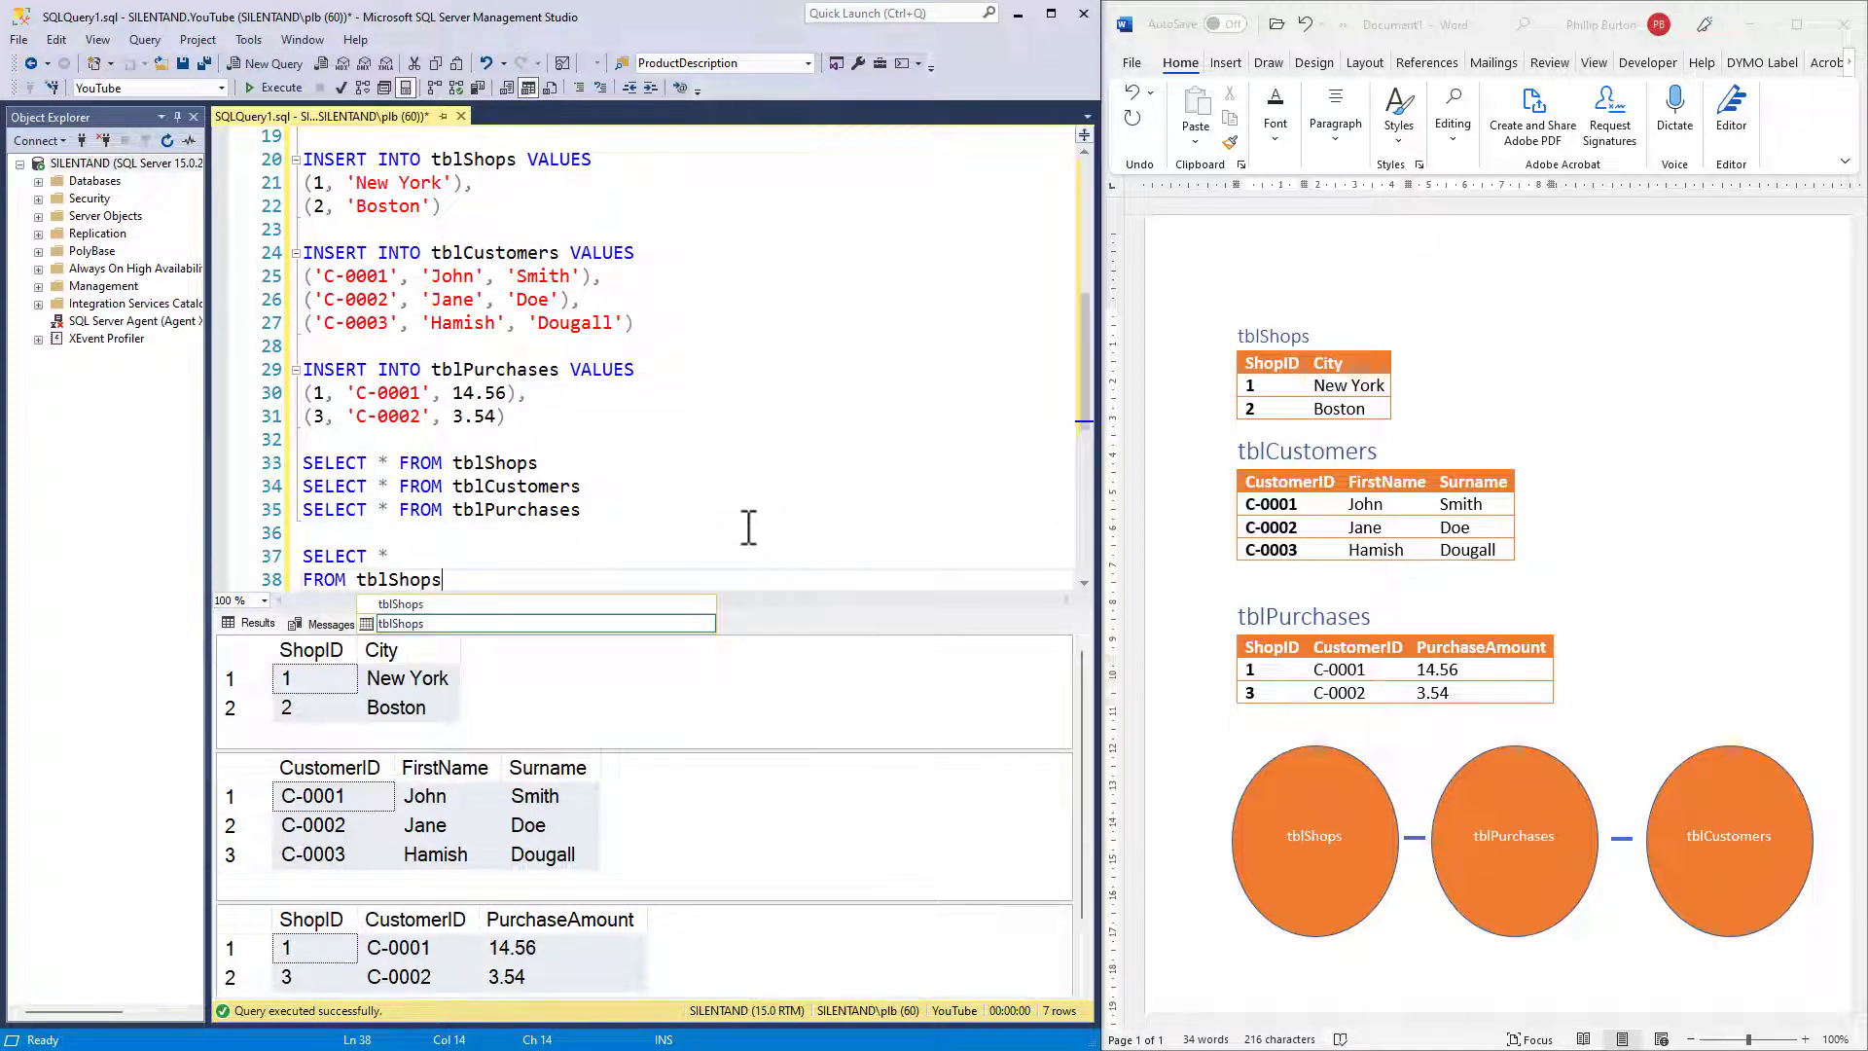
{"action": "type", "text": "JOIN t"}
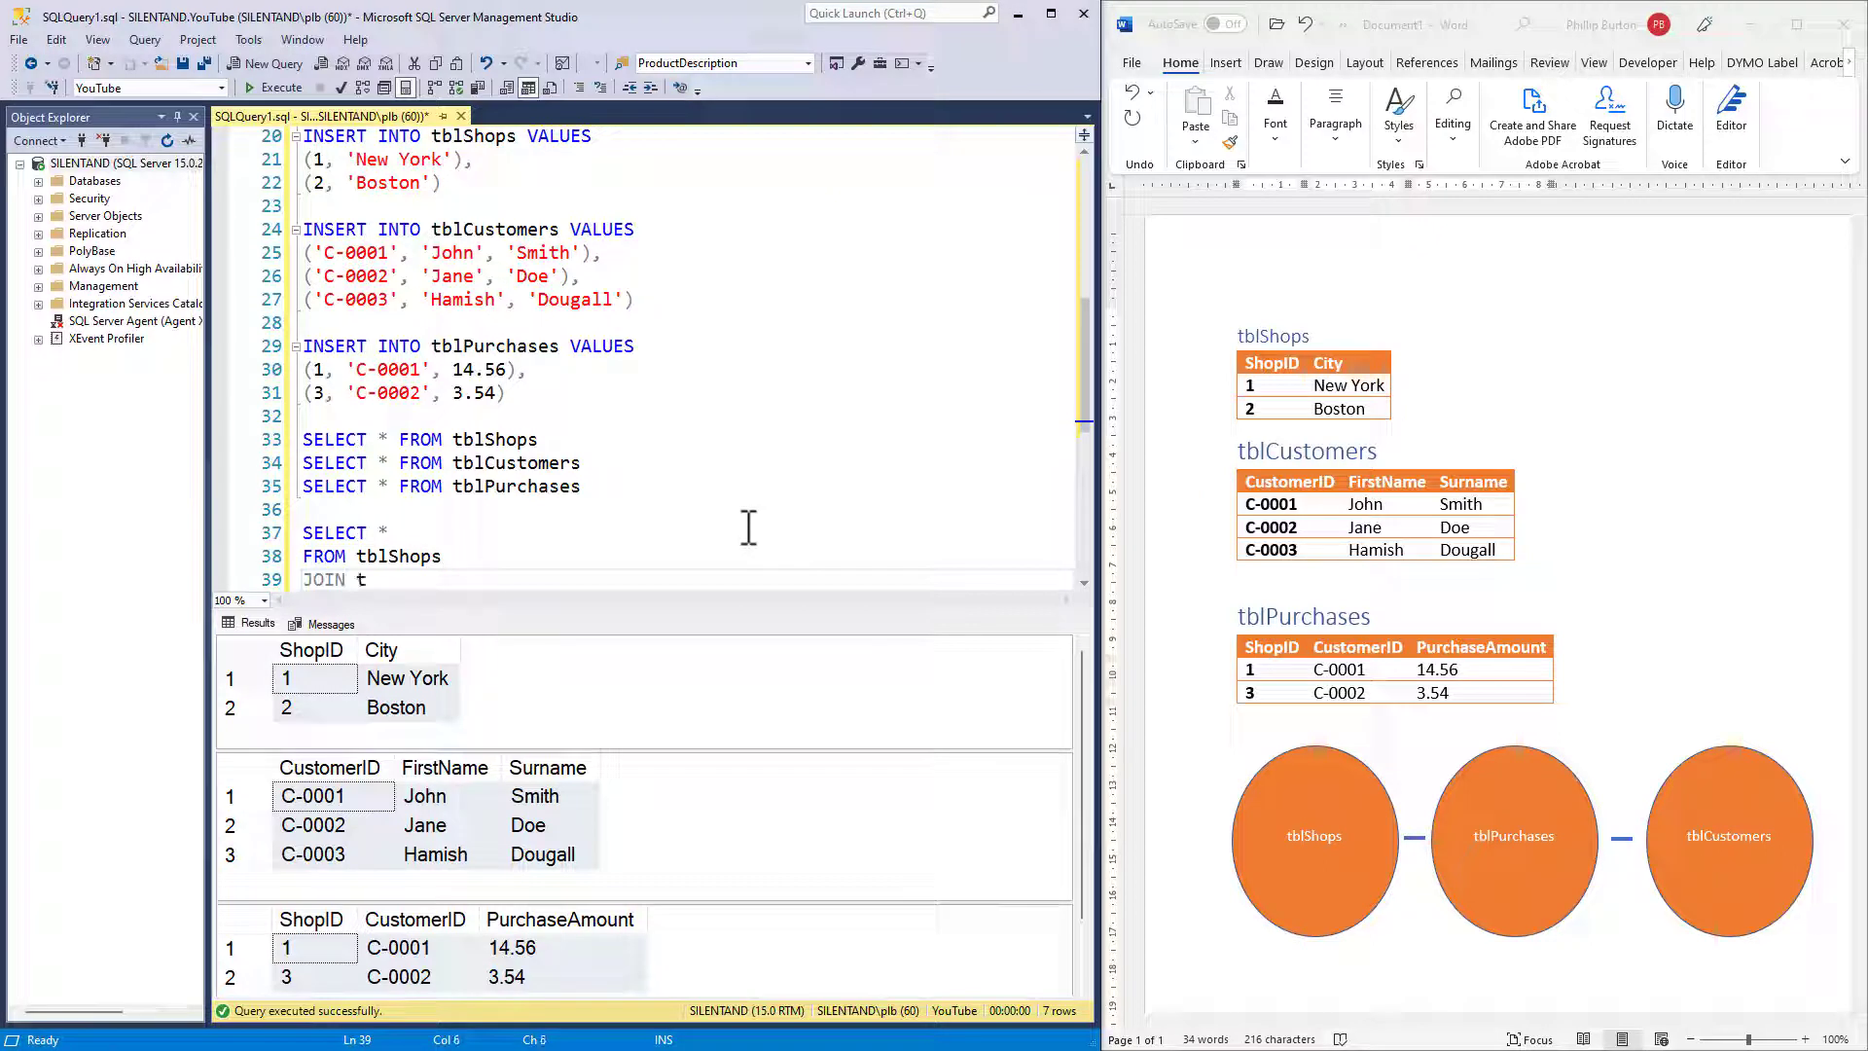
{"action": "type", "text": "blPurchases"}
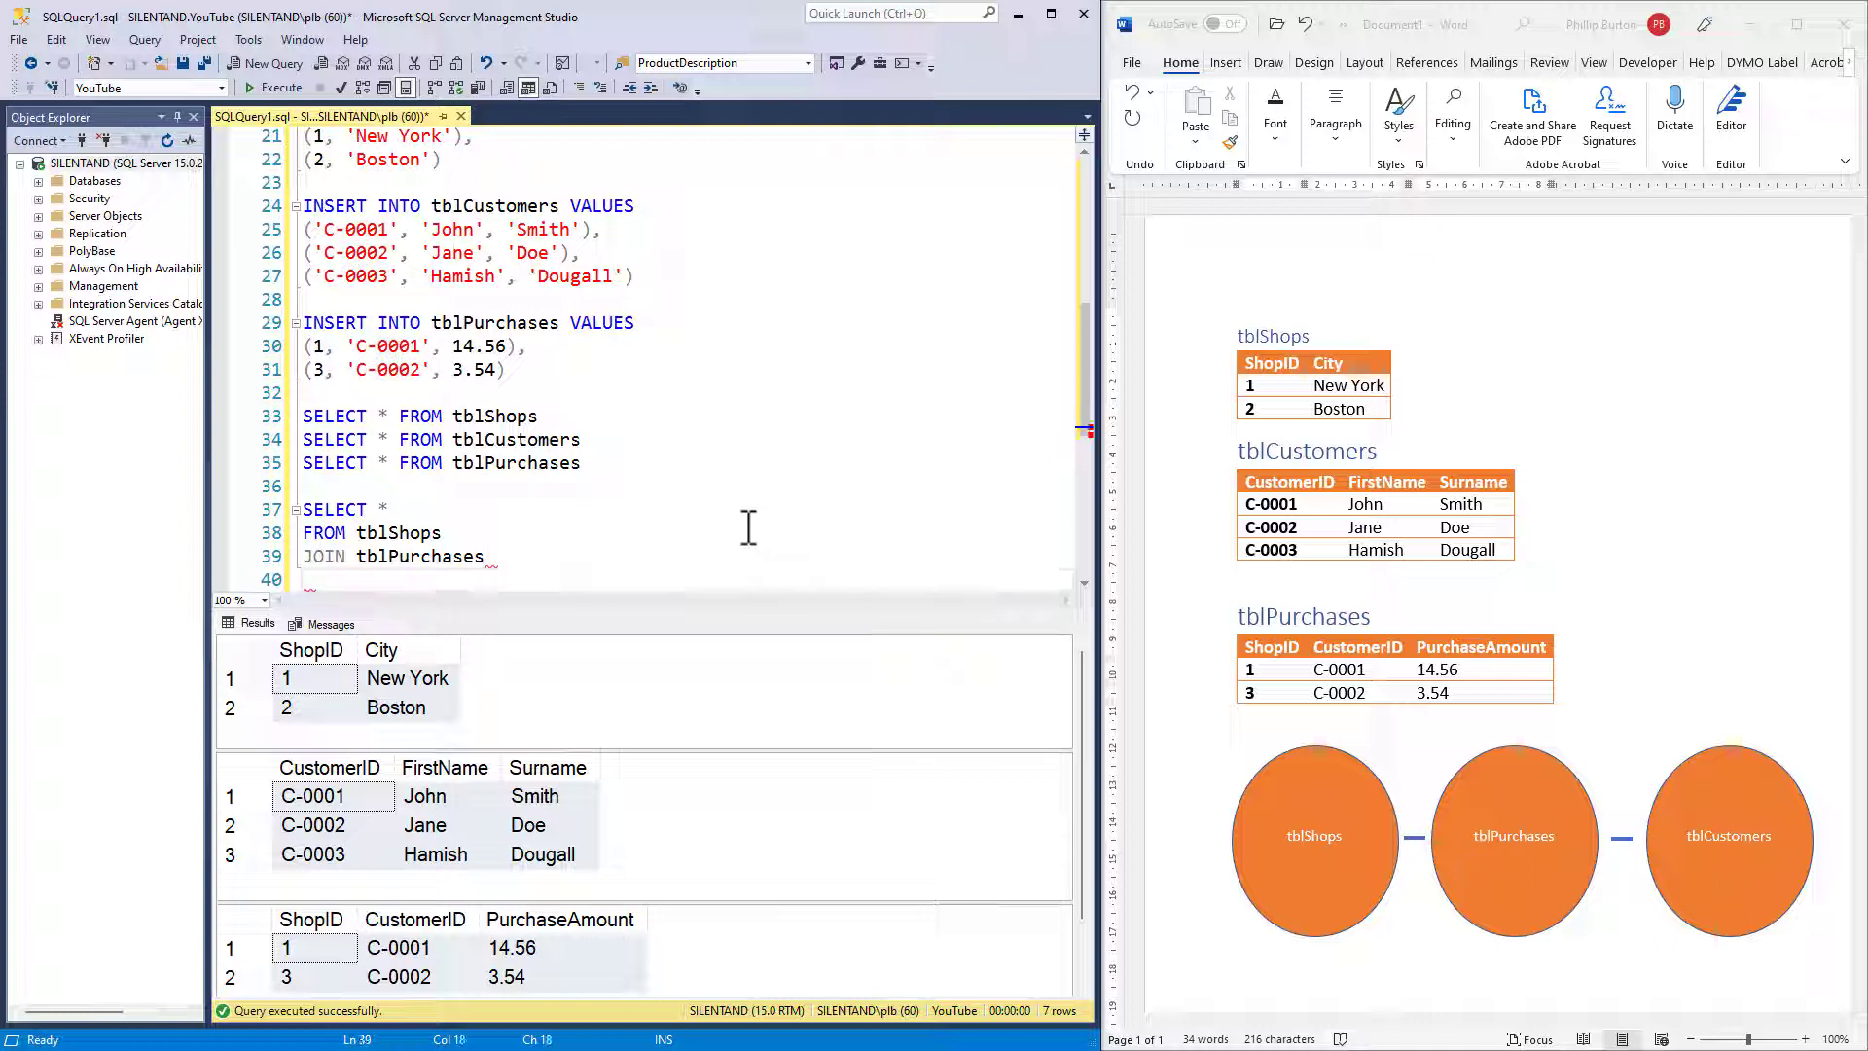
{"action": "type", "text": "as P"}
{"action": "left_click", "coordinate": [689, 580]}
{"action": "type", "text": "ON"}
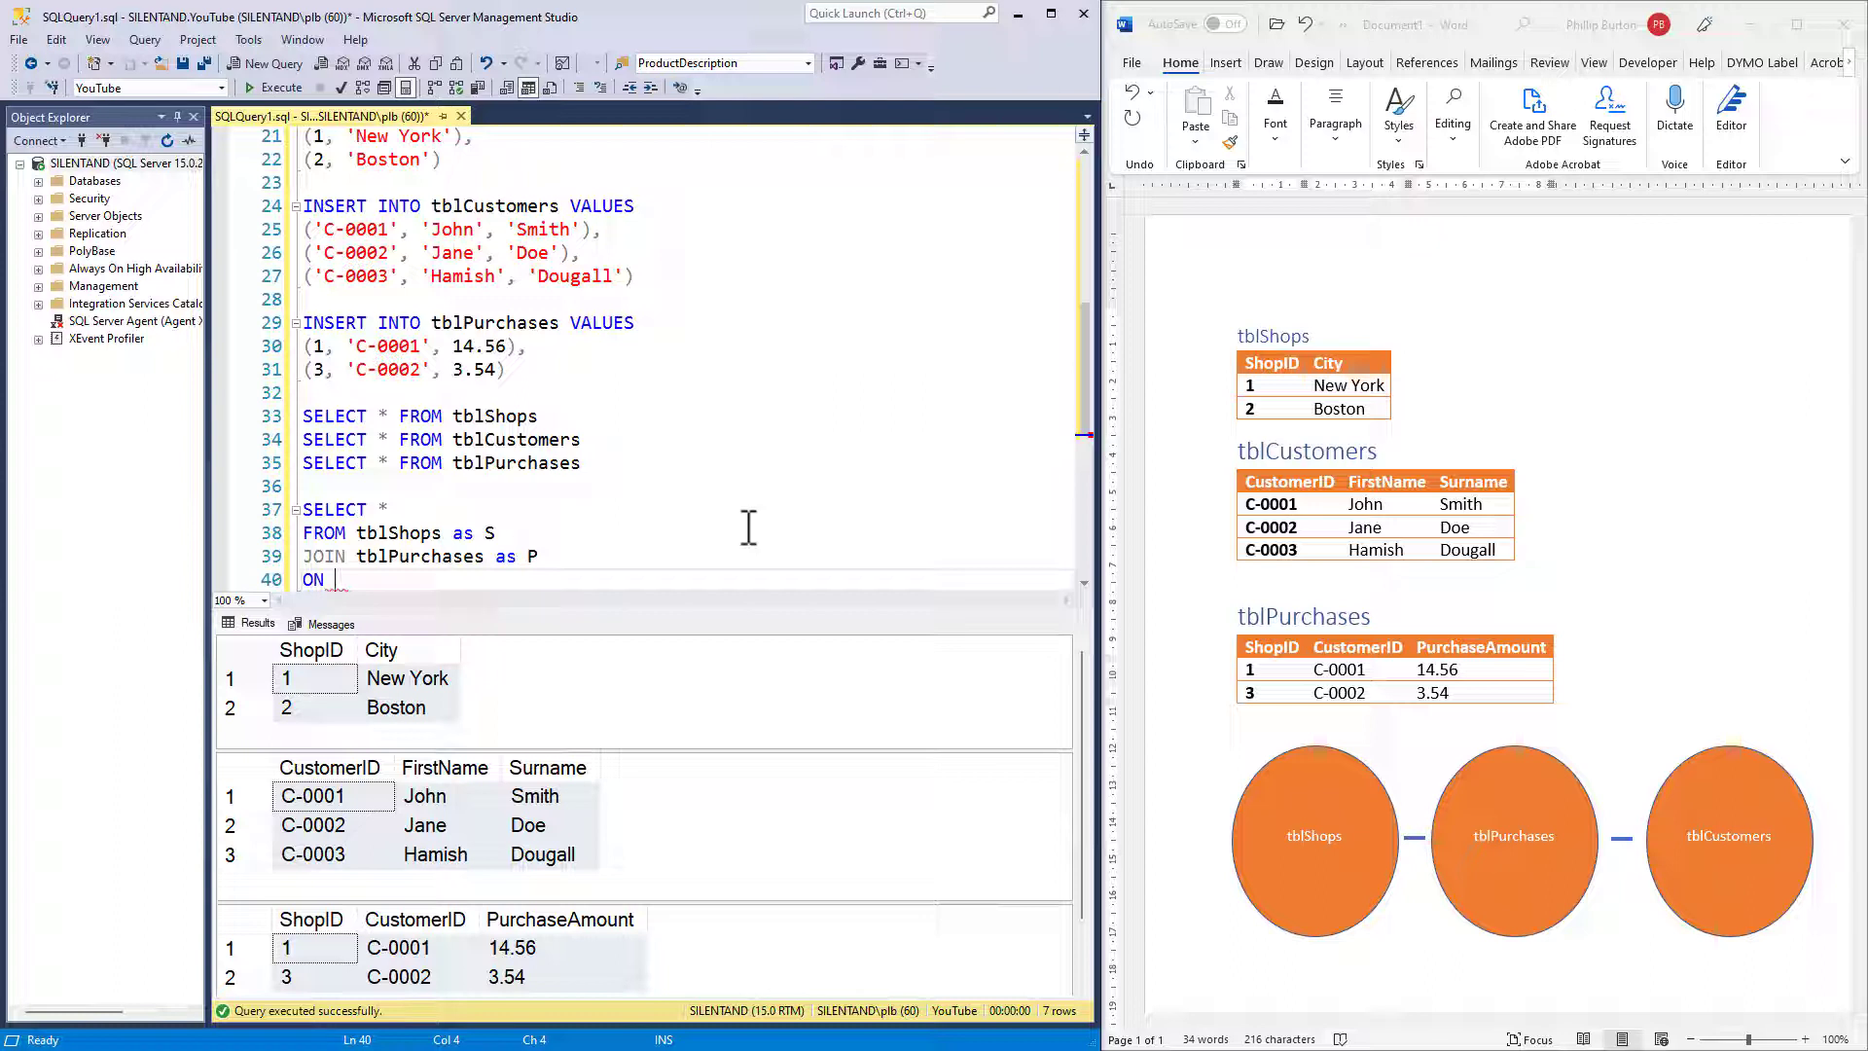
{"action": "type", "text": "S."}
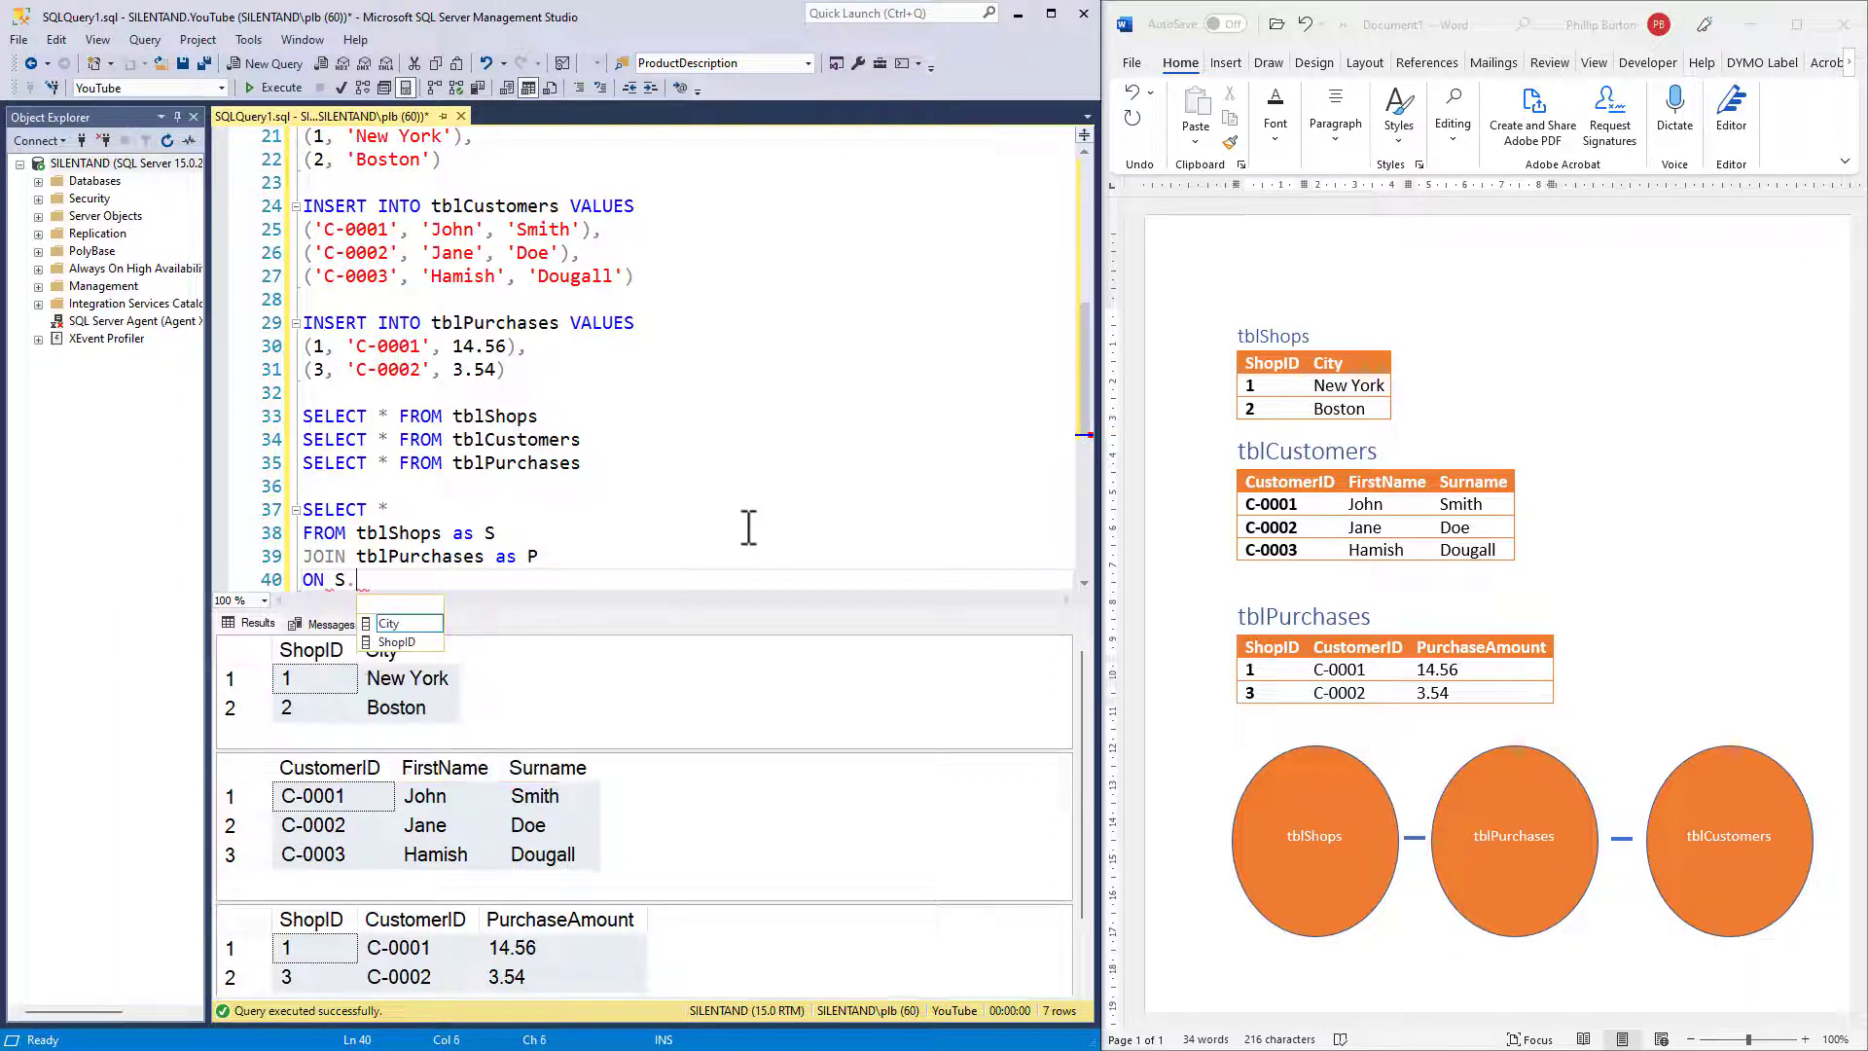
{"action": "type", "text": "ShopID ="}
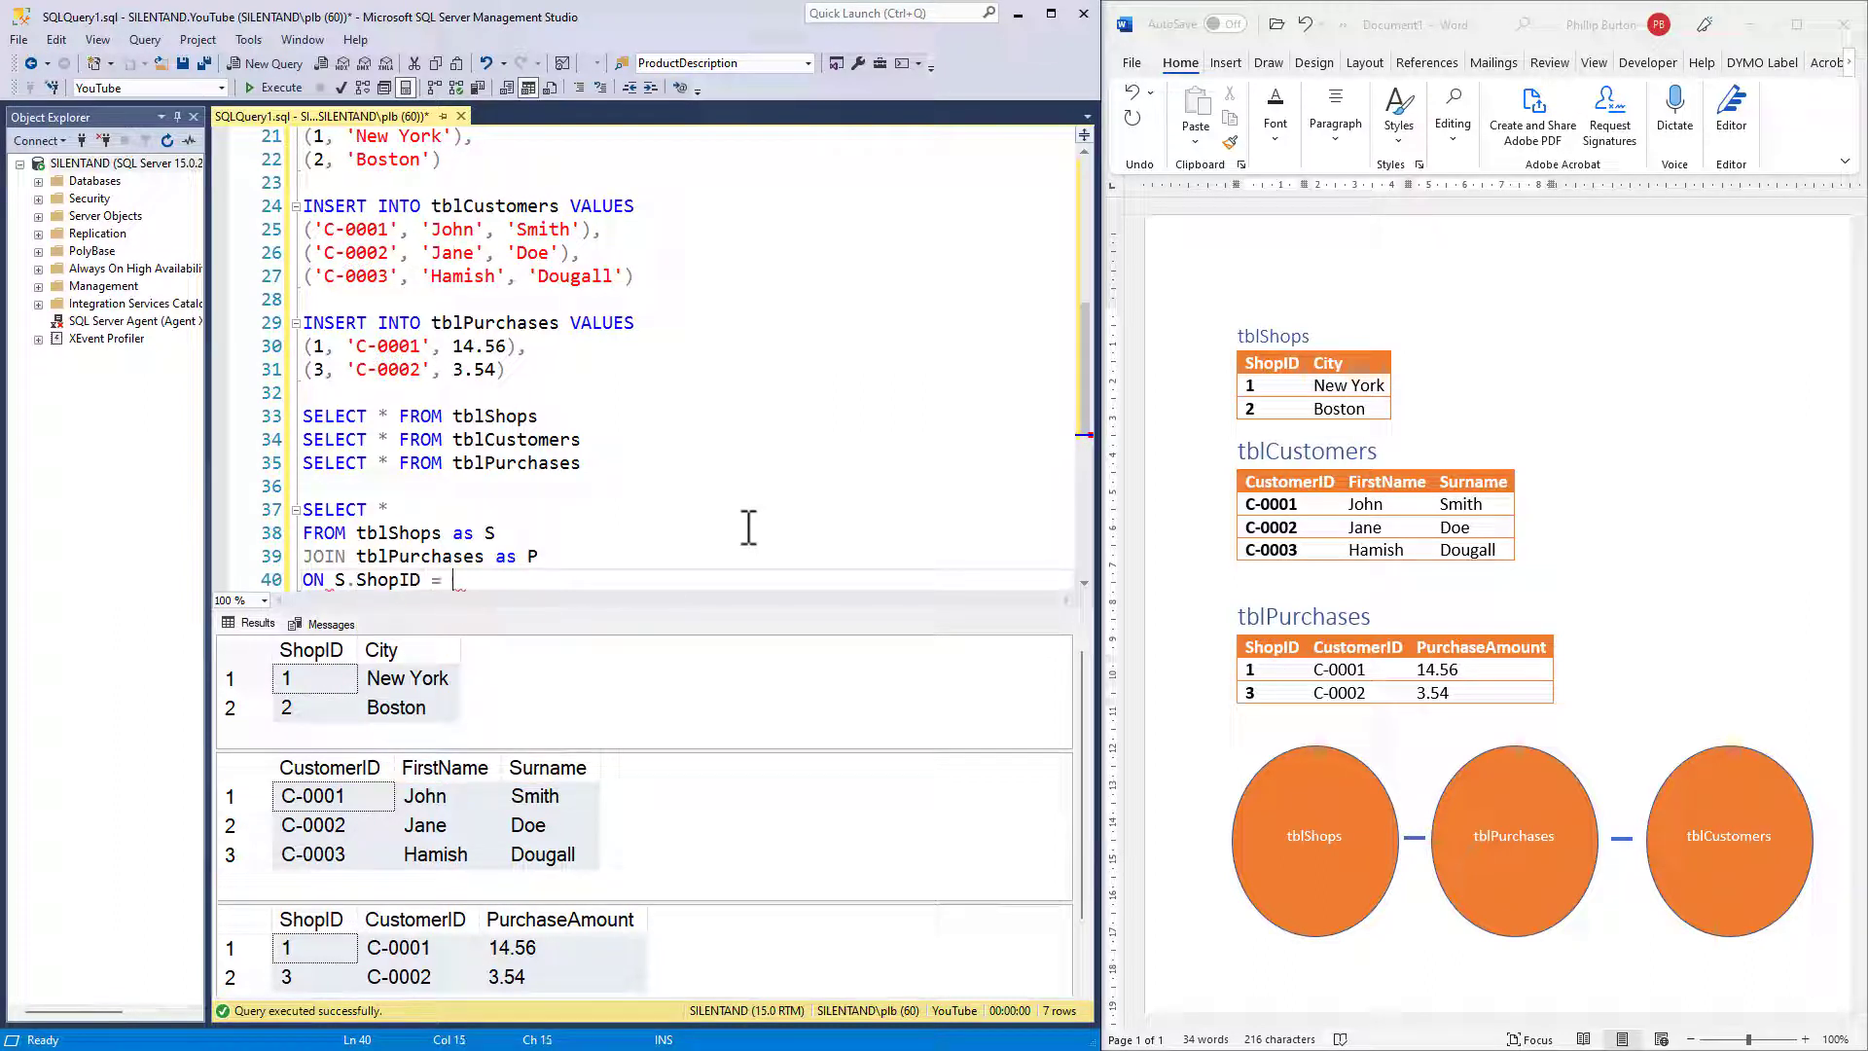
{"action": "type", "text": "P.ShopID"}
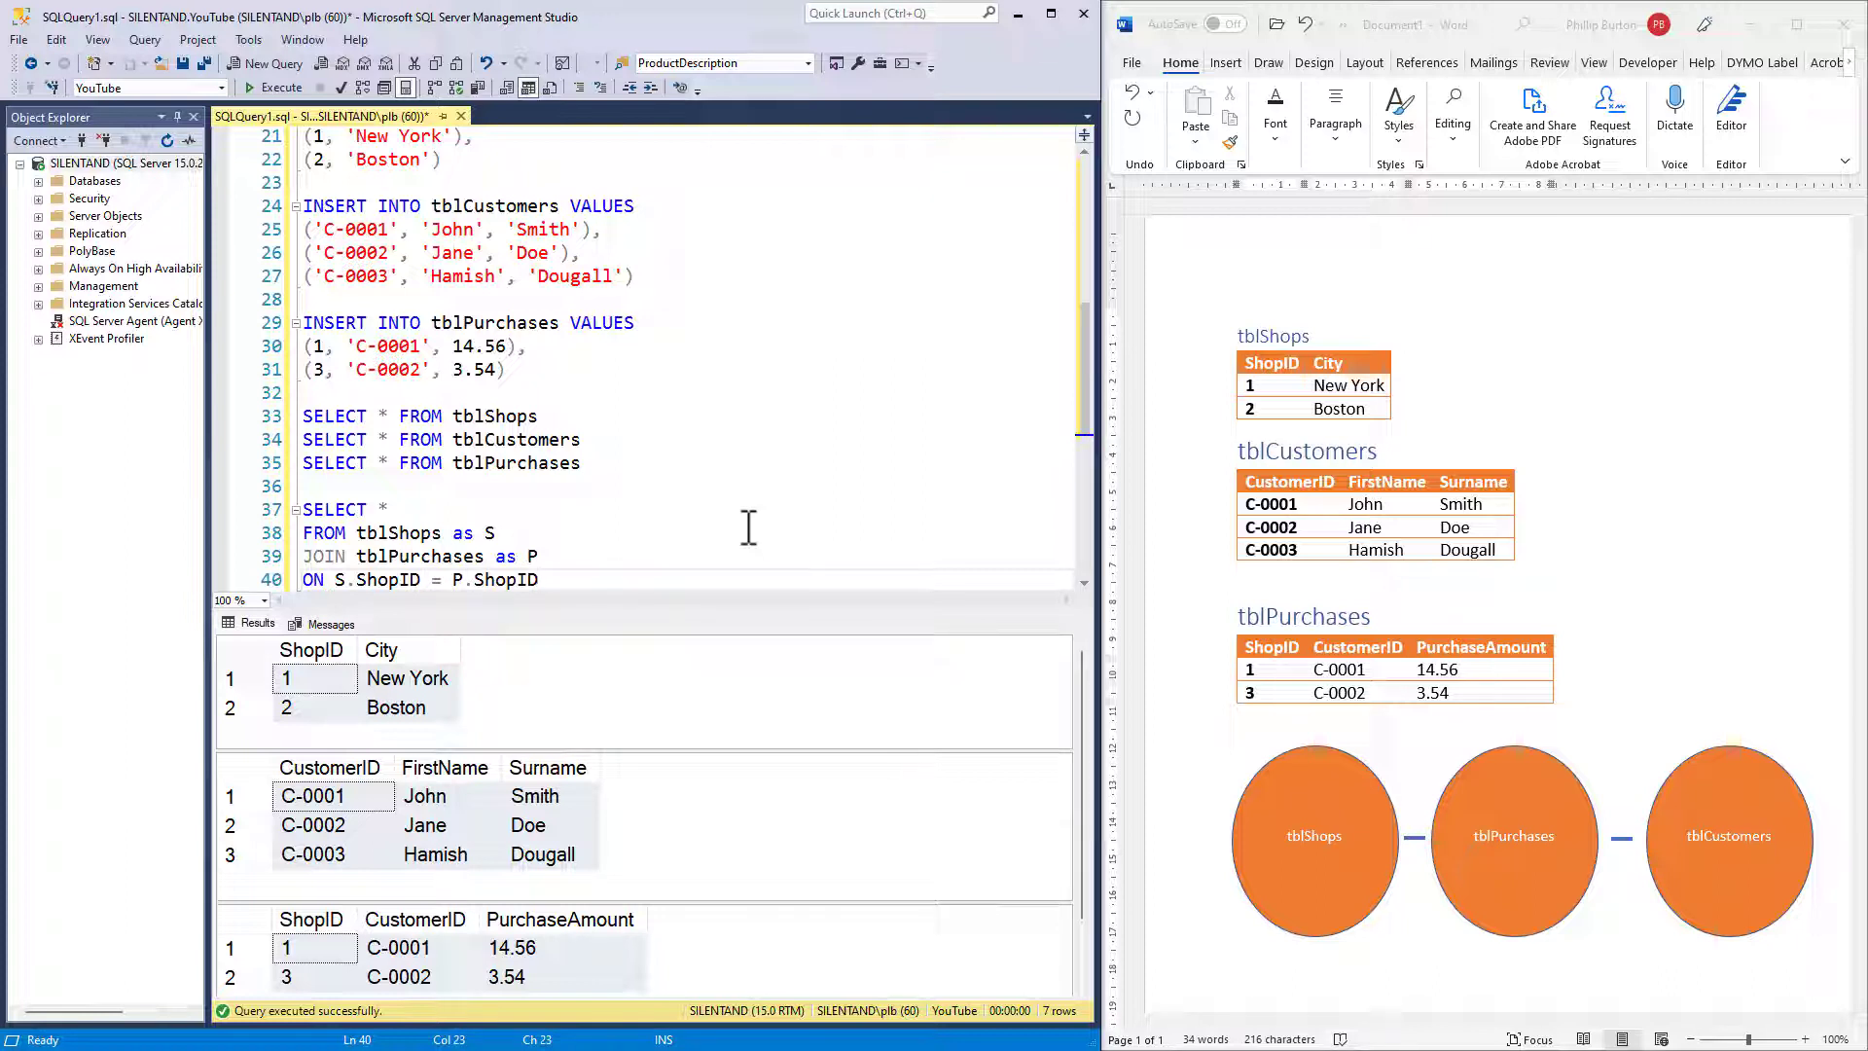
{"action": "mouse_move", "coordinate": [609, 504]}
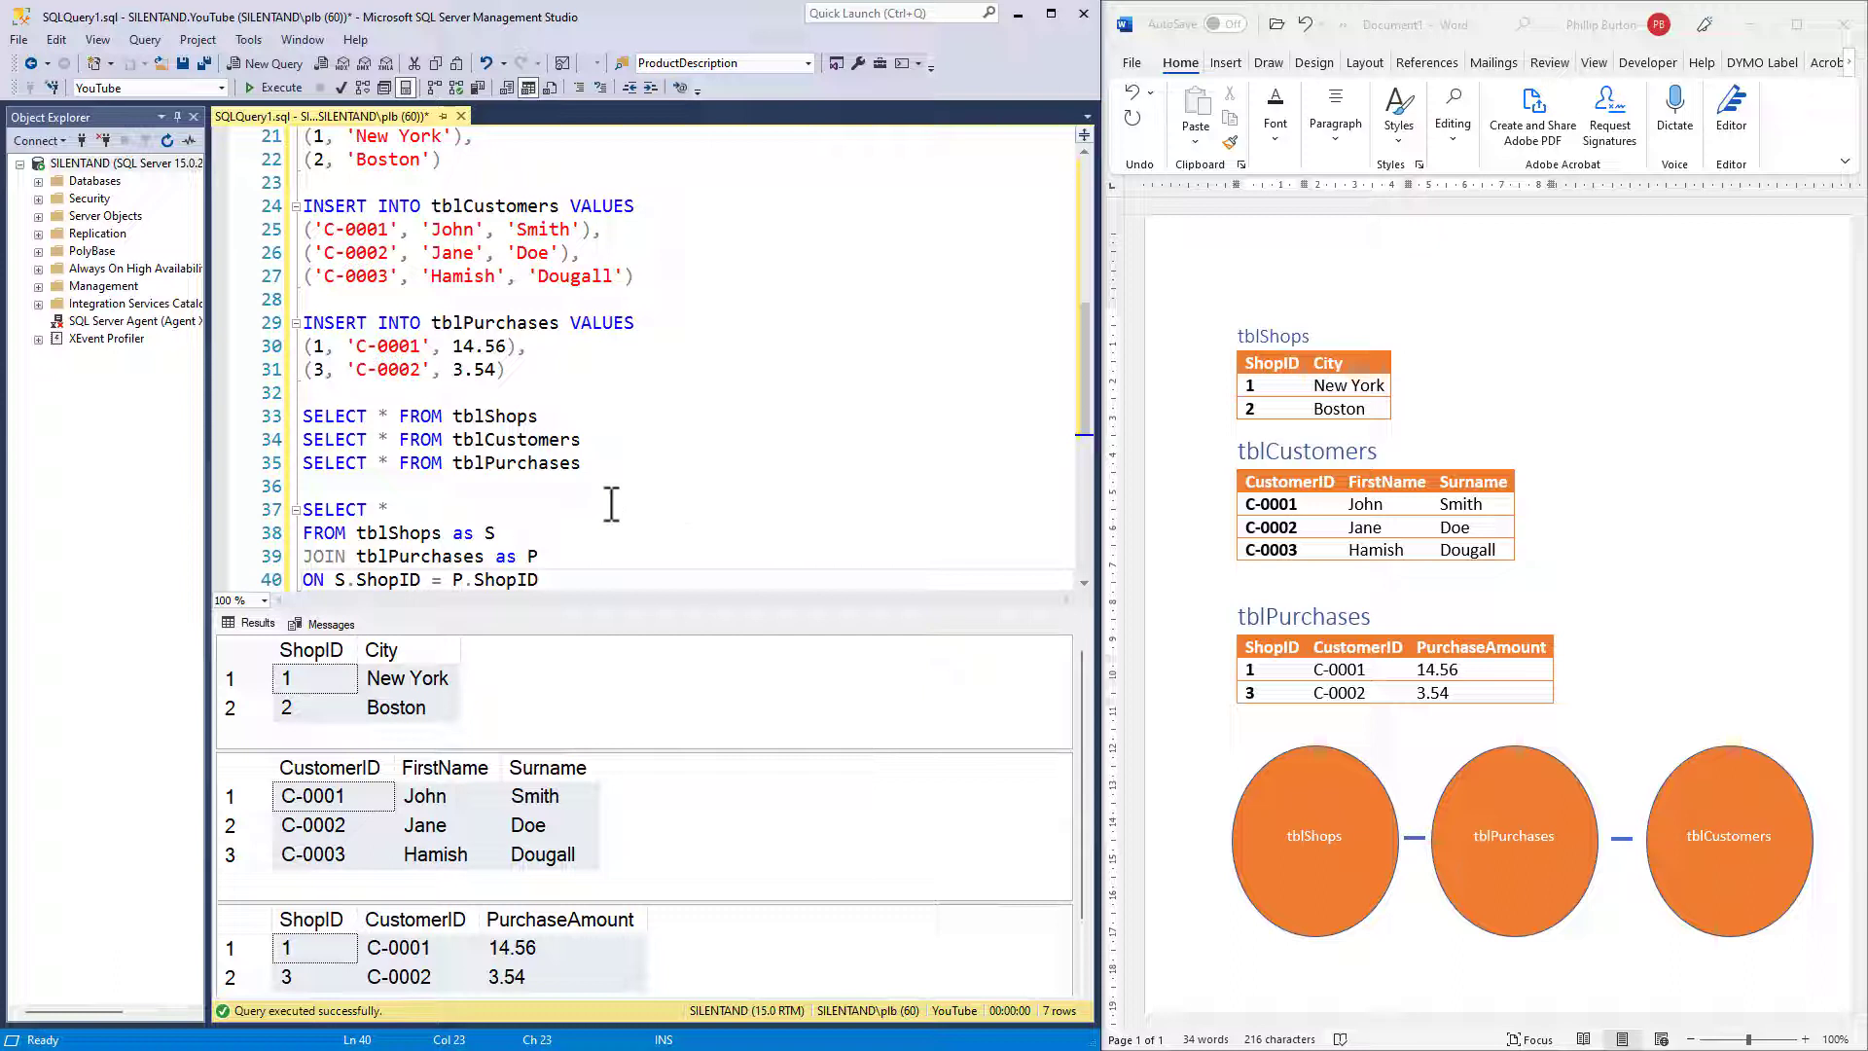
Highlight the four-line join query so it can be executed on its own.
{"action": "left_click_drag", "start_coordinate": [304, 508], "coordinate": [537, 580]}
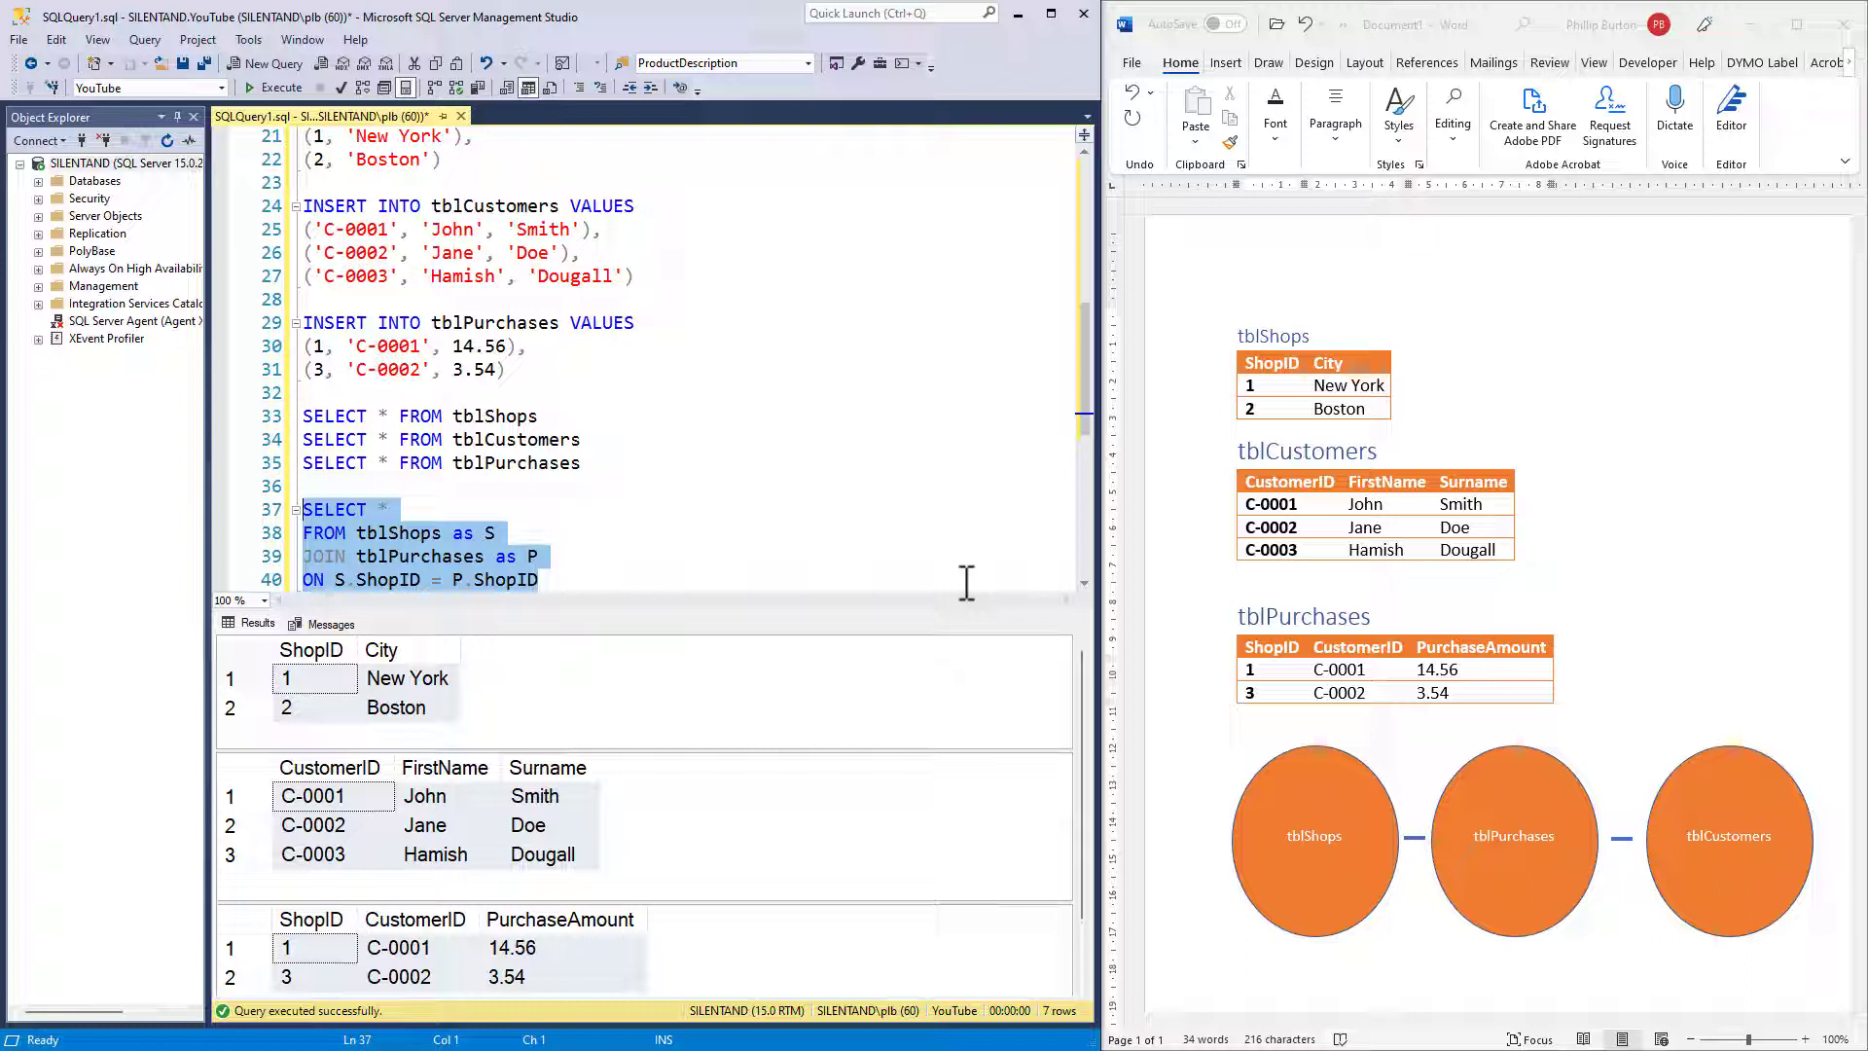
{"action": "mouse_move", "coordinate": [413, 506]}
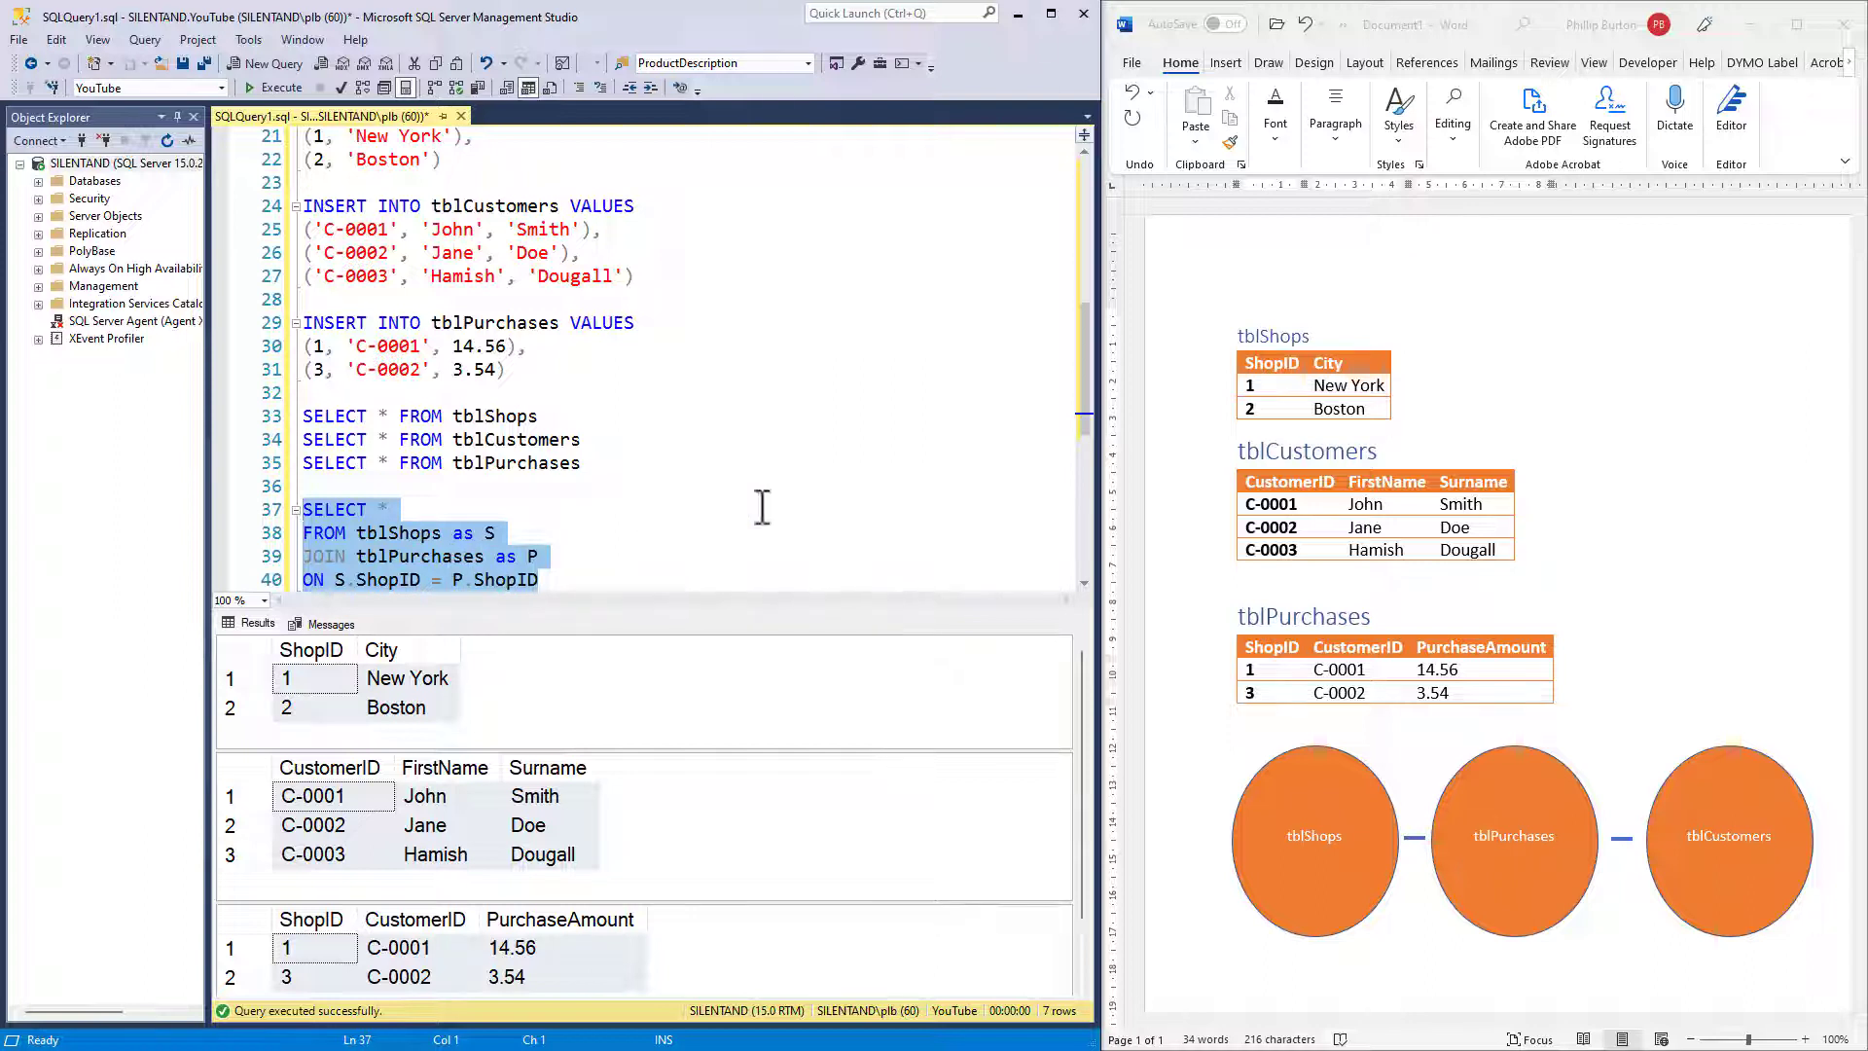
{"action": "mouse_move", "coordinate": [1342, 374]}
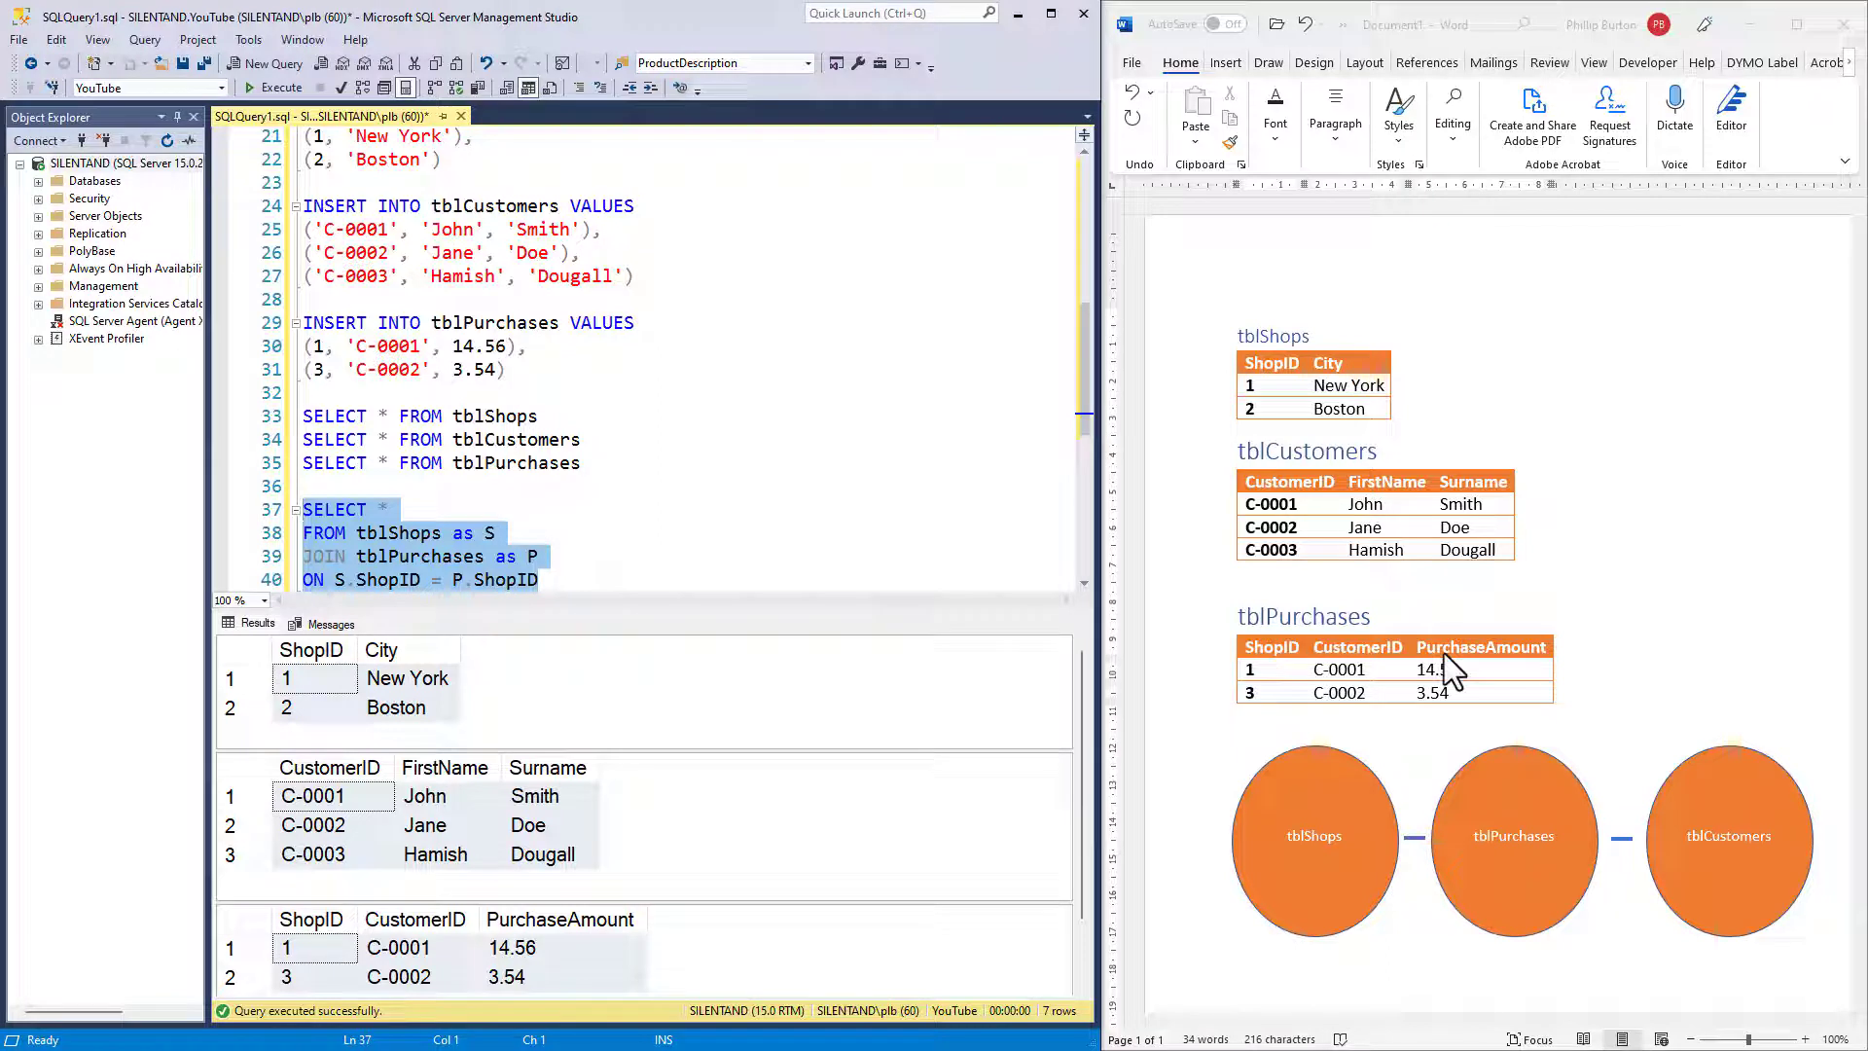
{"action": "mouse_move", "coordinate": [1605, 646]}
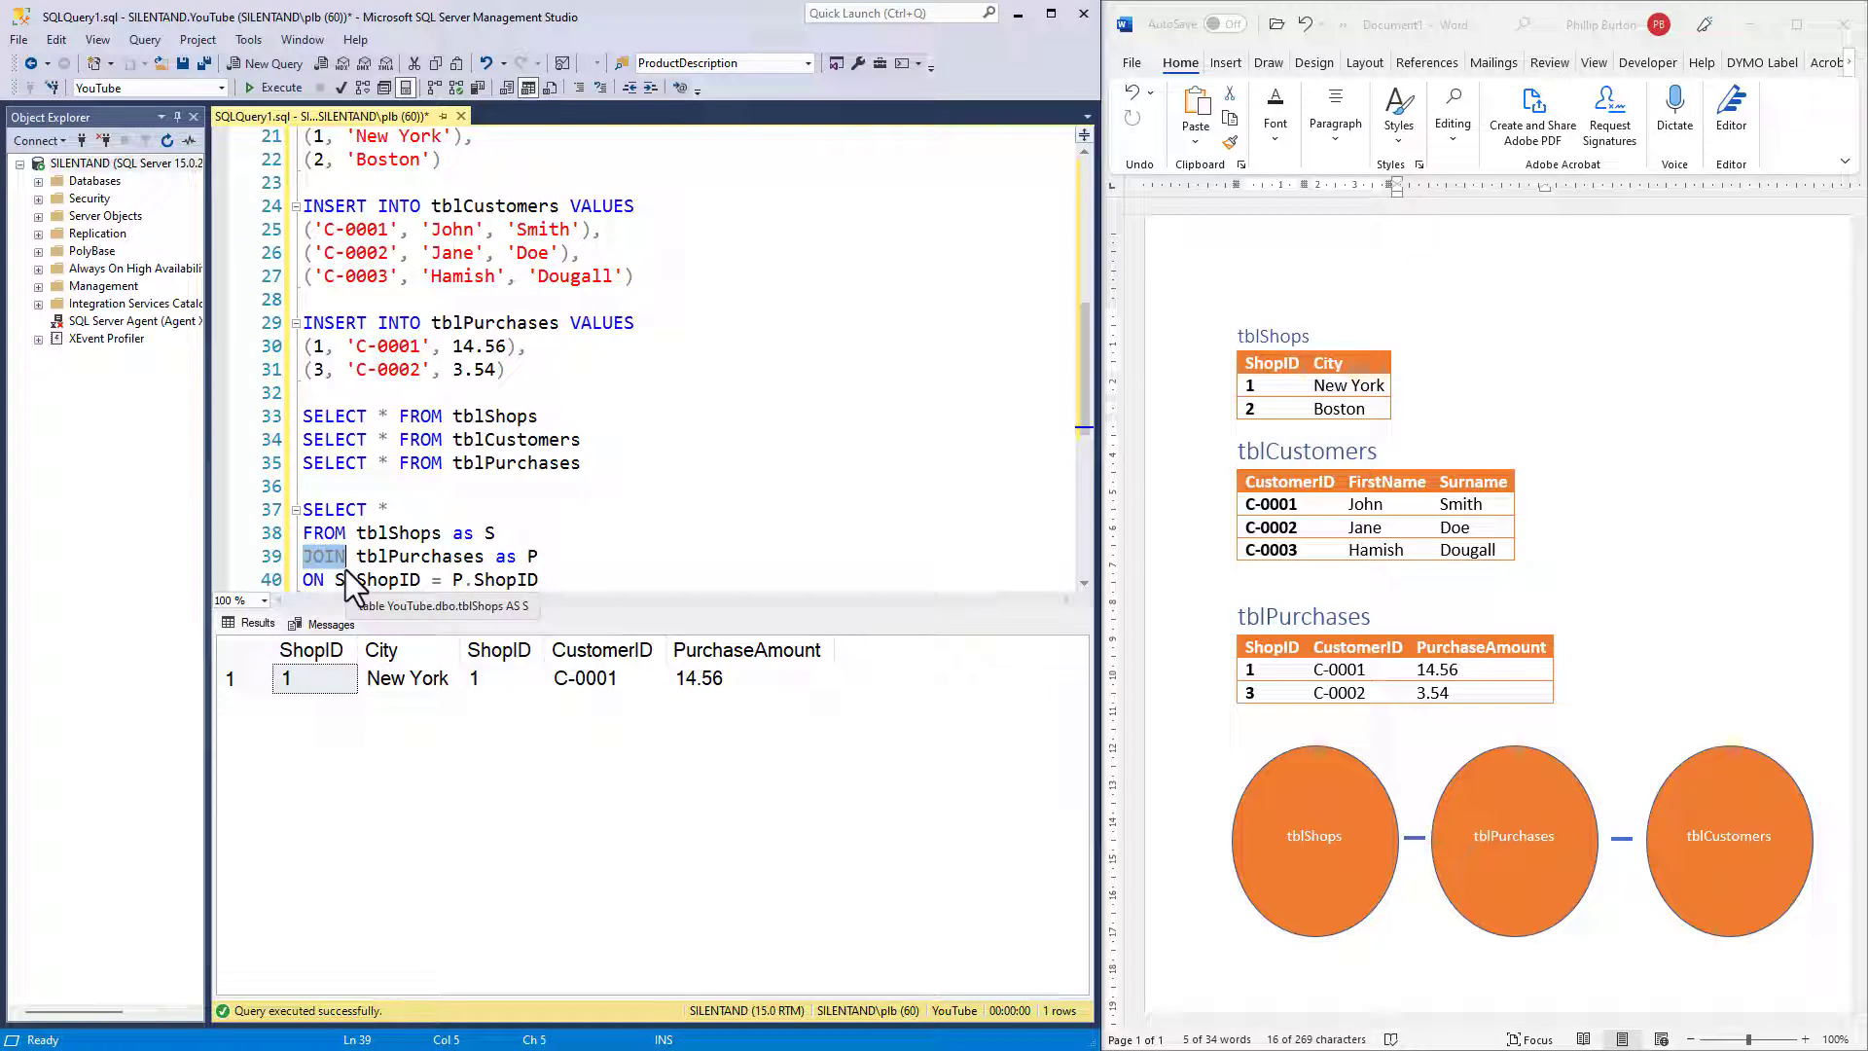
{"action": "mouse_move", "coordinate": [354, 583]}
{"action": "type", "text": "LEFT "}
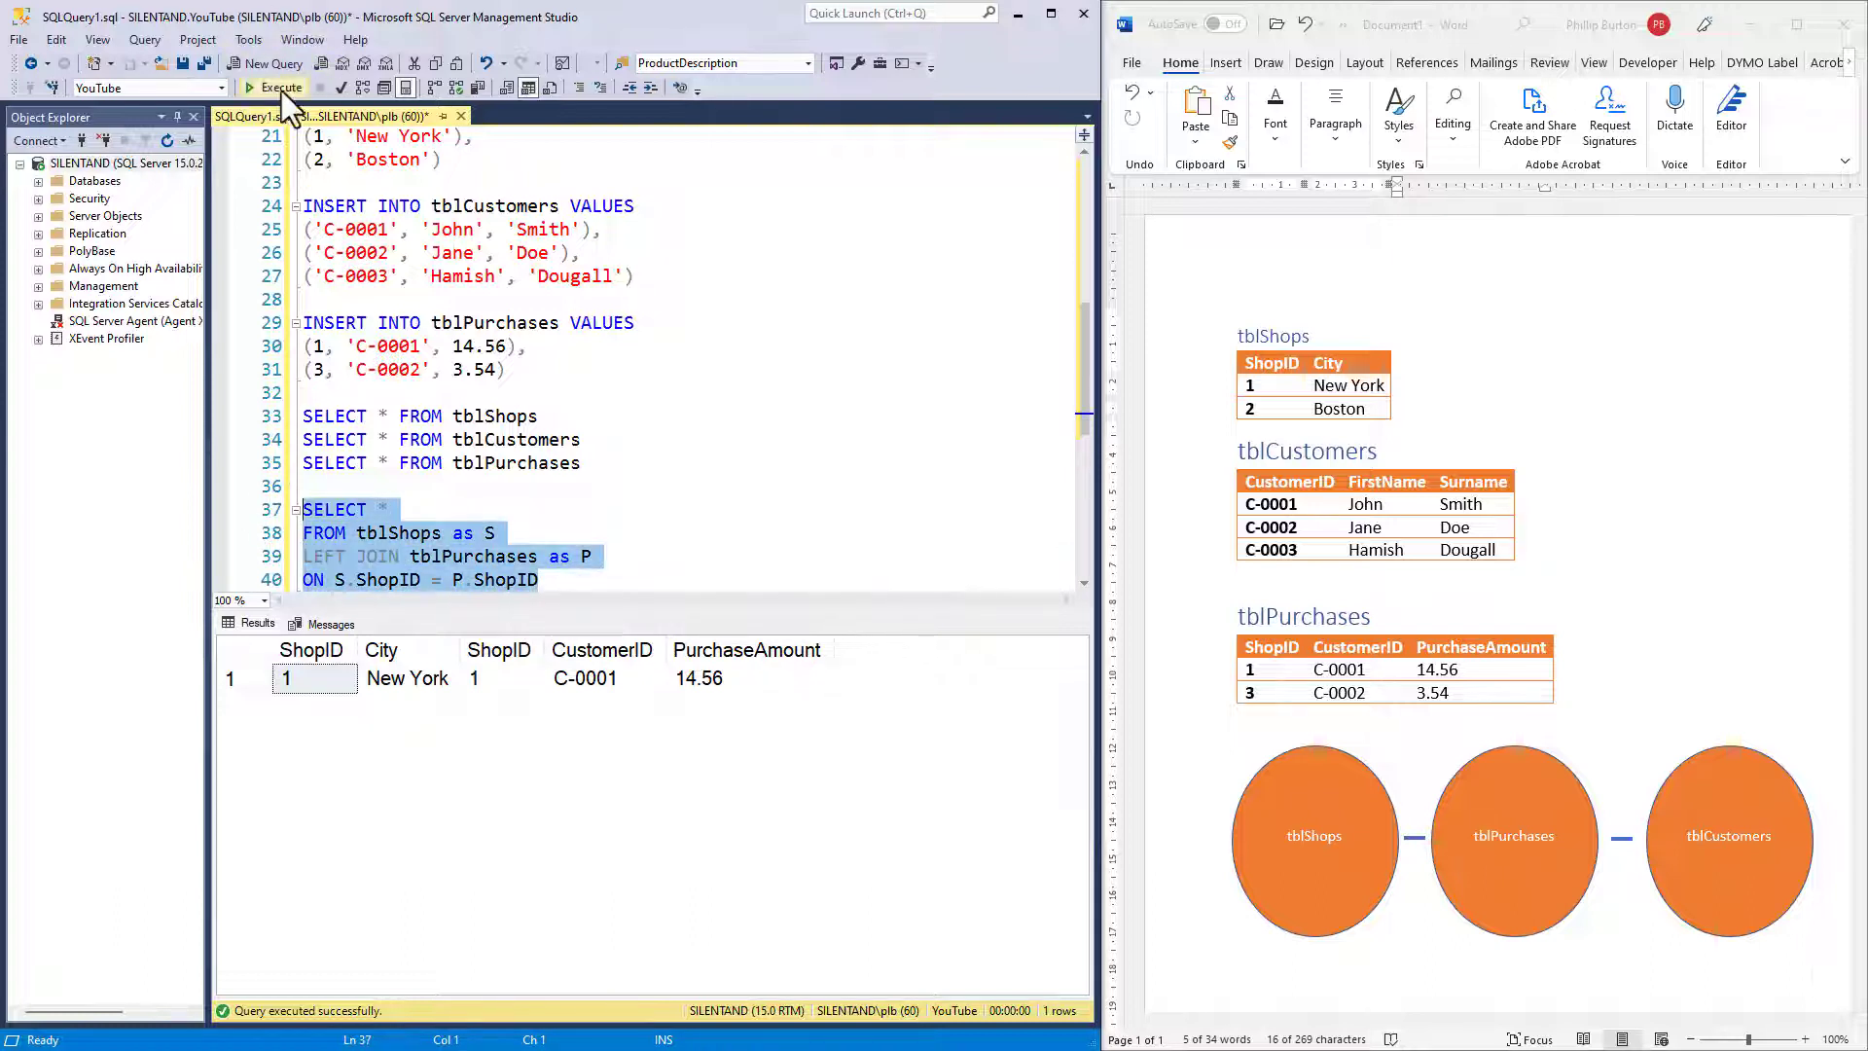
Execute the LEFT JOIN so Boston appears with NULL purchase columns.
{"action": "left_click", "coordinate": [282, 87]}
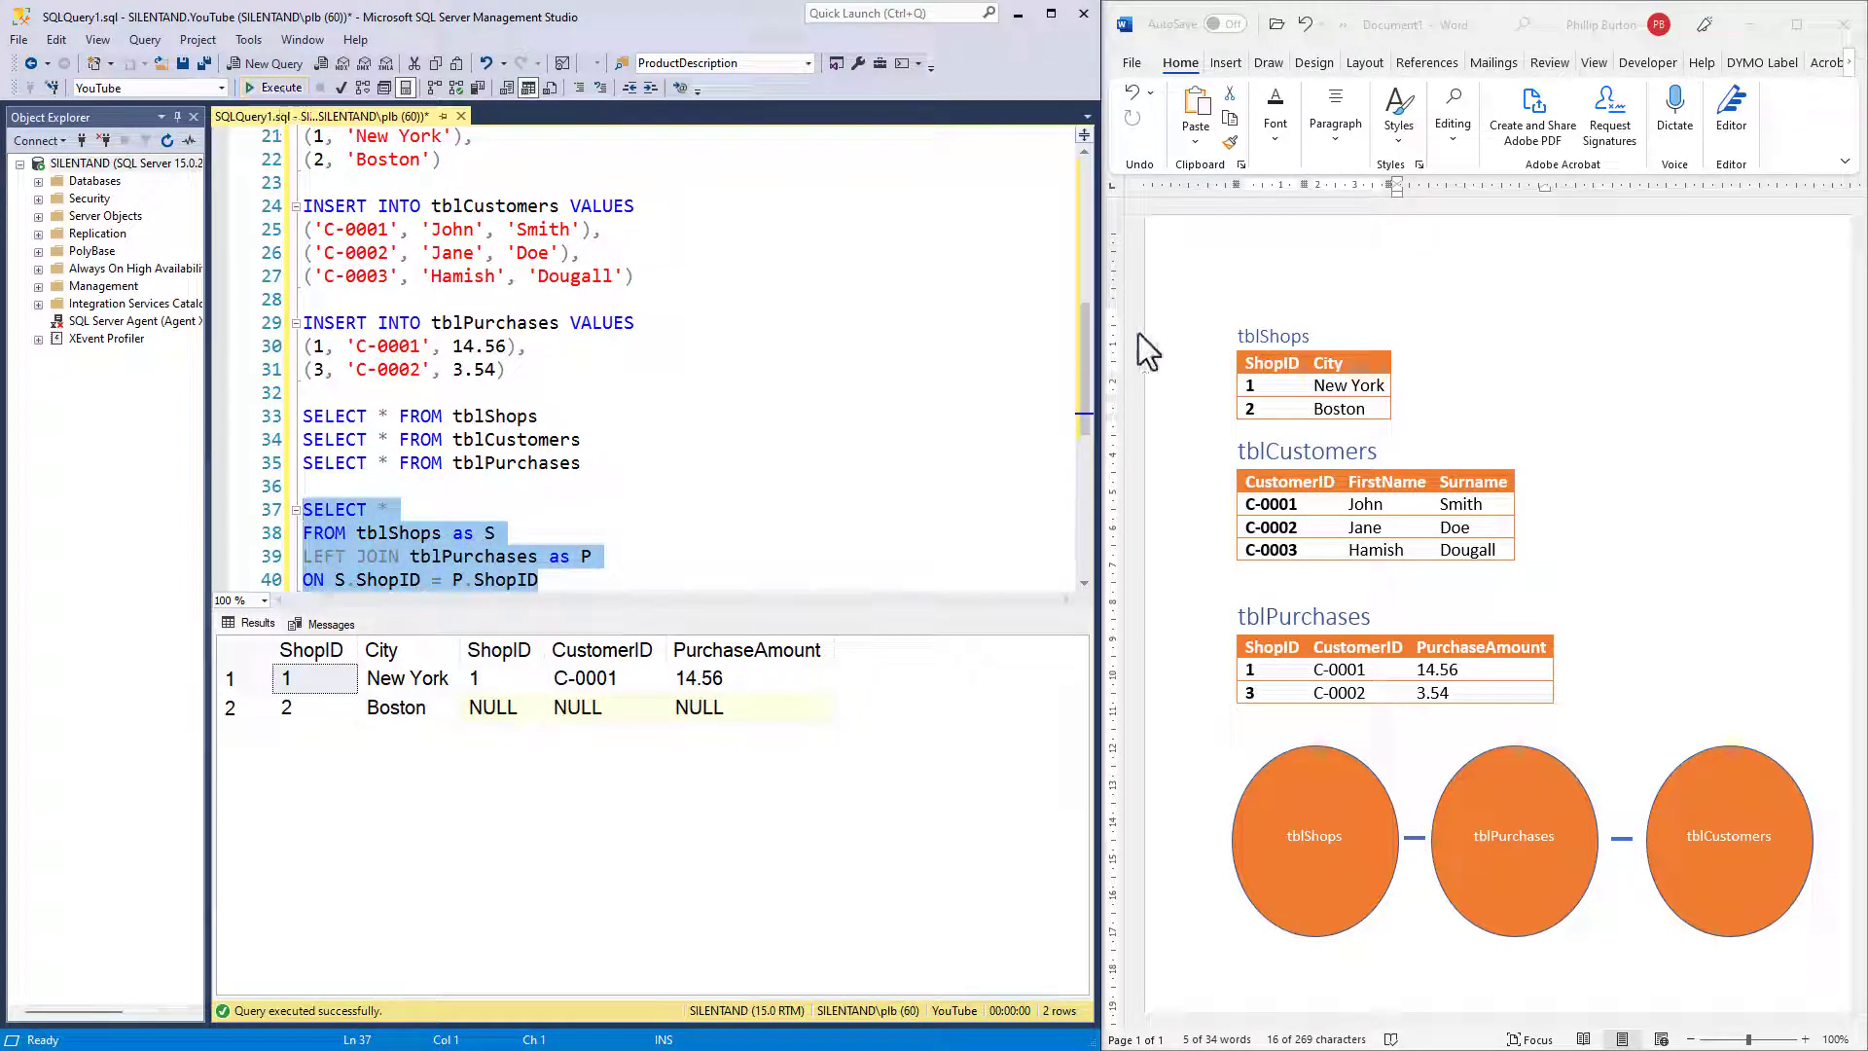
{"action": "mouse_move", "coordinate": [1284, 432]}
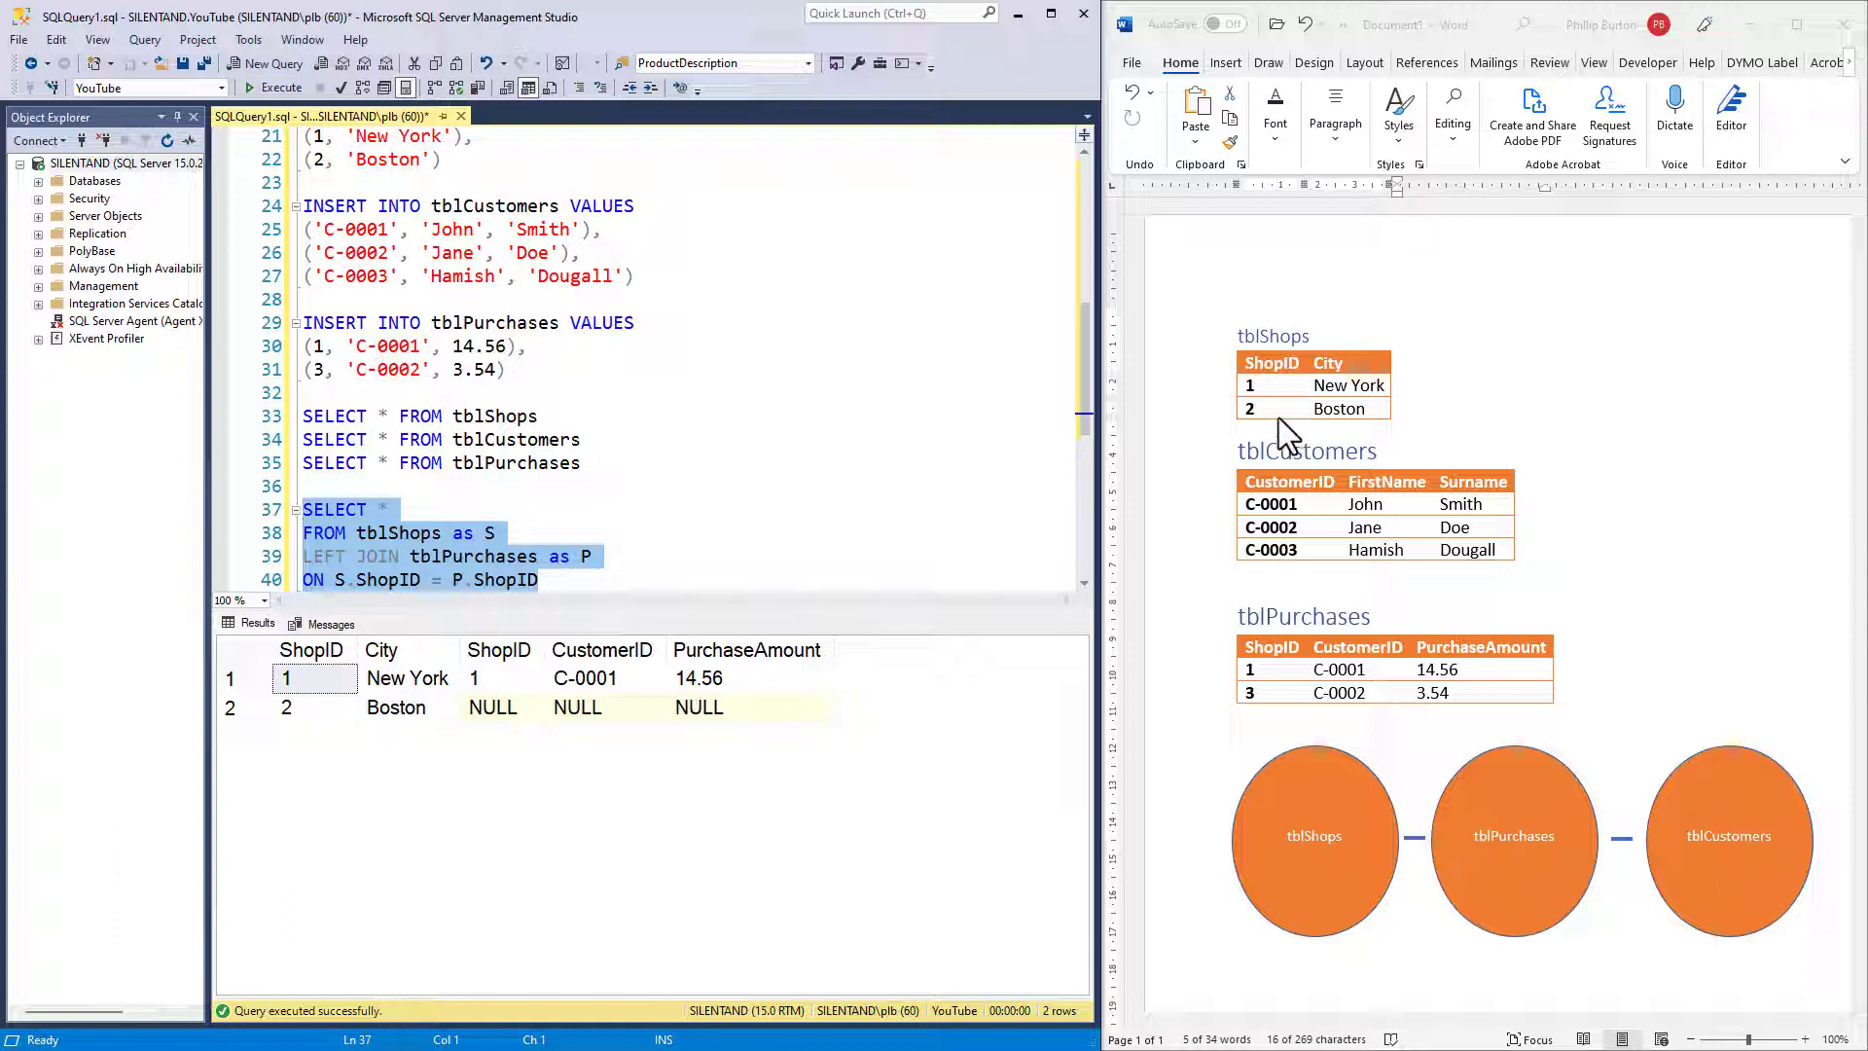
{"action": "mouse_move", "coordinate": [733, 723]}
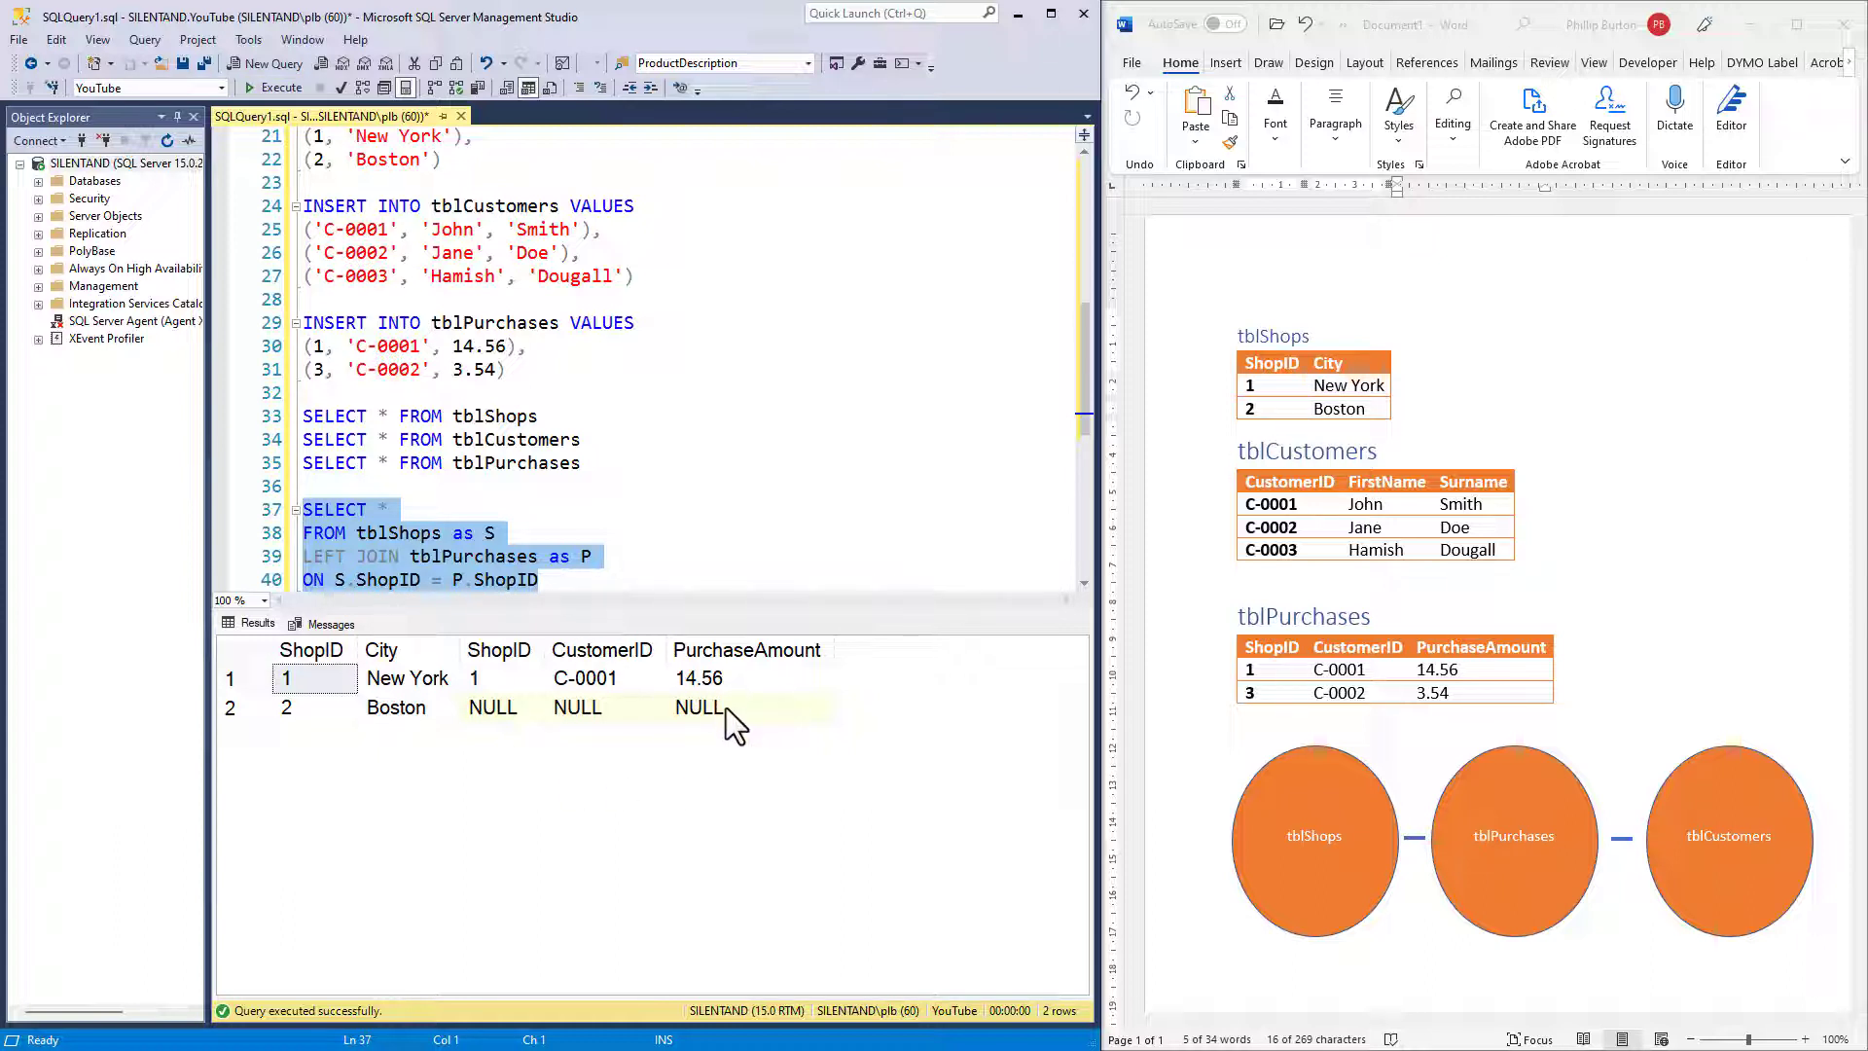
{"action": "mouse_move", "coordinate": [856, 776]}
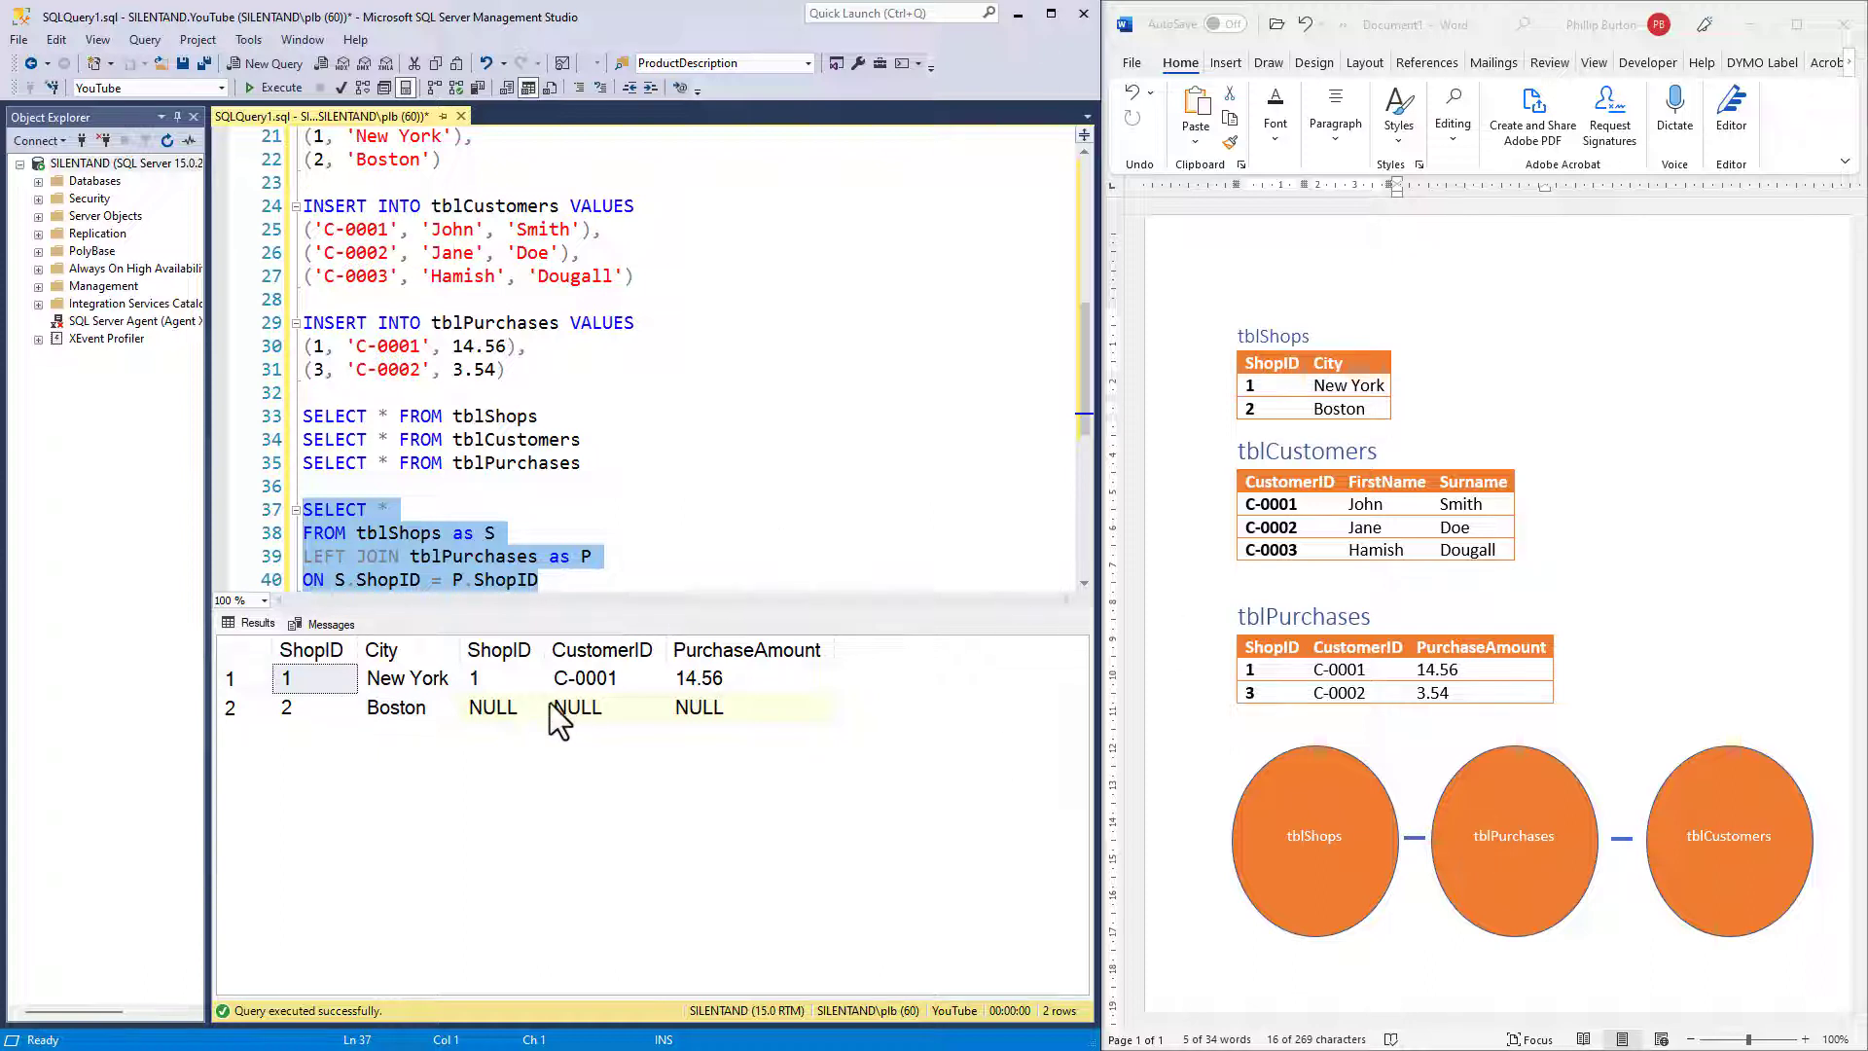
{"action": "left_click", "coordinate": [500, 706]}
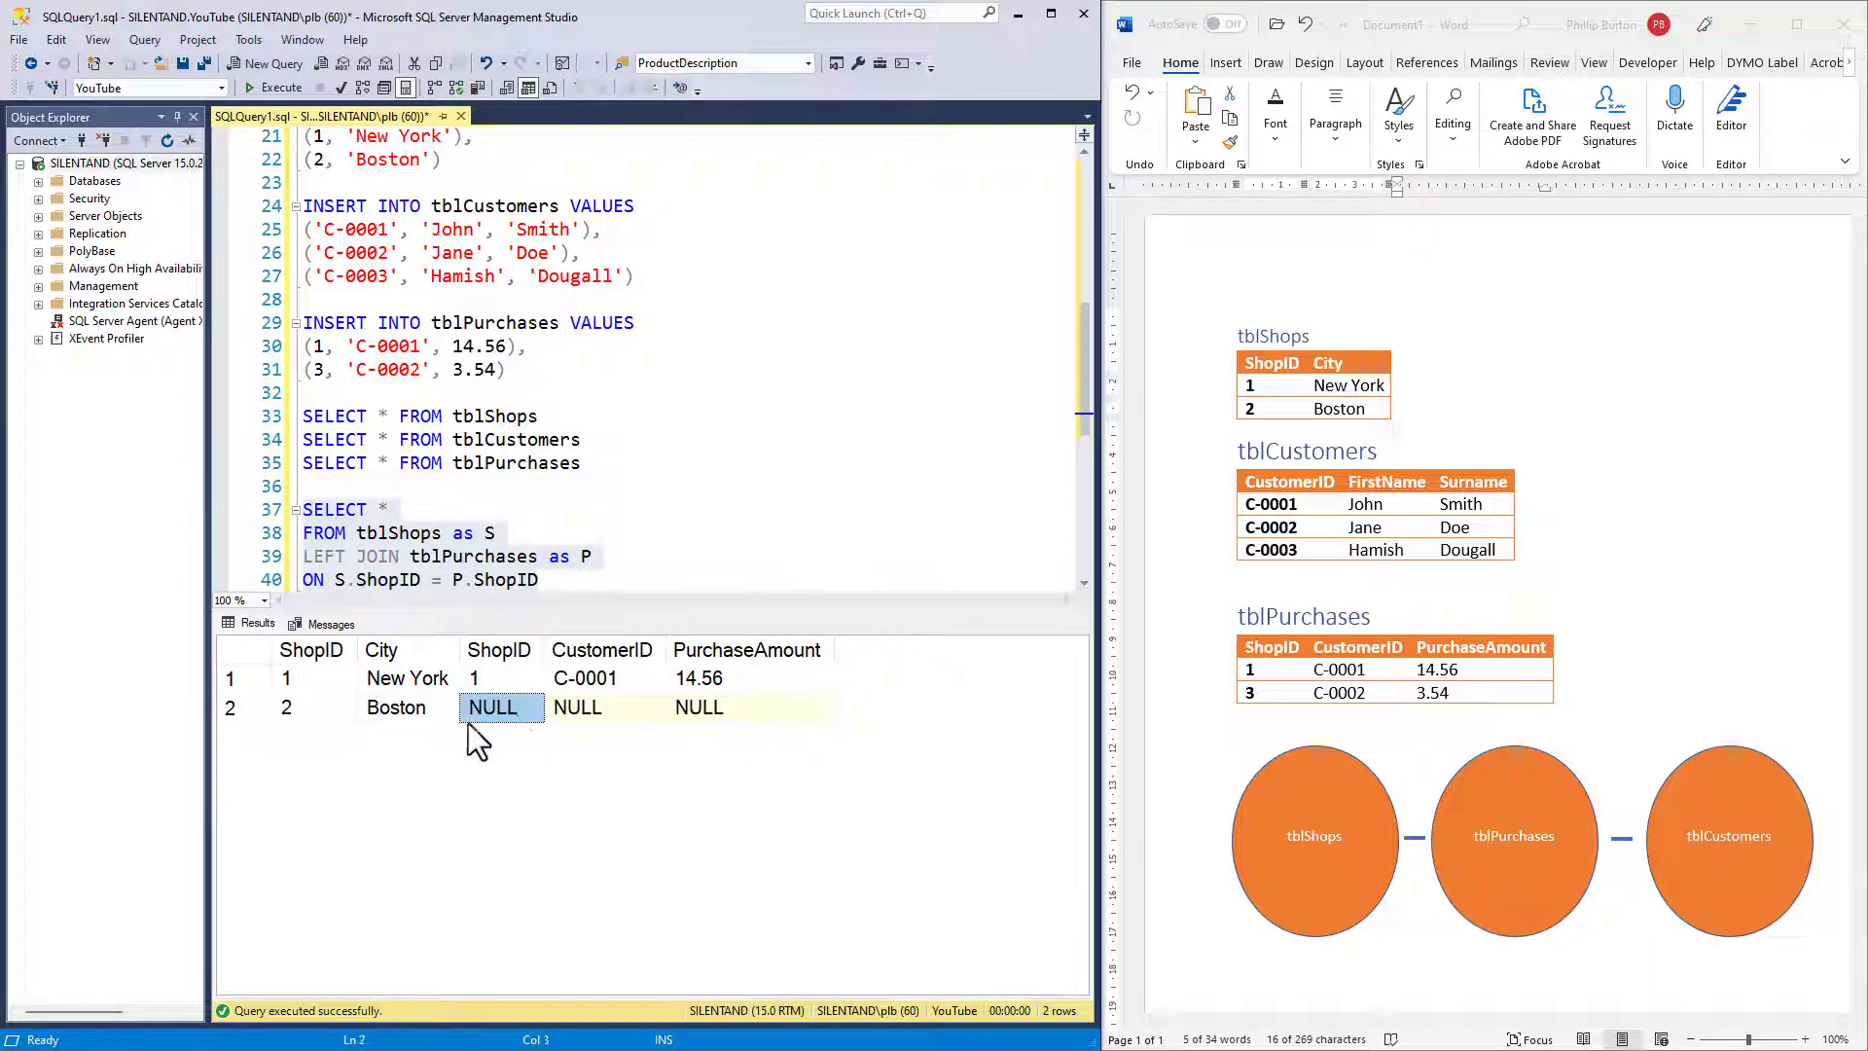
{"action": "mouse_move", "coordinate": [549, 786]}
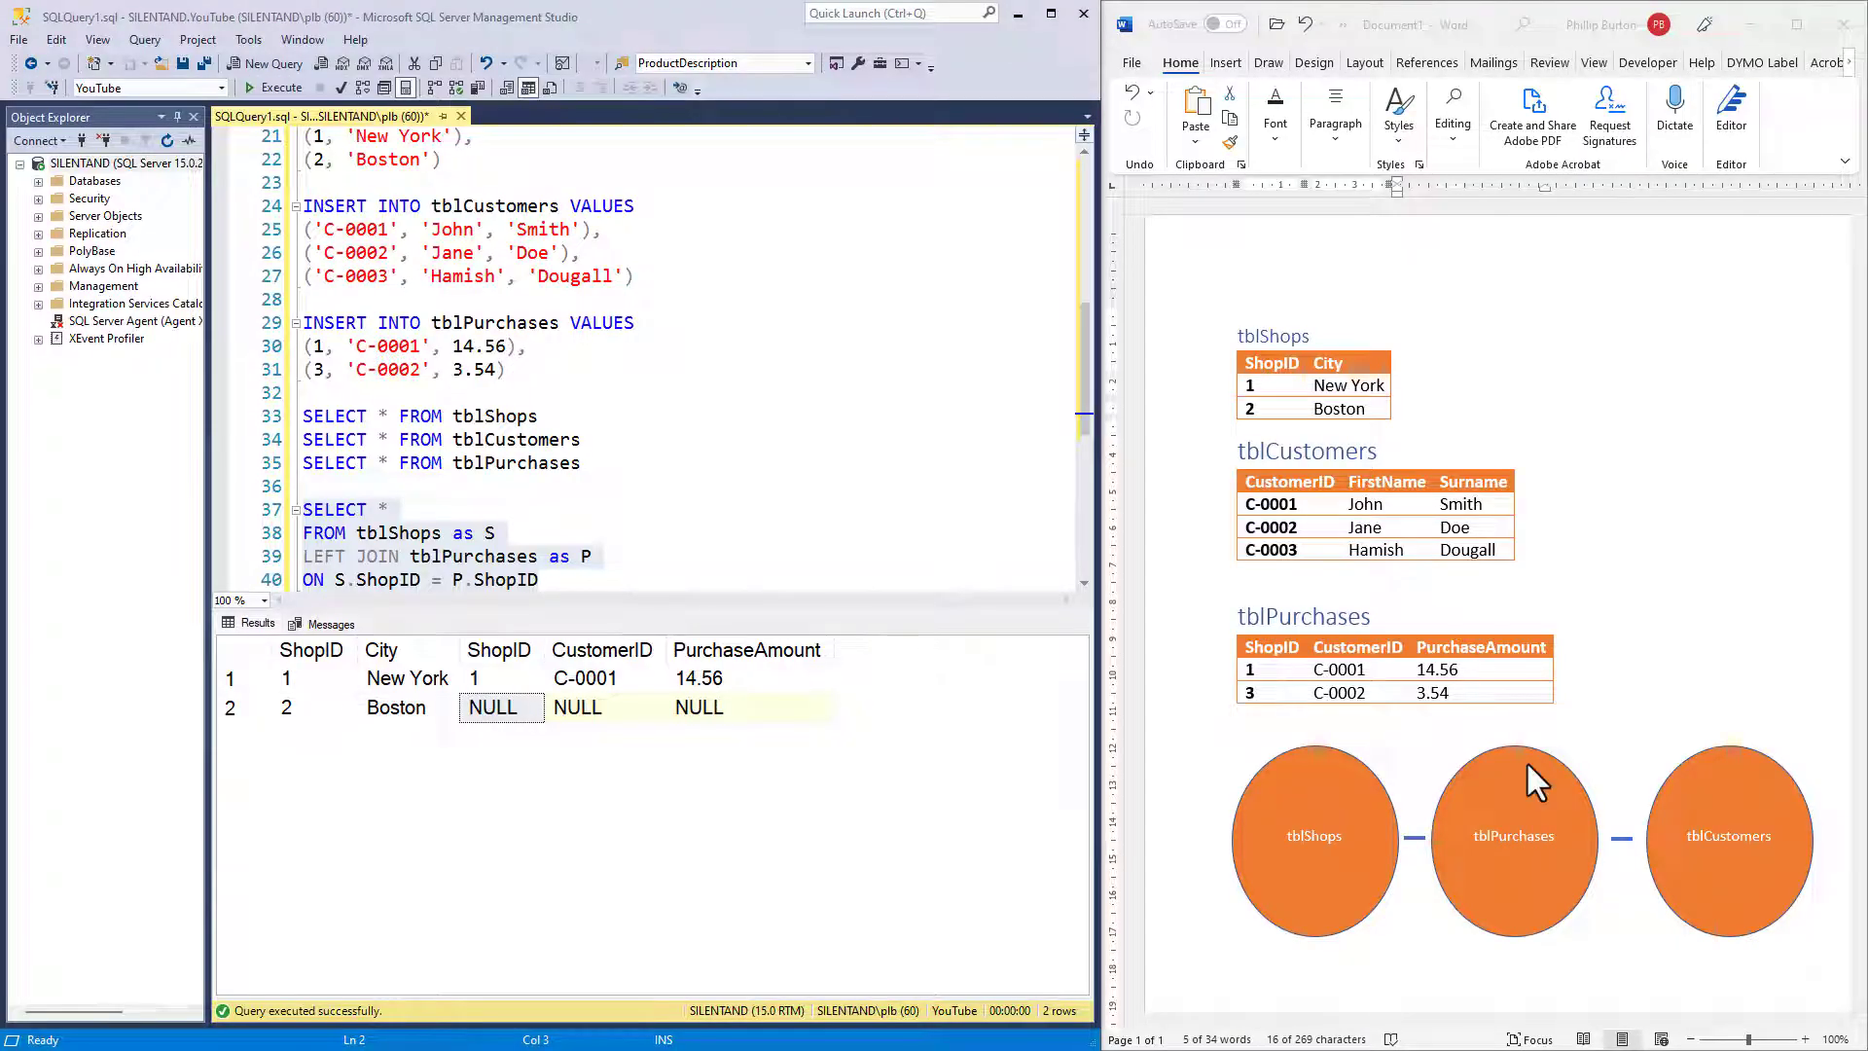
{"action": "mouse_move", "coordinate": [1642, 757]}
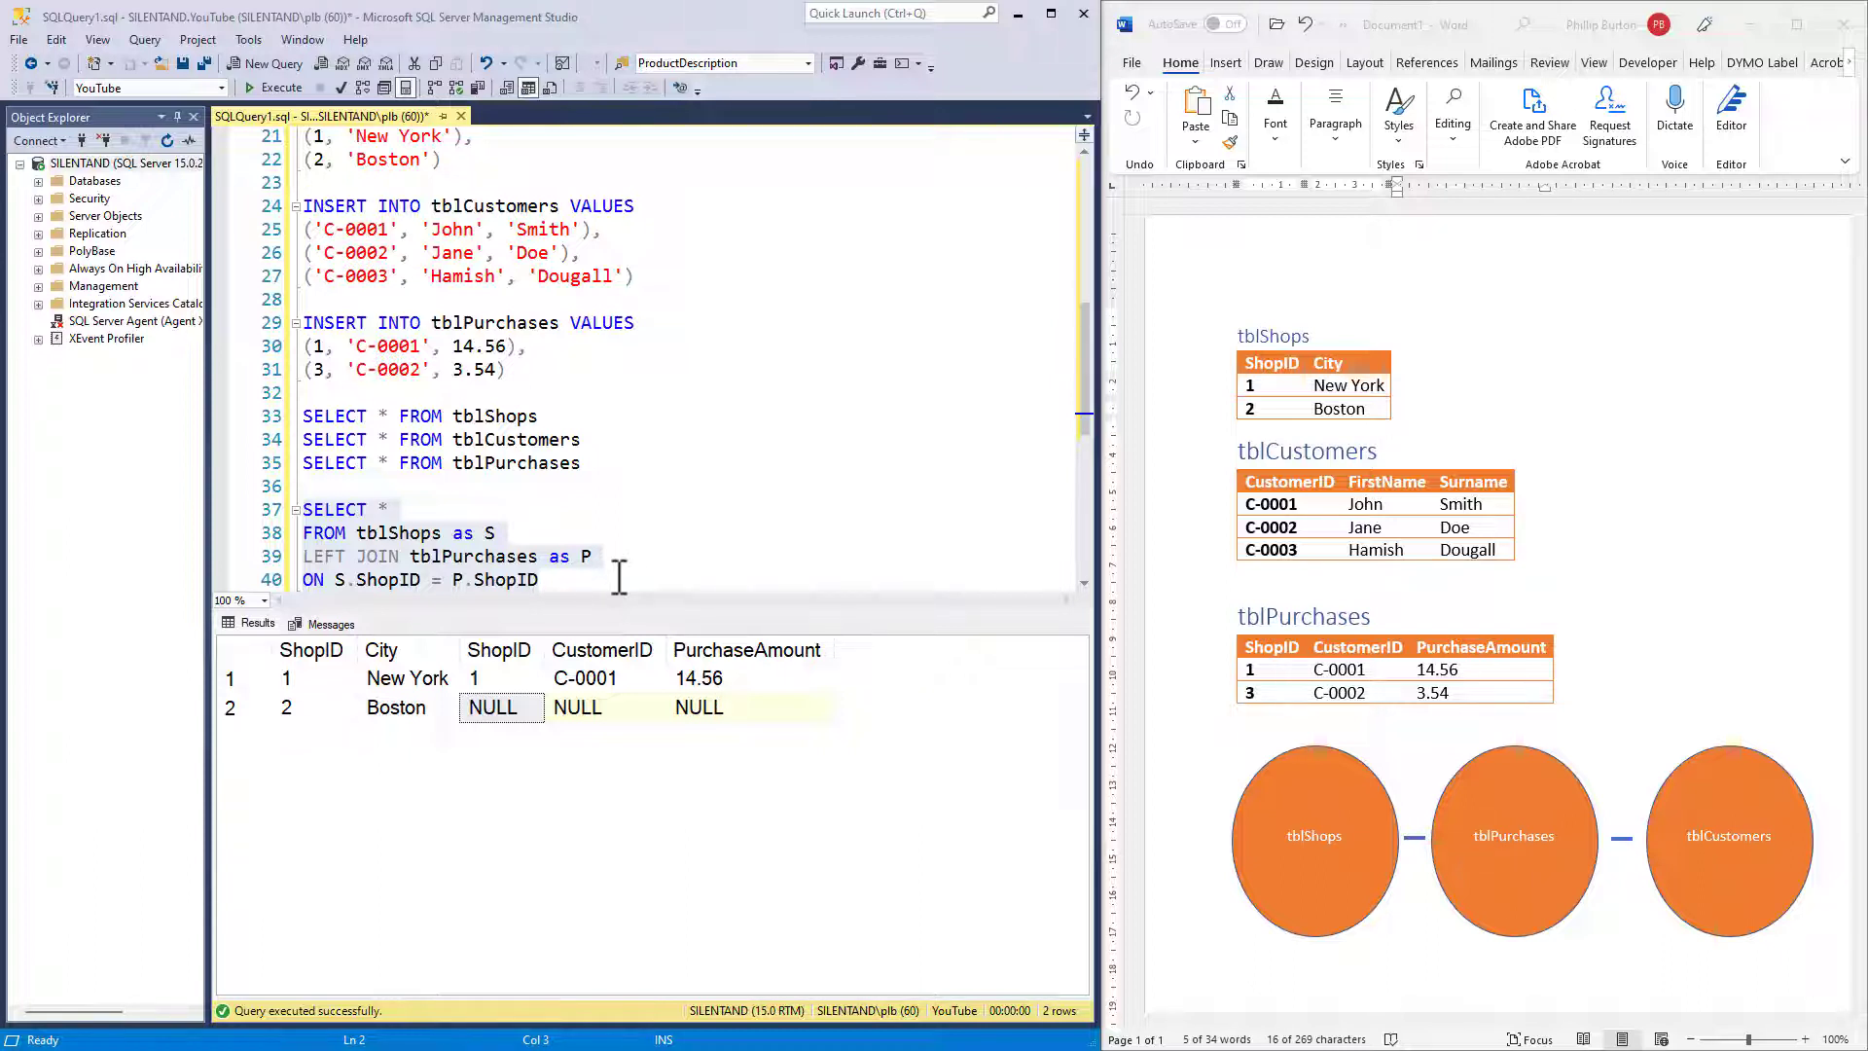
{"action": "double_click", "coordinate": [323, 557]}
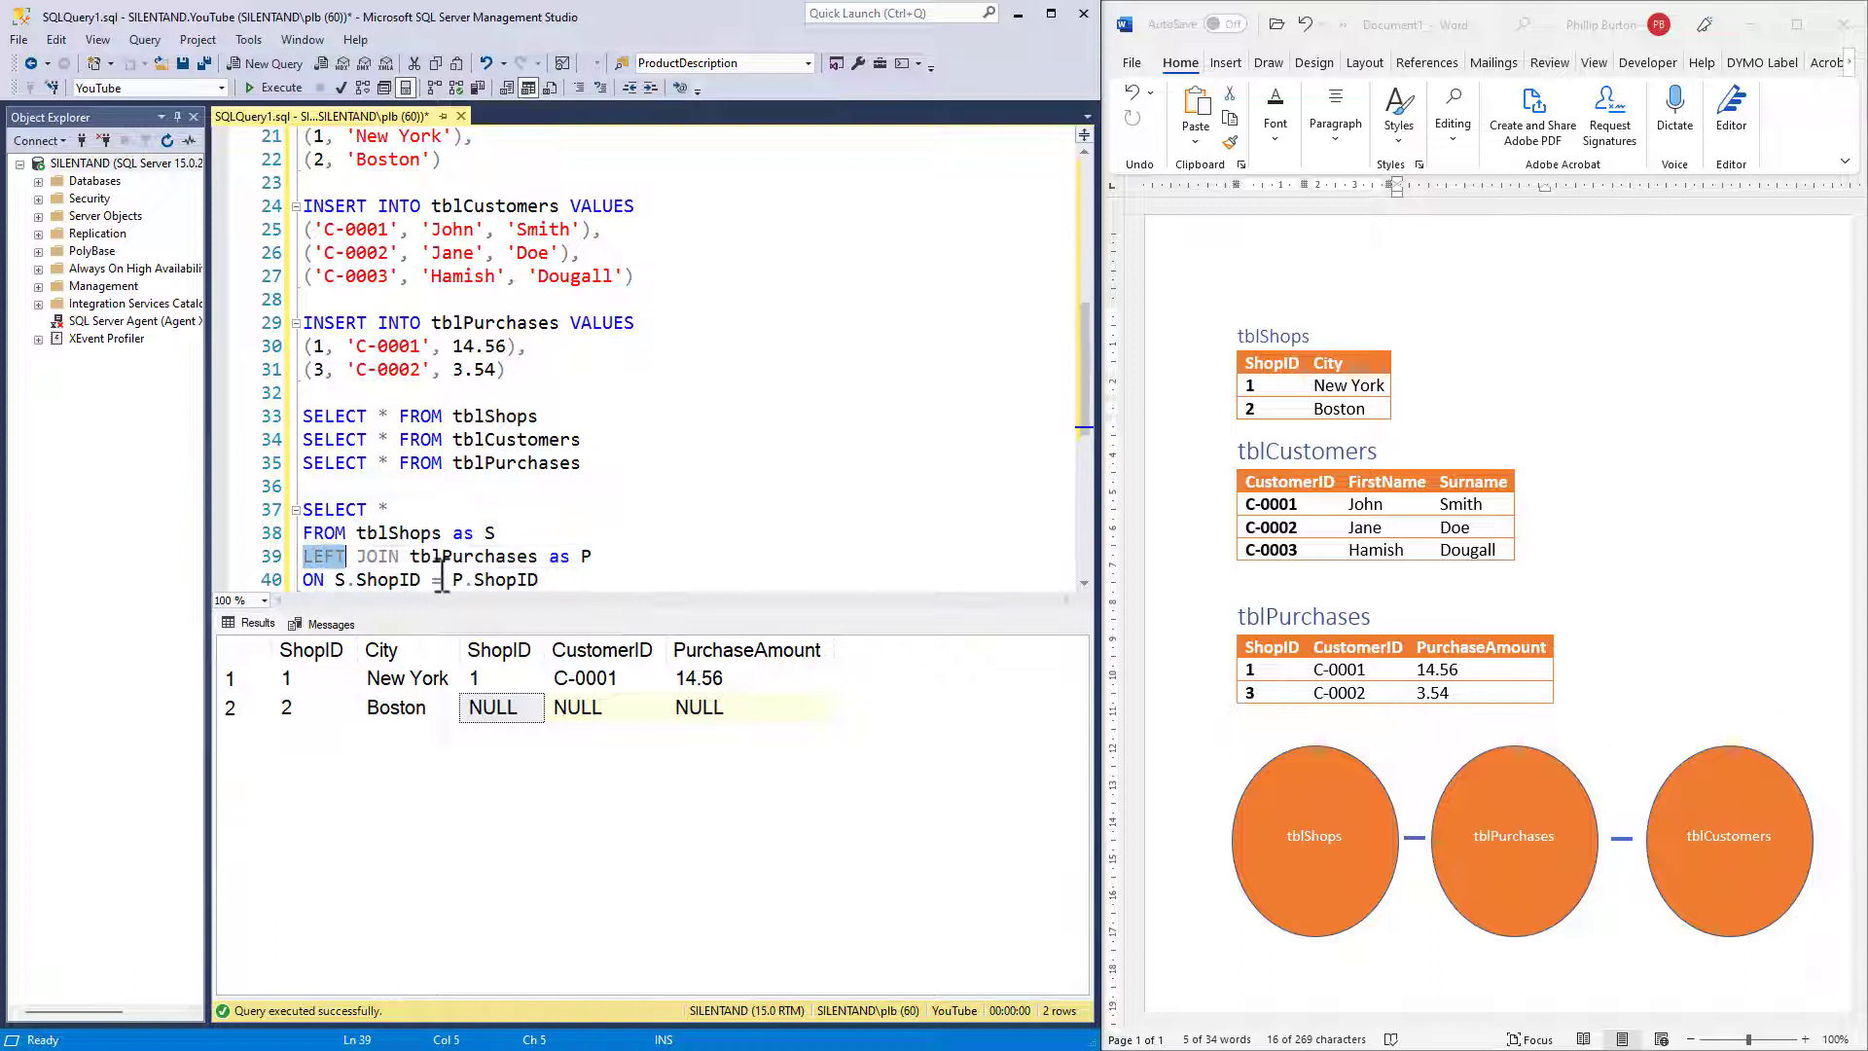
Replace LEFT with RIGHT, run it, and point out purchase 3's NULL City in the results.
{"action": "type", "text": "RIGHT"}
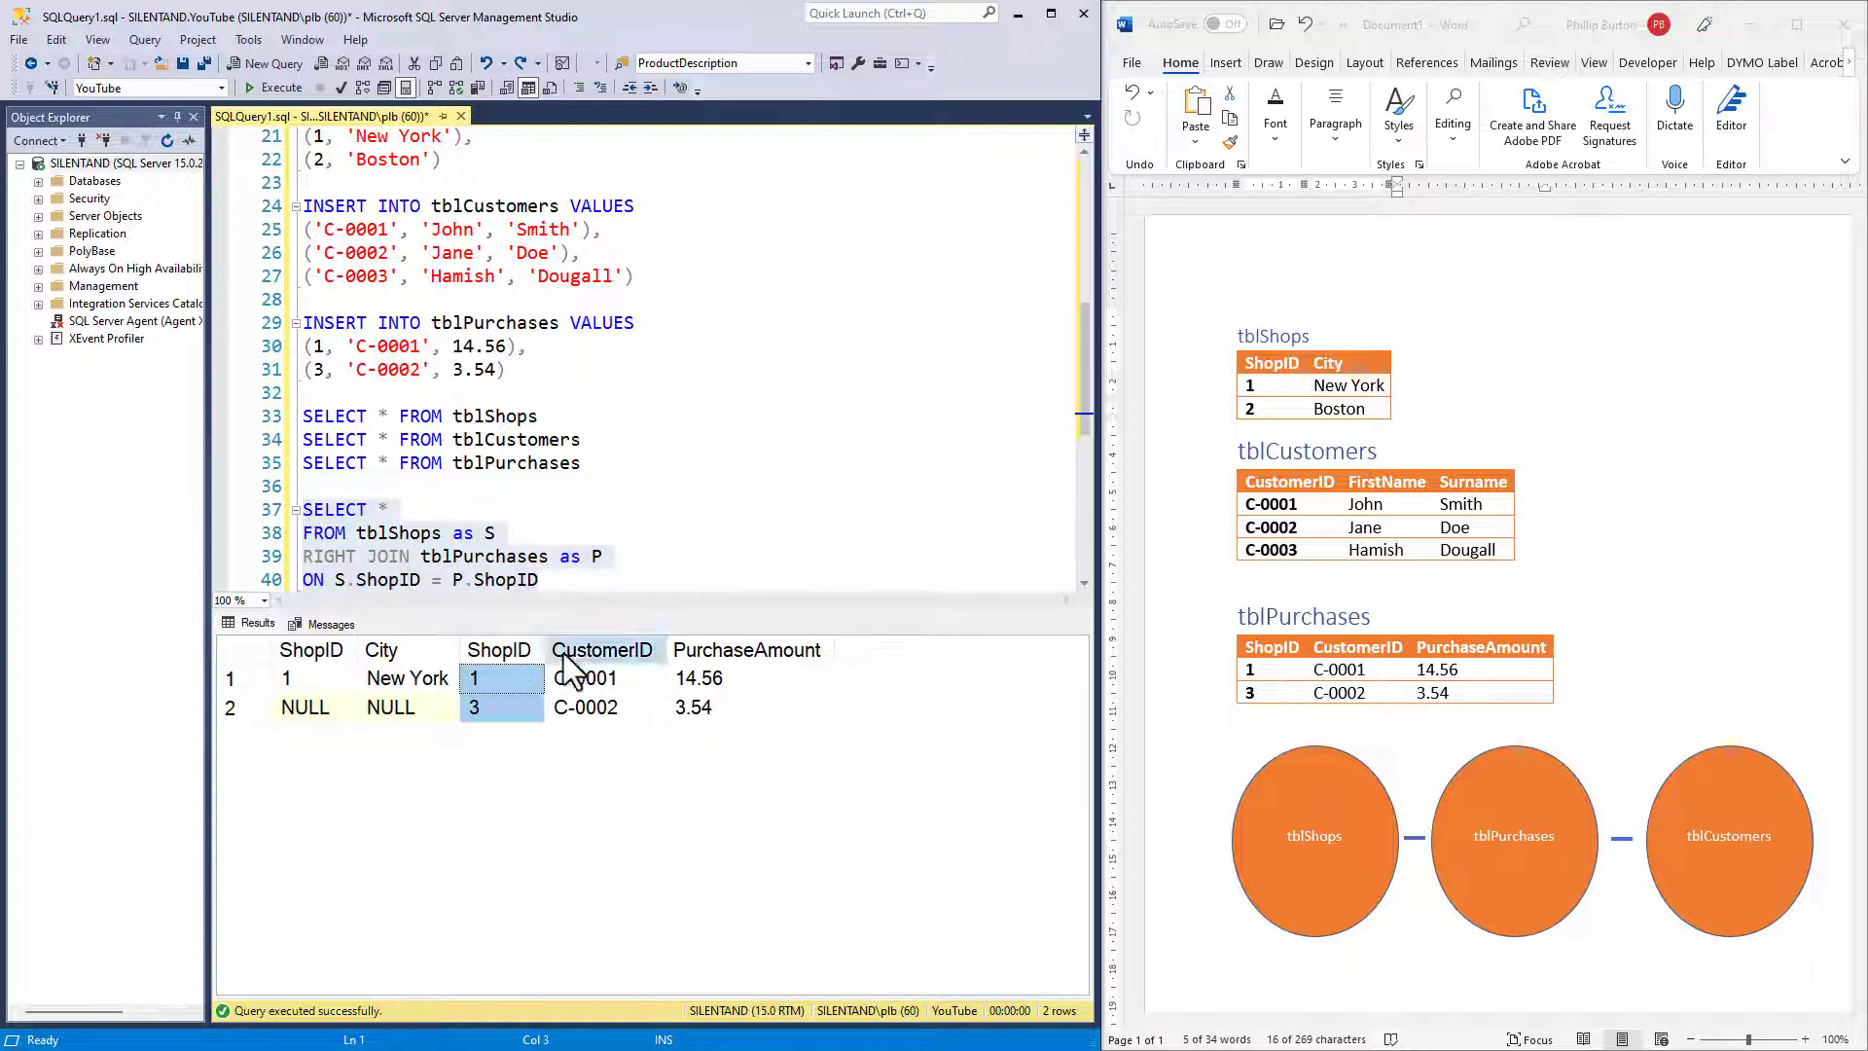
{"action": "left_click", "coordinate": [601, 650]}
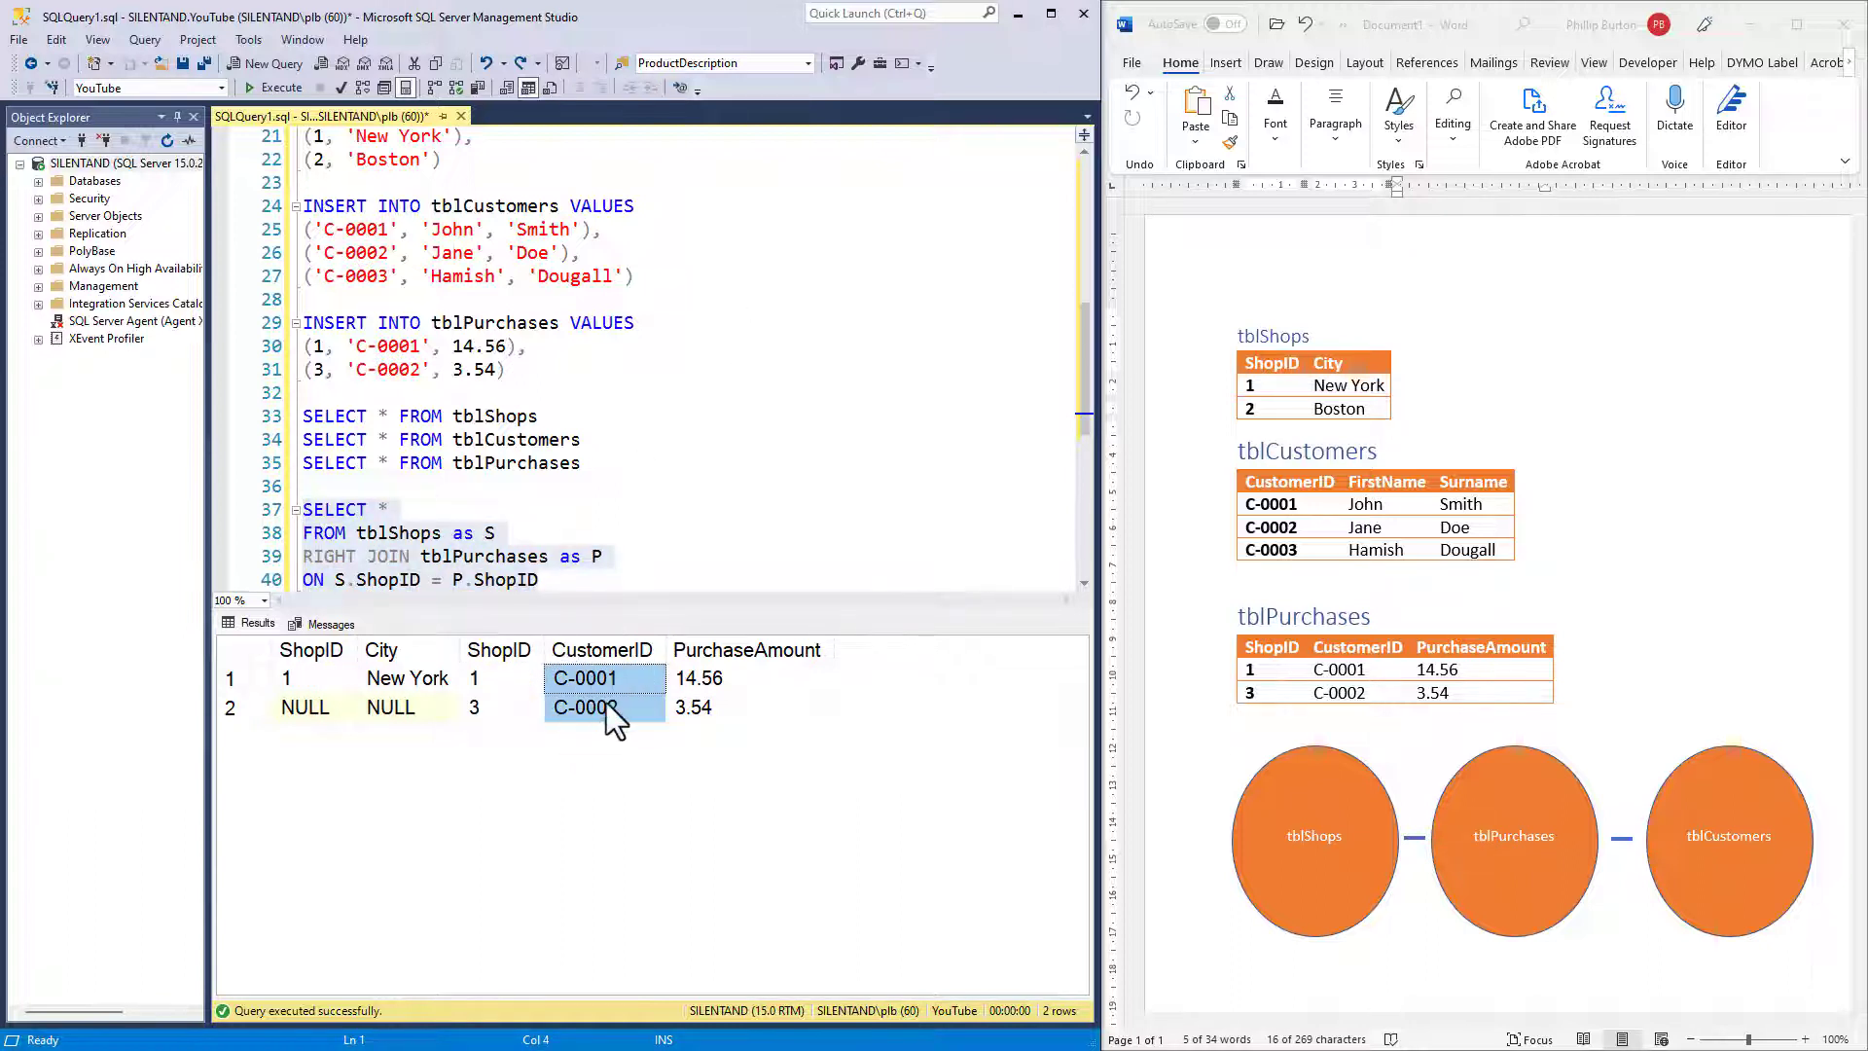
{"action": "left_click", "coordinate": [286, 677]}
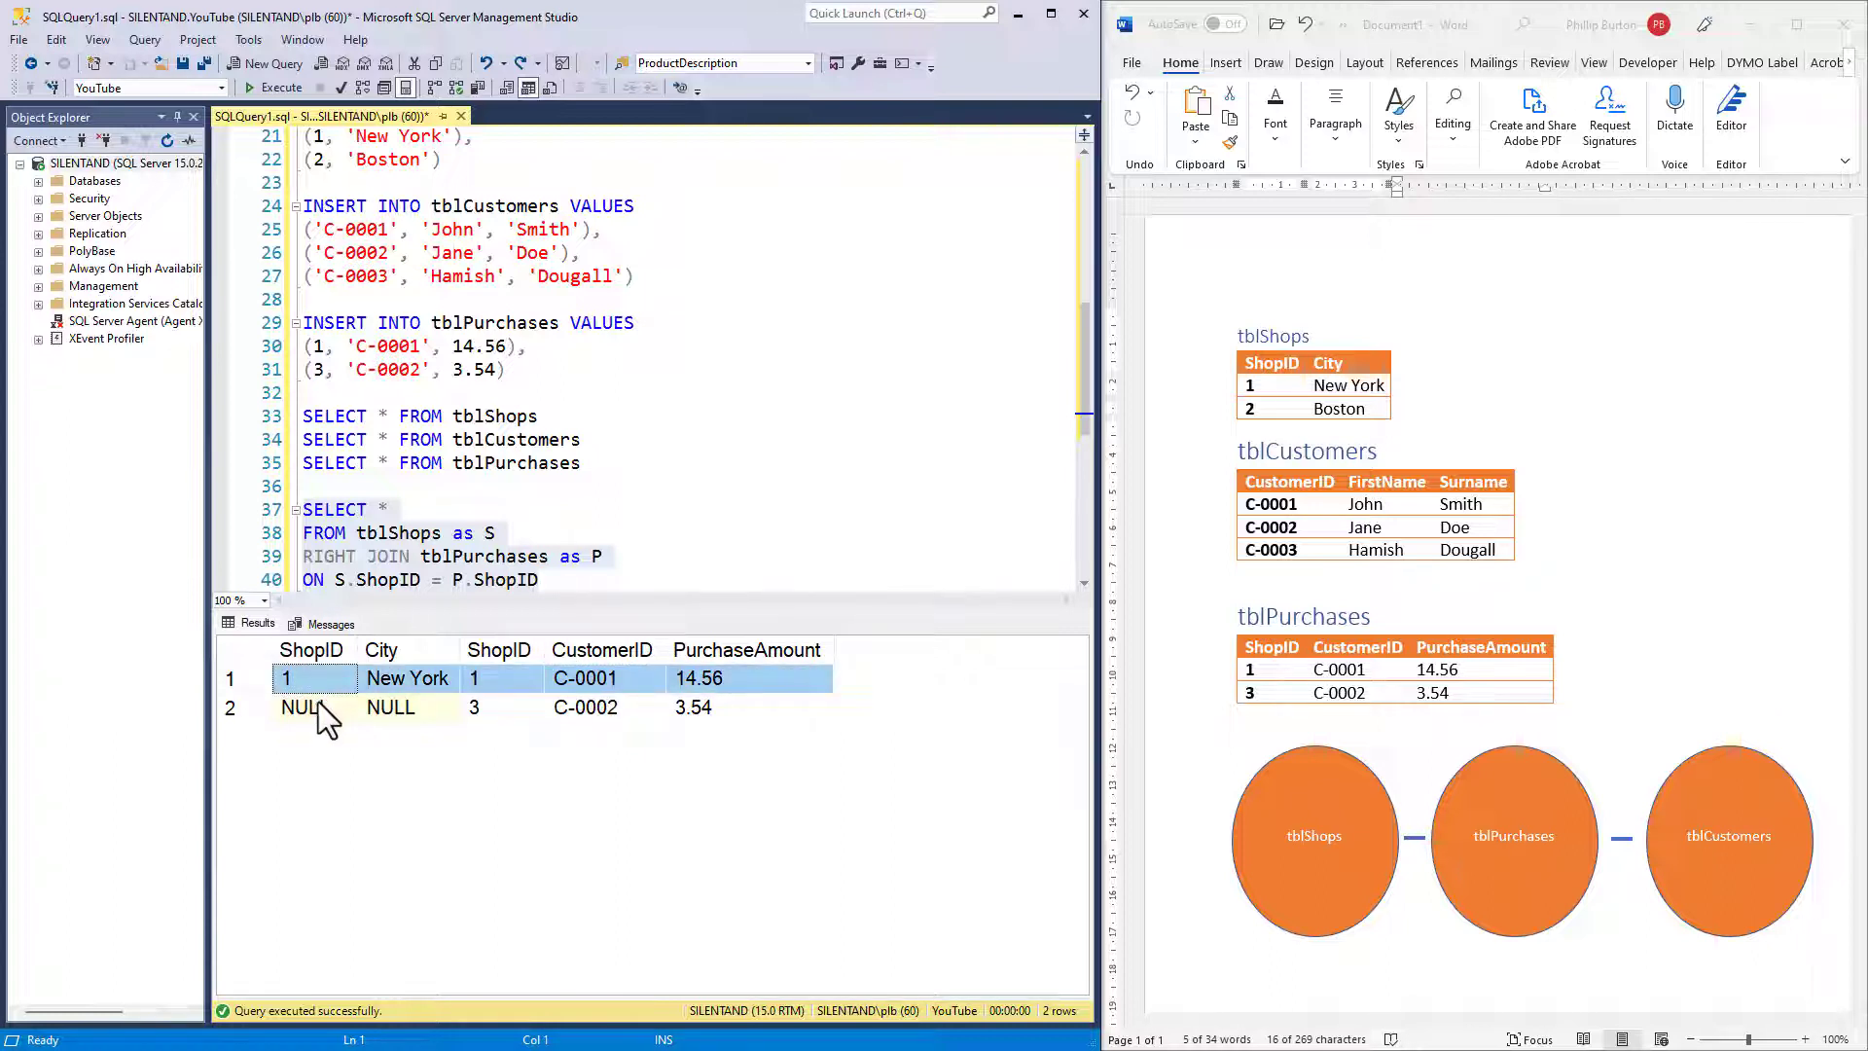
{"action": "left_click", "coordinate": [500, 707]}
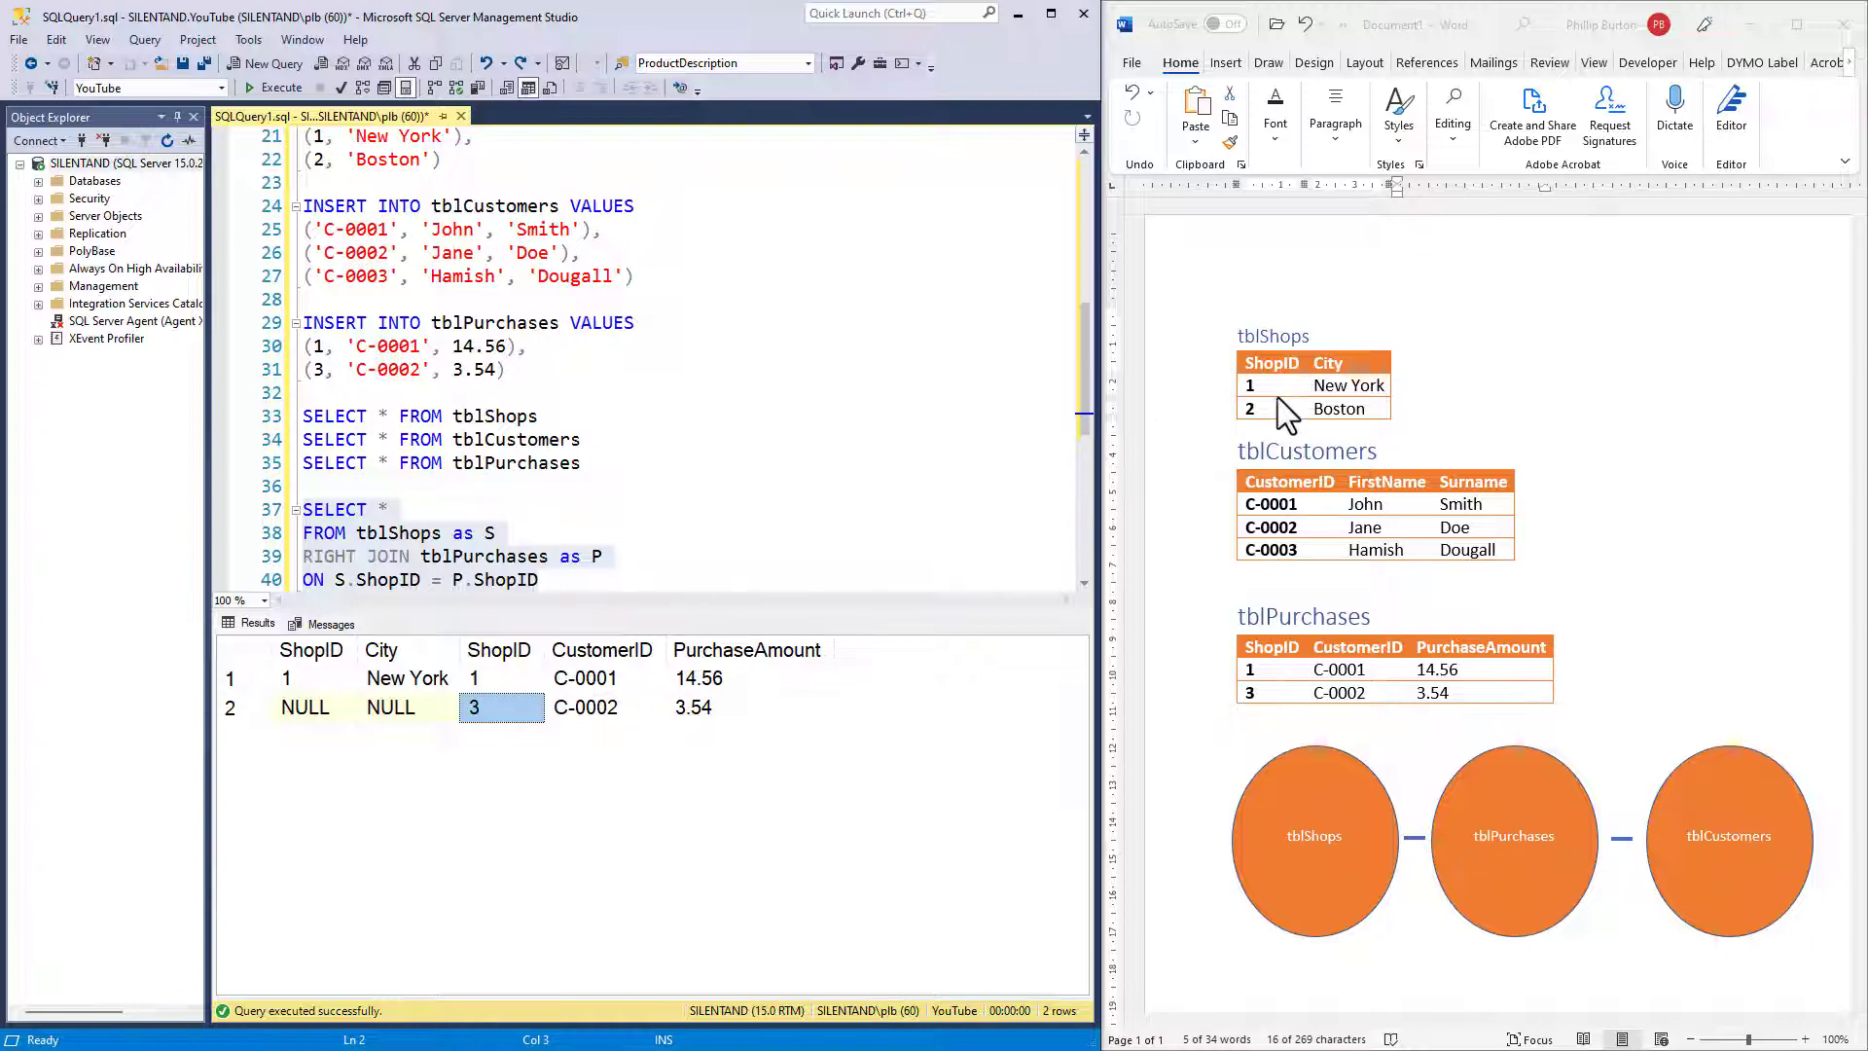
{"action": "left_click", "coordinate": [391, 706]}
{"action": "type", "text": "FU"}
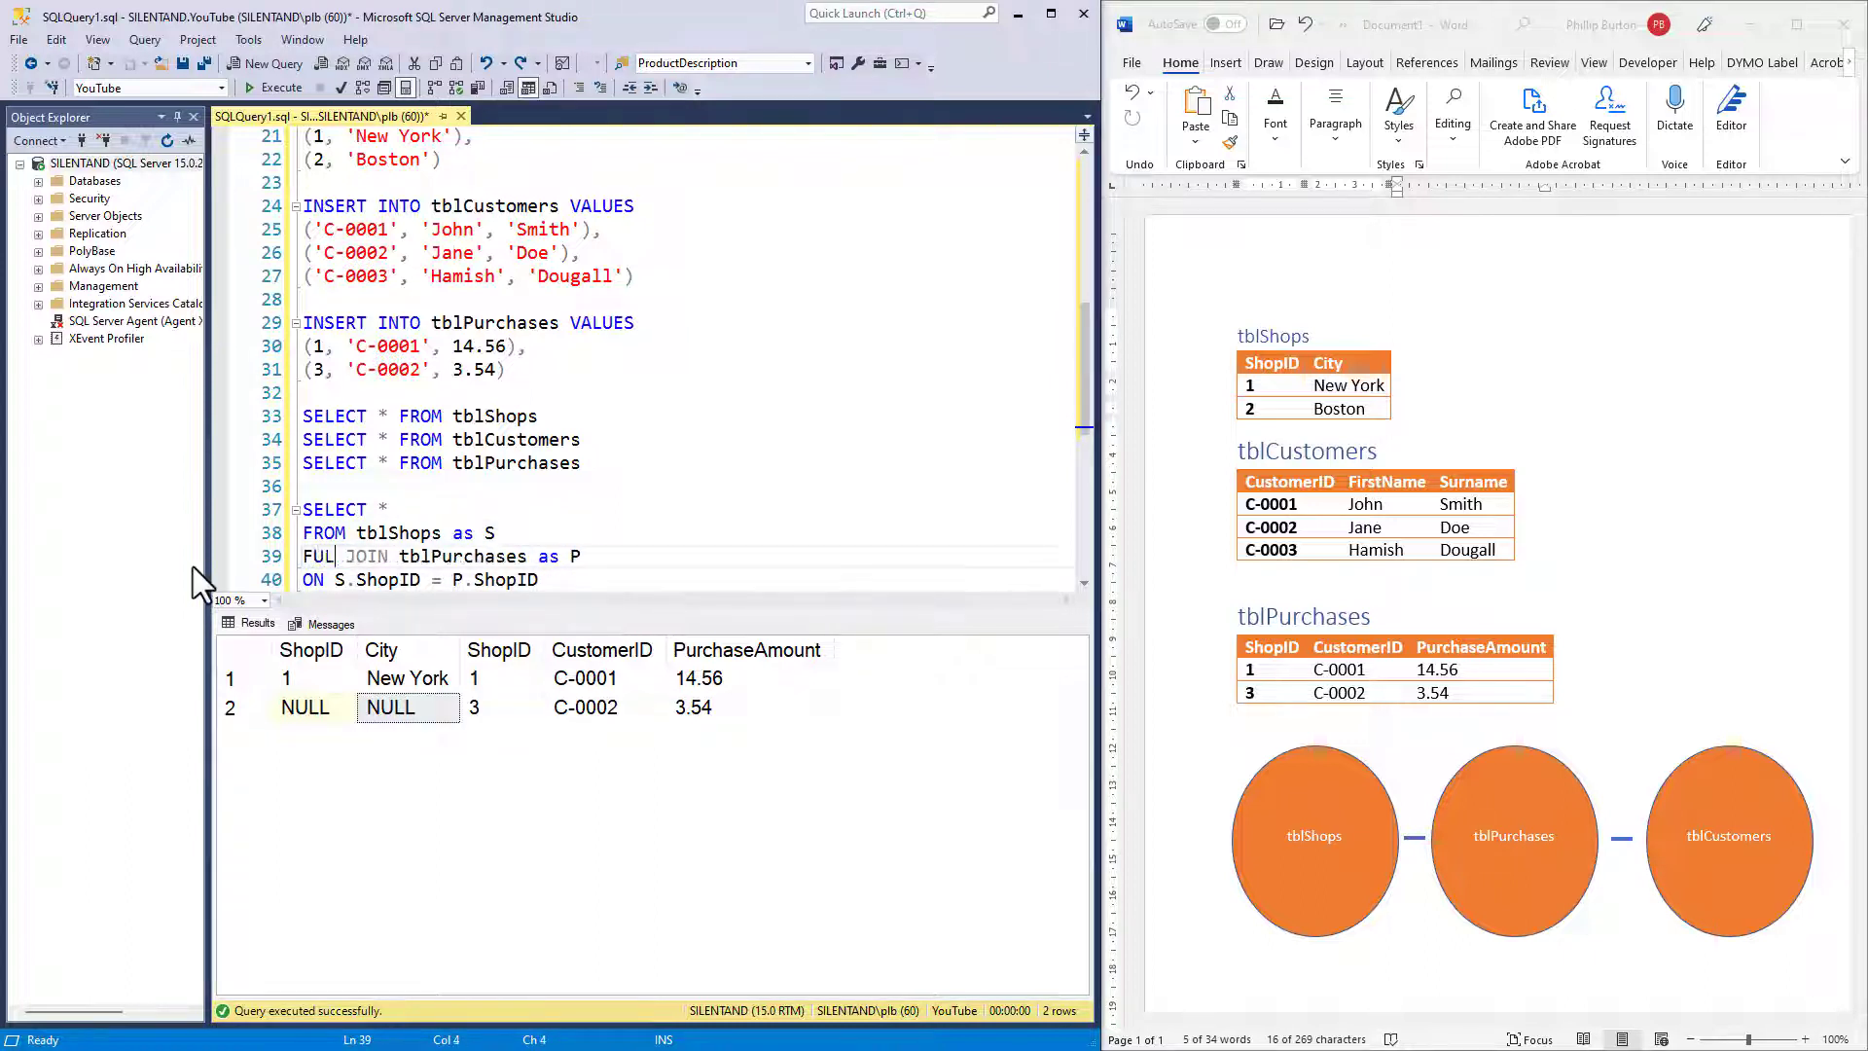
Complete FULL JOIN, run it, and mark Boston's and purchase 3's NULL cells; select FULL for replacement.
{"action": "type", "text": "L"}
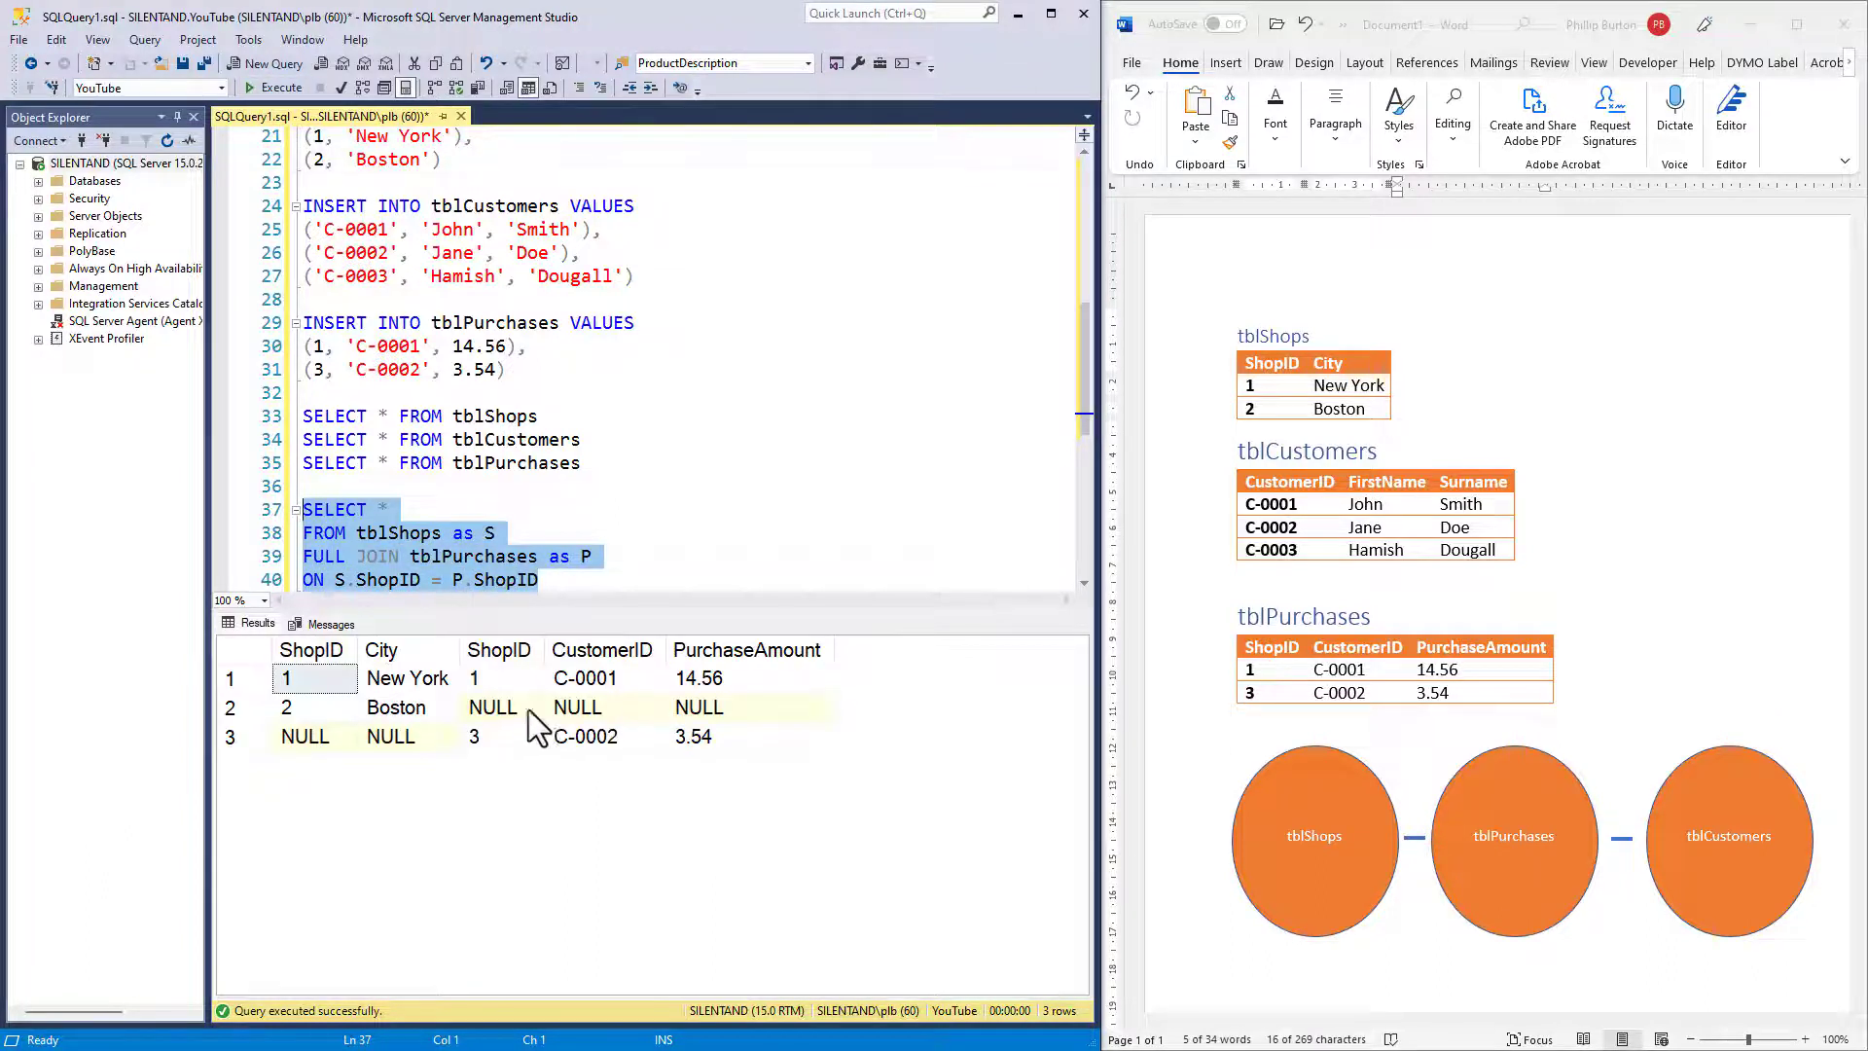
{"action": "left_click", "coordinate": [698, 706]}
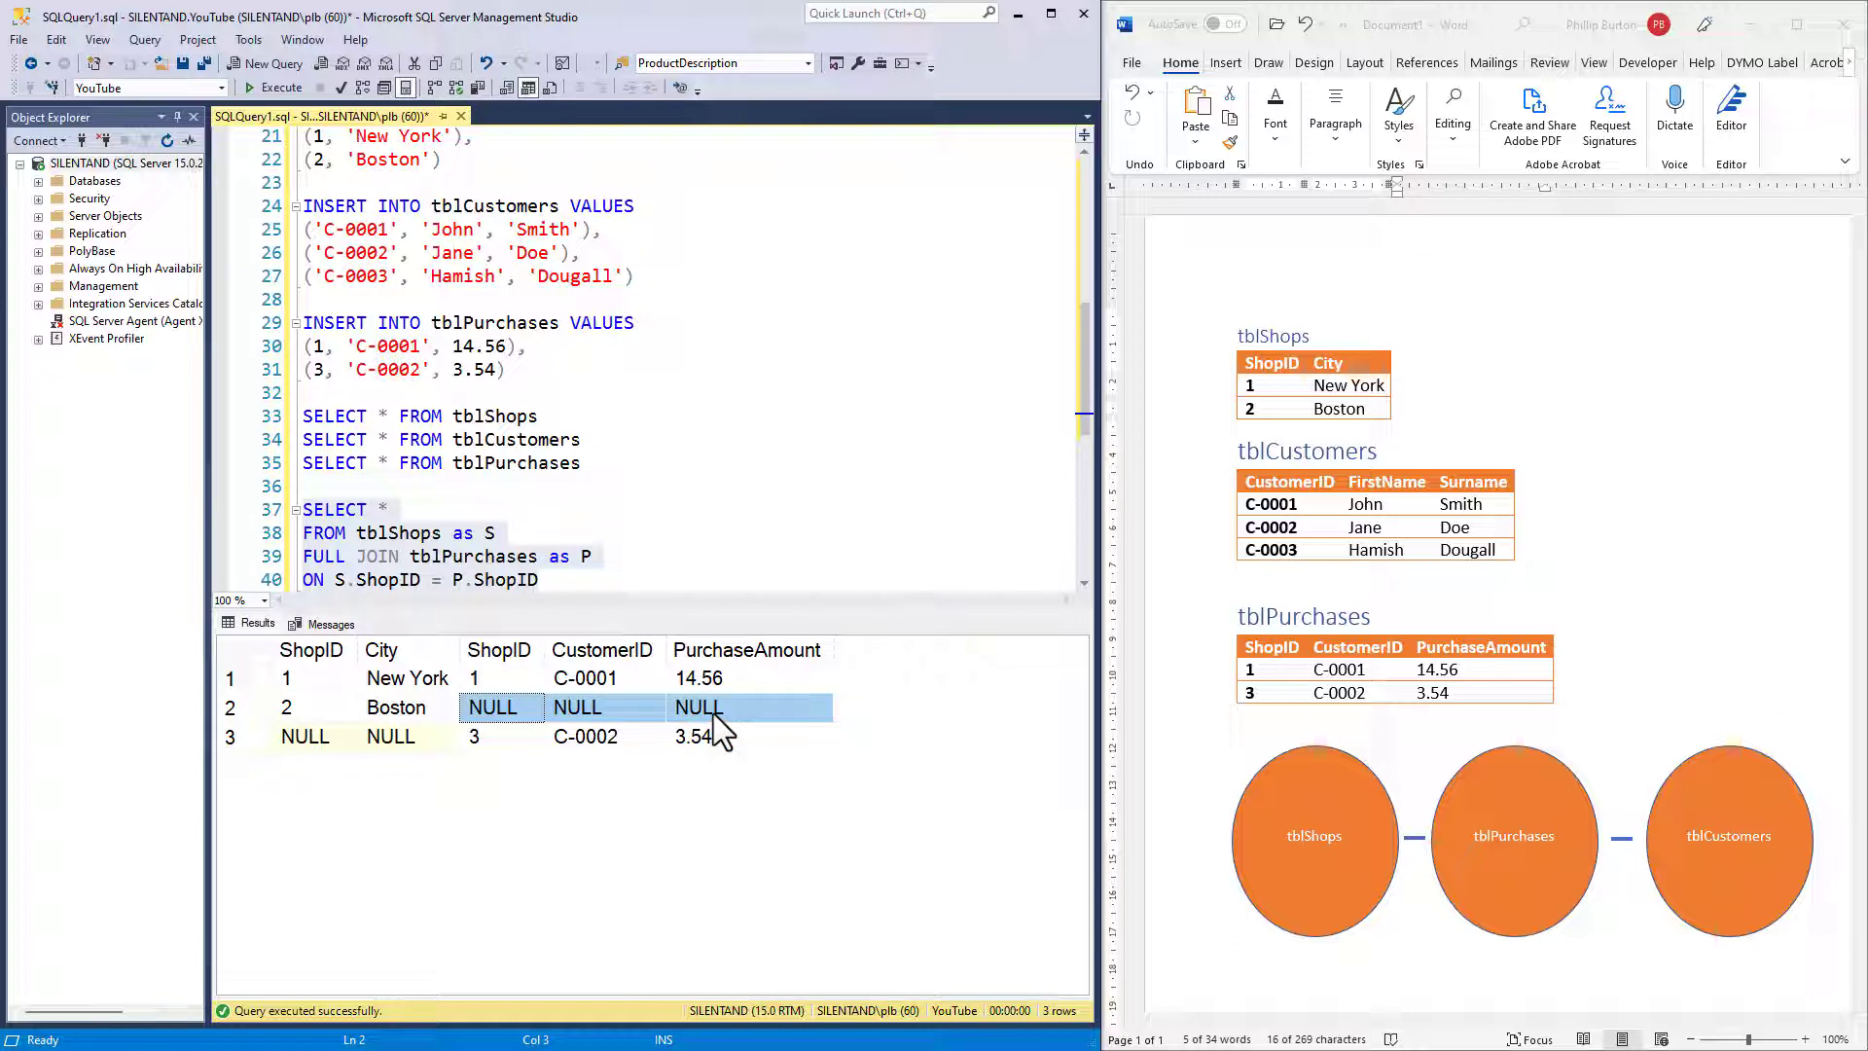
{"action": "left_click", "coordinate": [305, 736]}
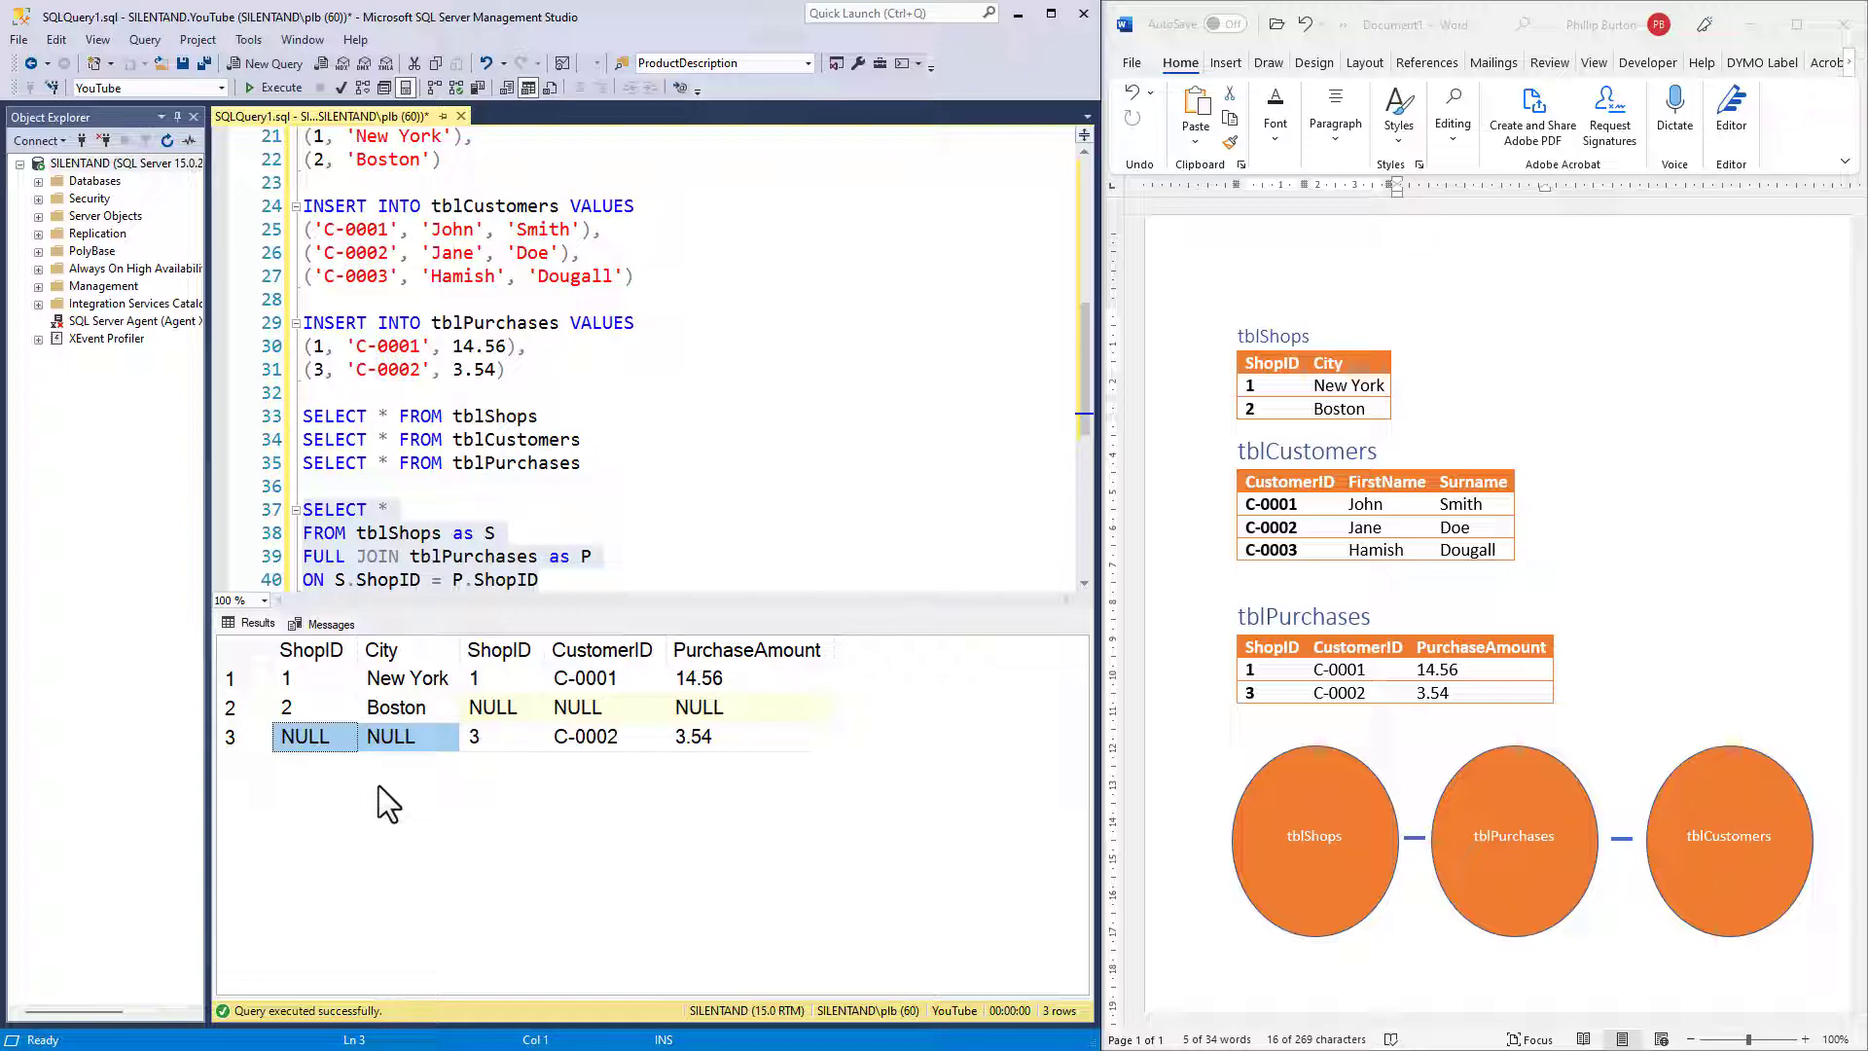
{"action": "left_click", "coordinate": [506, 580]}
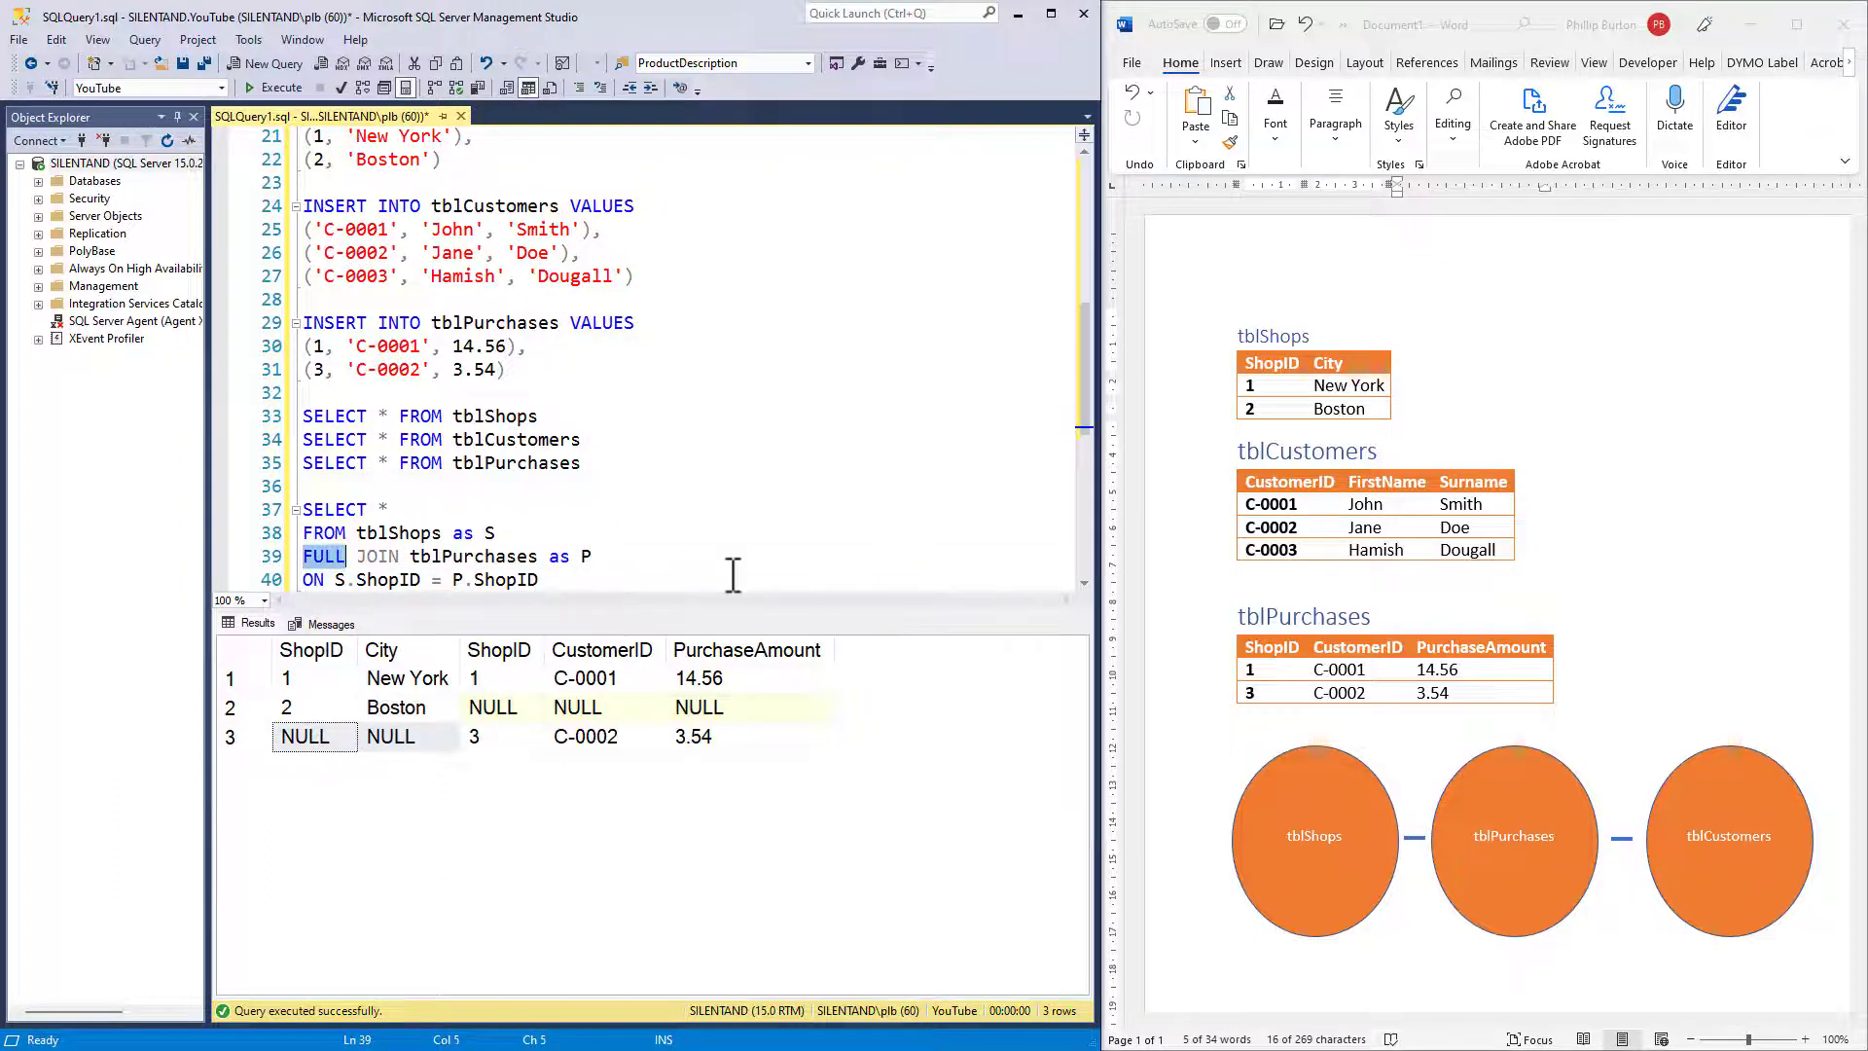
Make the keyword CROSS JOIN and comment out the ON S.ShopID = P.ShopID condition with --.
{"action": "type", "text": "CROSS"}
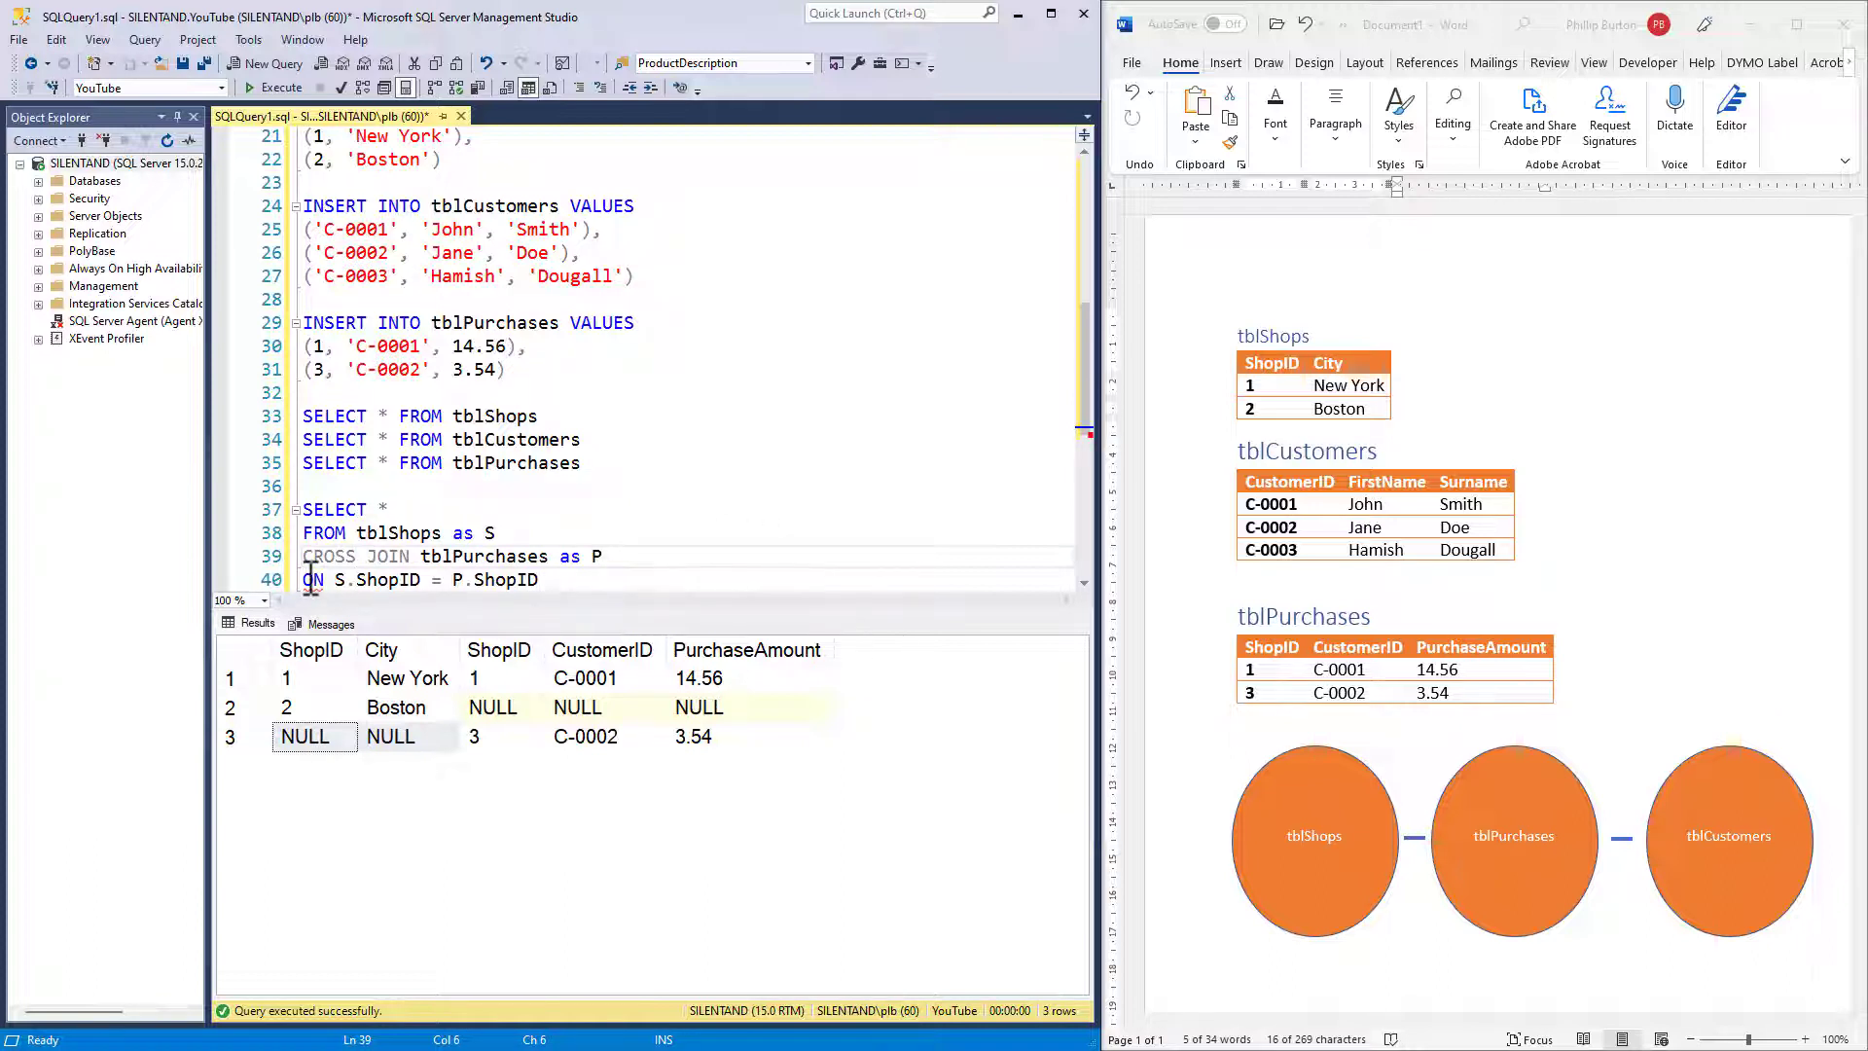
{"action": "type", "text": "--"}
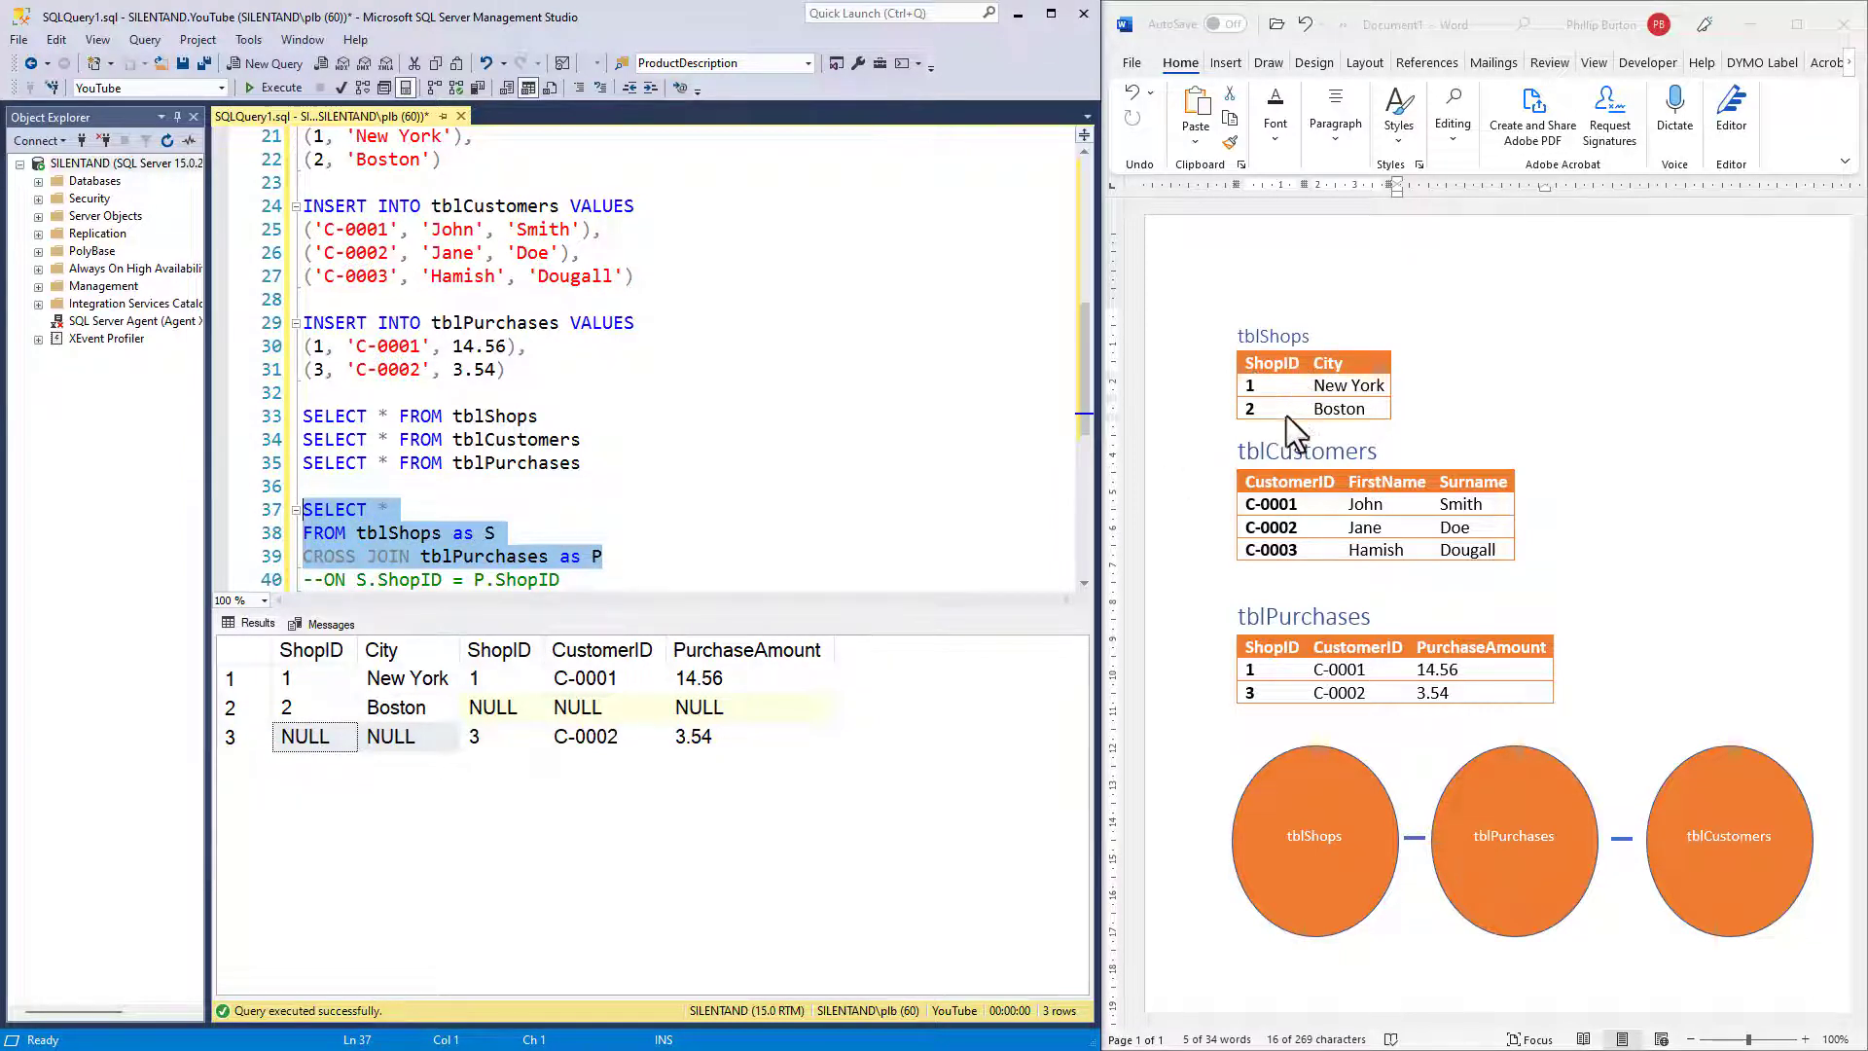
{"action": "mouse_move", "coordinate": [1297, 710]}
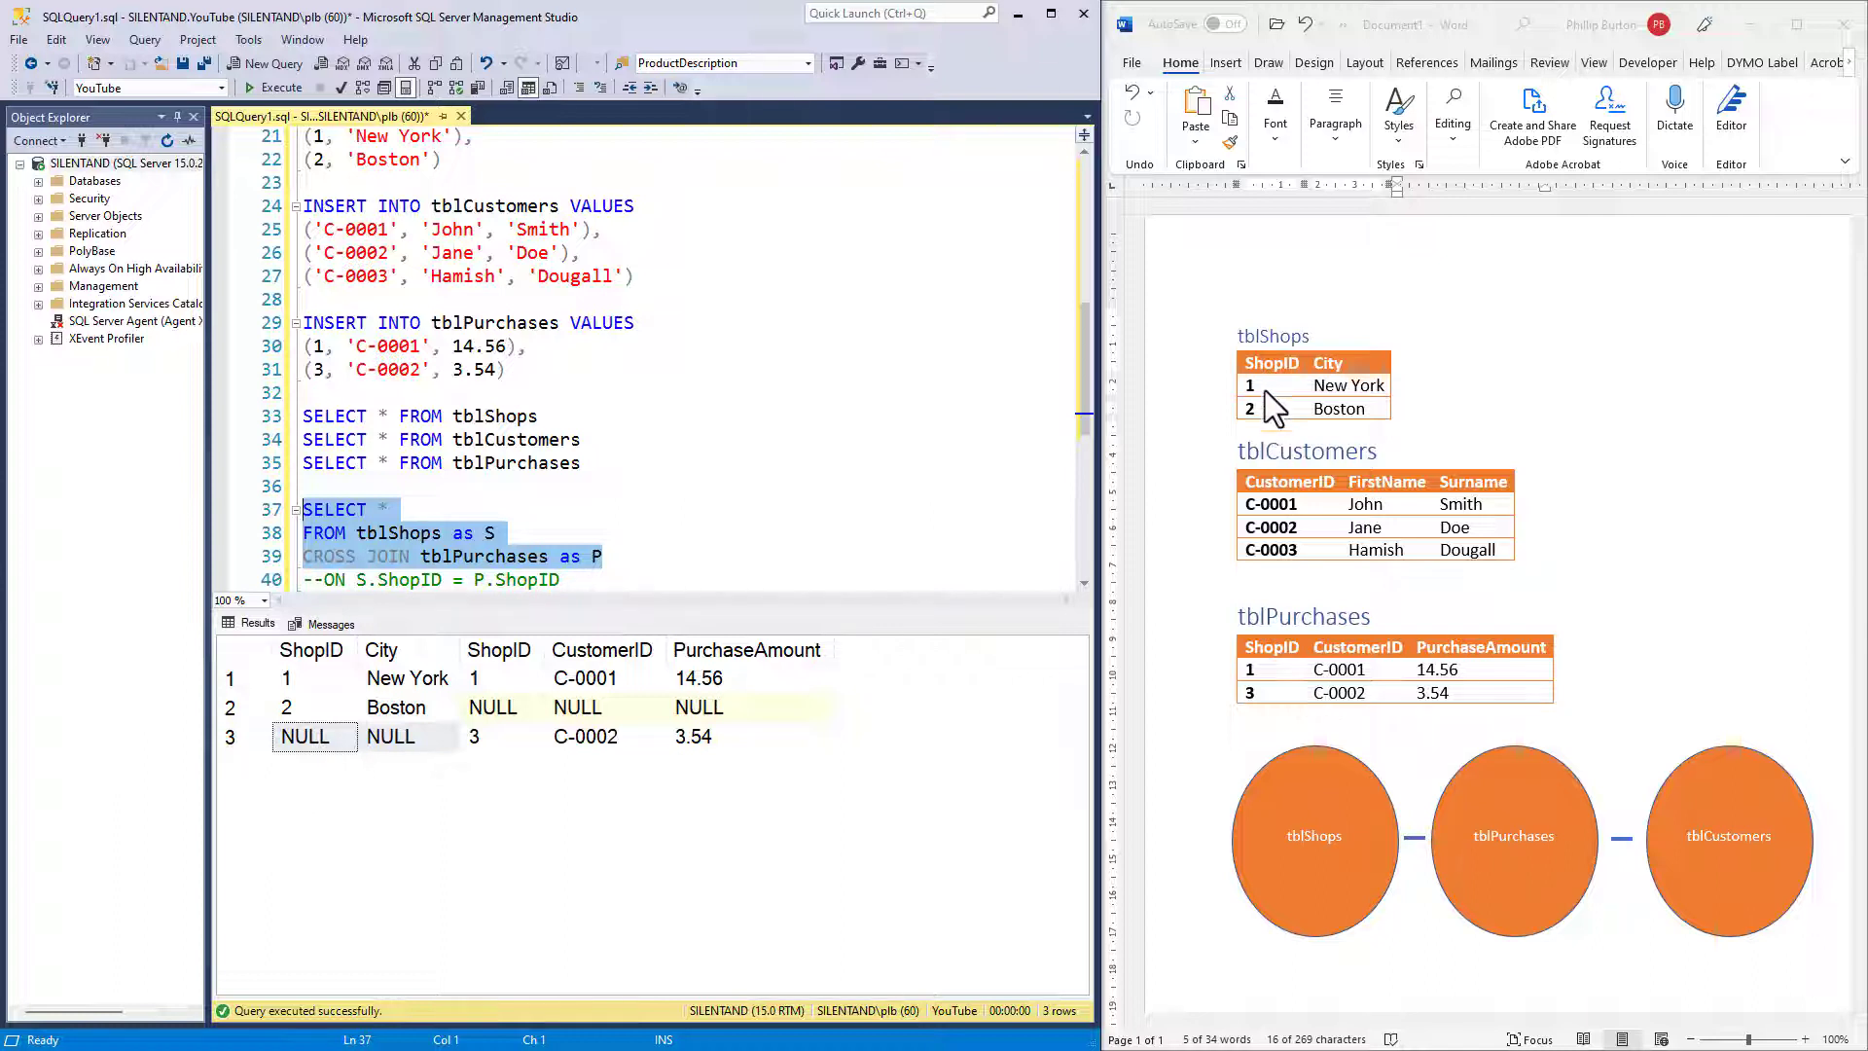
{"action": "mouse_move", "coordinate": [448, 130]}
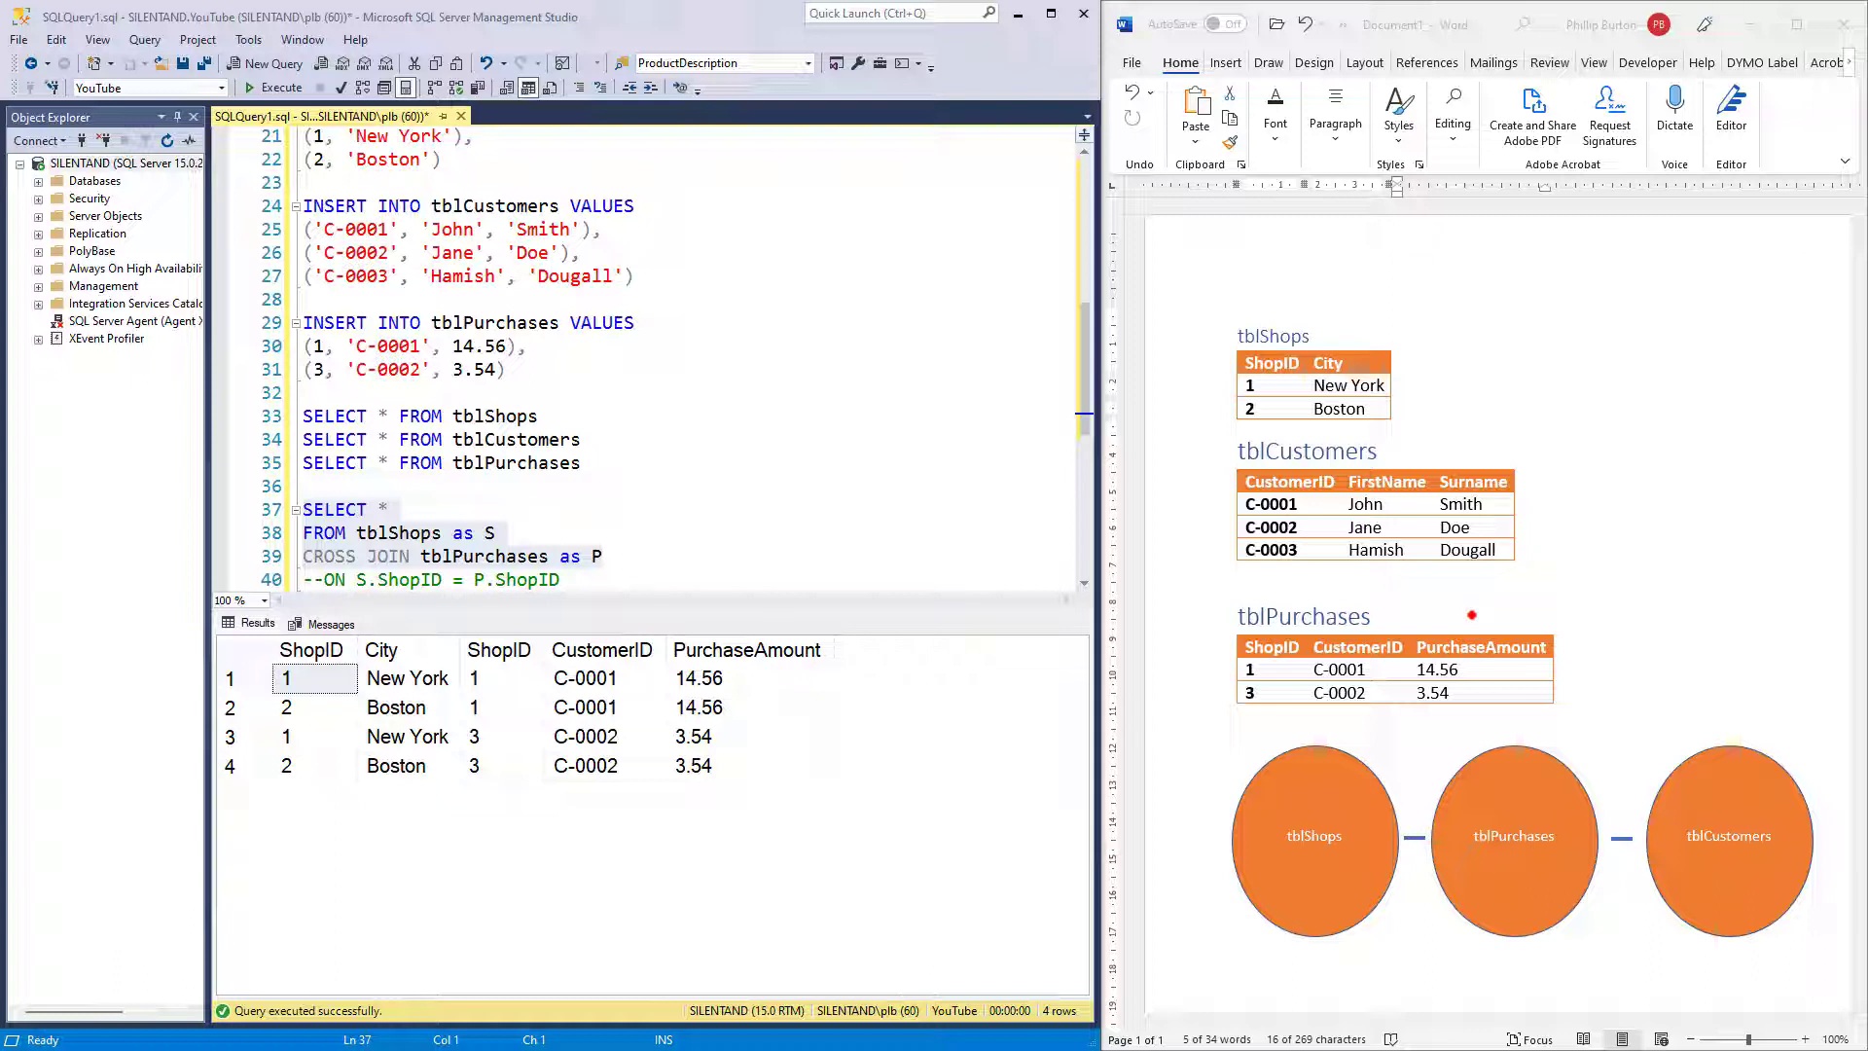
{"action": "mouse_move", "coordinate": [1481, 683]}
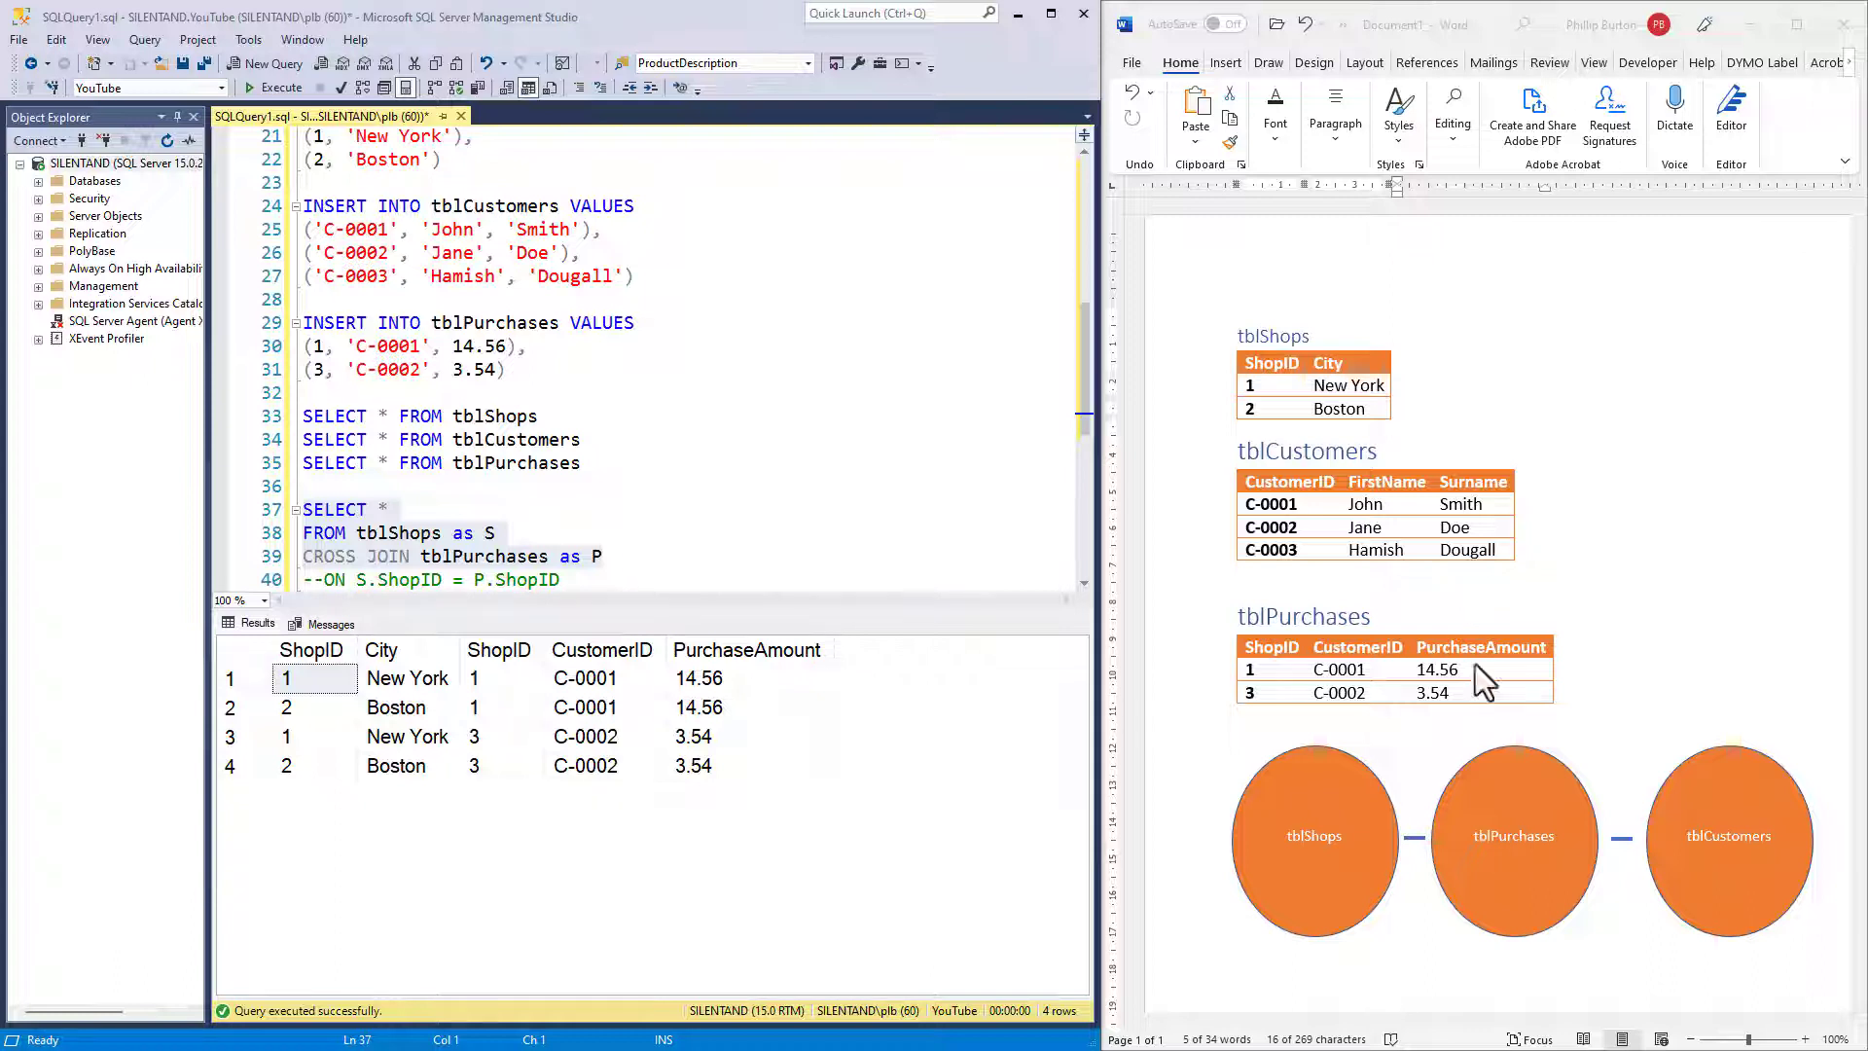
{"action": "mouse_move", "coordinate": [1751, 663]}
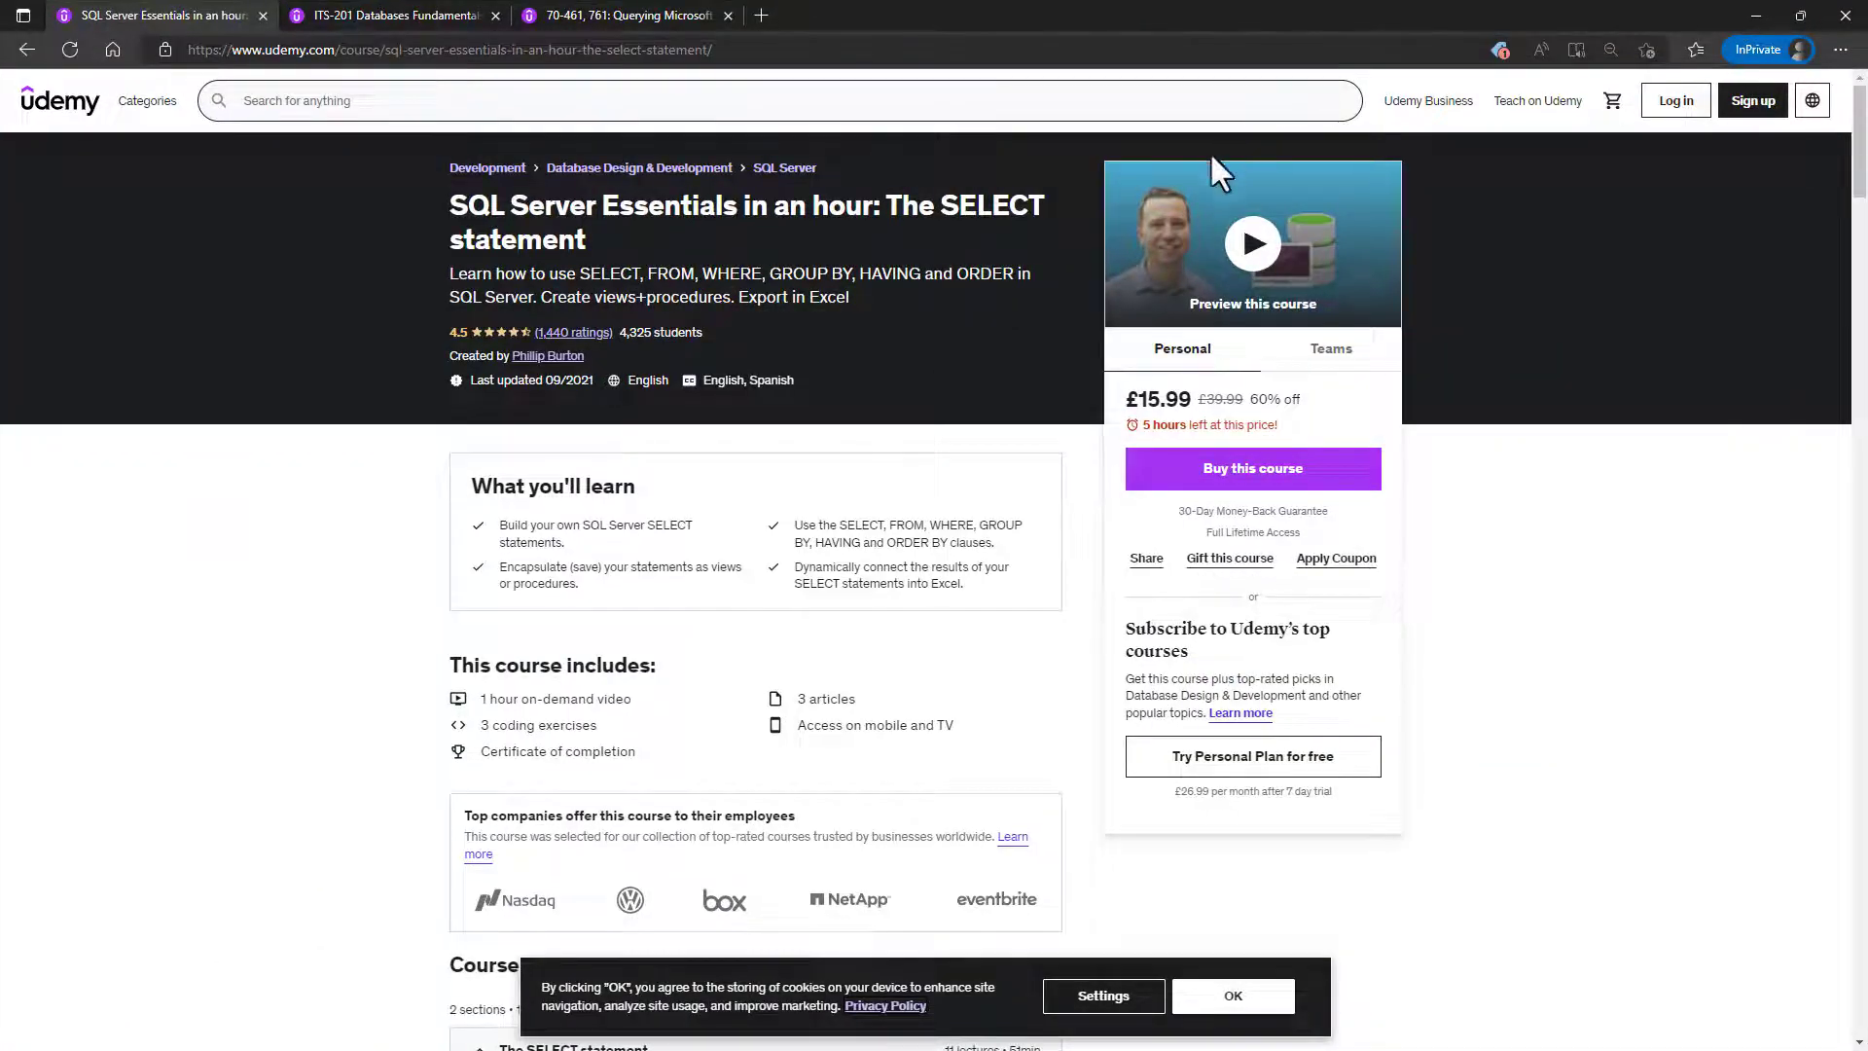
{"action": "mouse_move", "coordinate": [967, 473]}
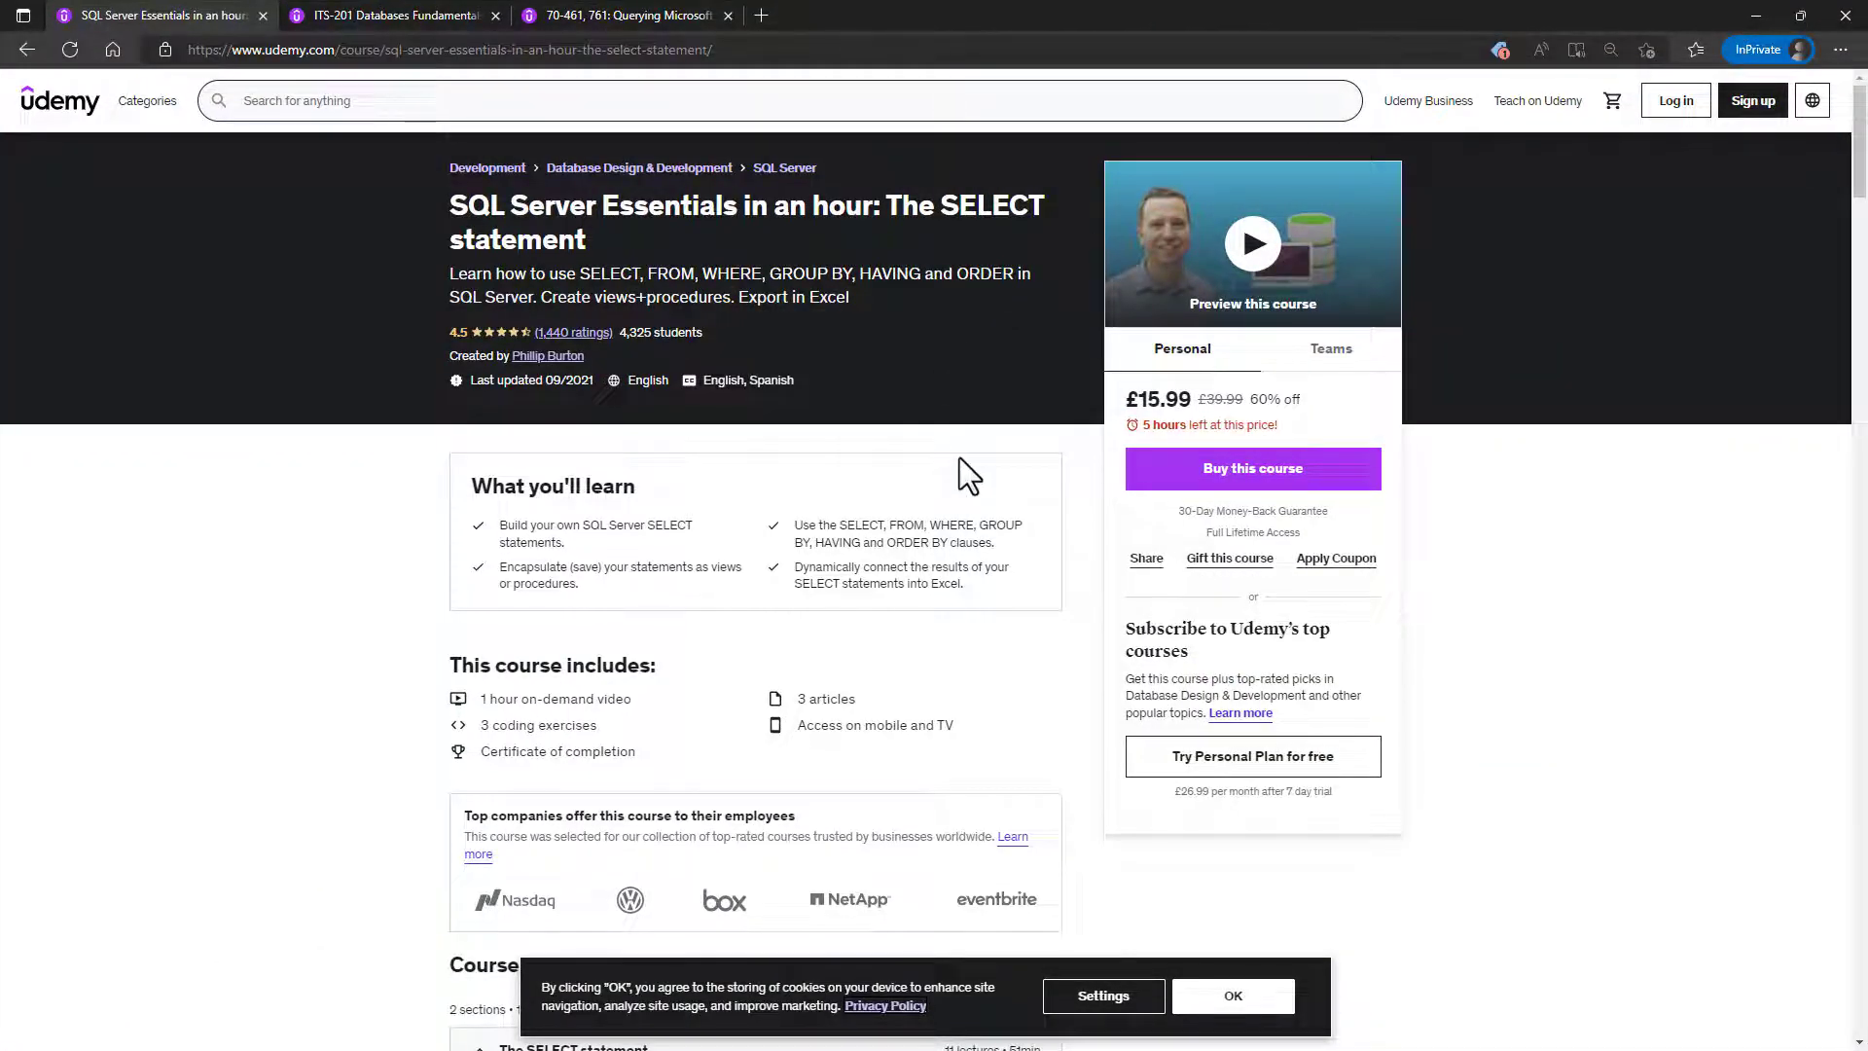
{"action": "mouse_move", "coordinate": [984, 479]}
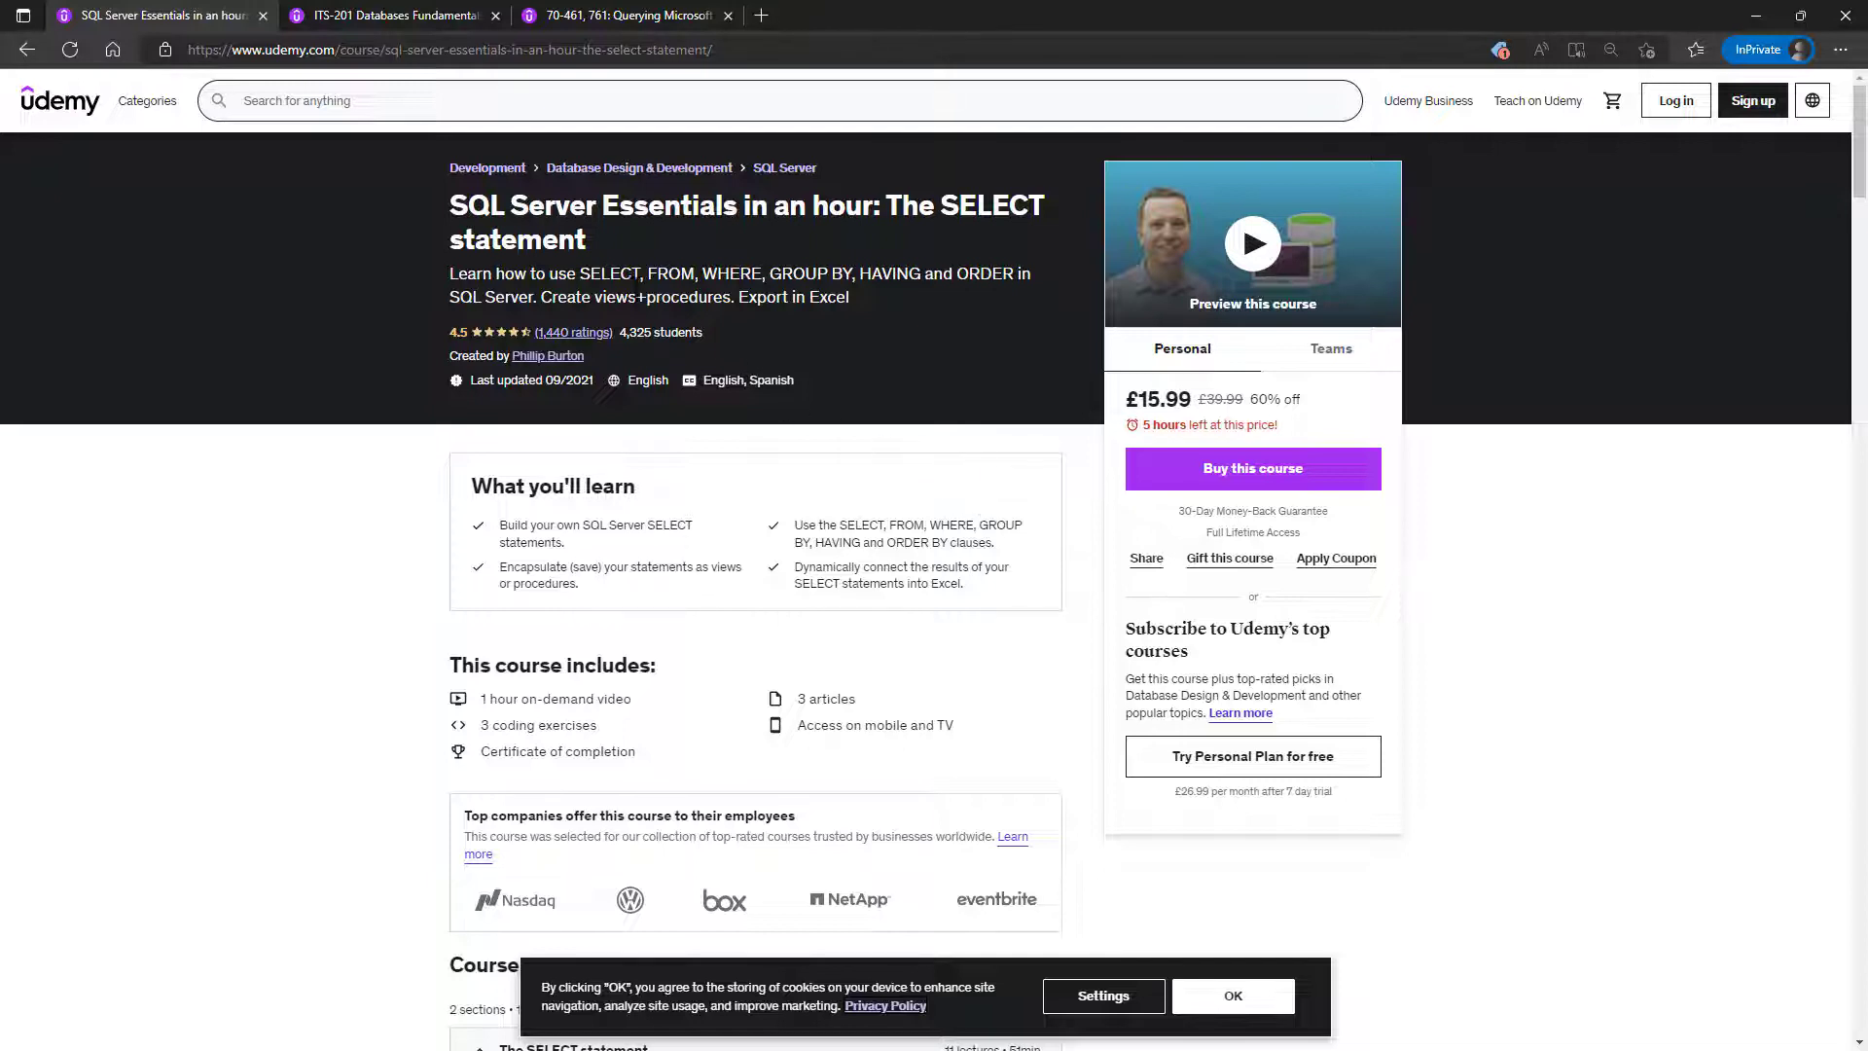
Browse the SQL Server Essentials description and Course content, then switch to the ITS-201 Databases Fundamentals page.
{"action": "left_click_drag", "start_coordinate": [582, 272], "coordinate": [1004, 272]}
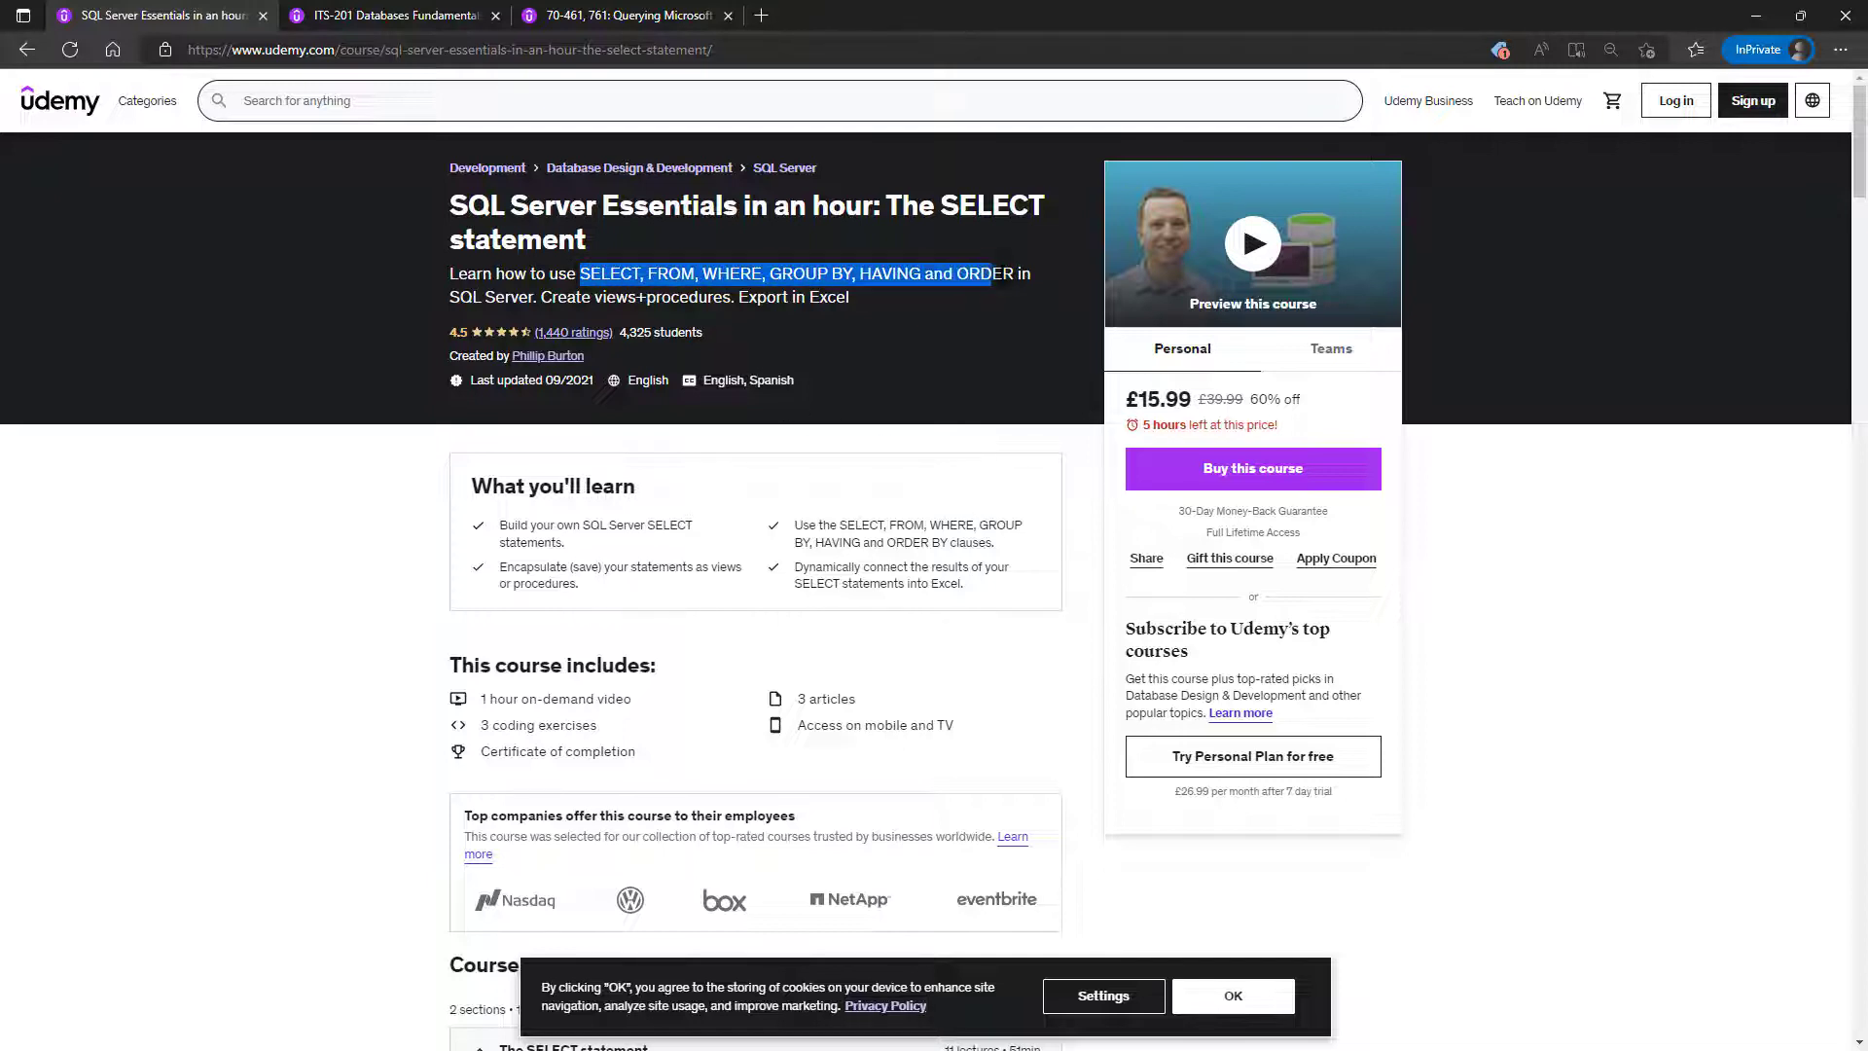
{"action": "scroll", "scroll_direction": "down", "scroll_amount": 3}
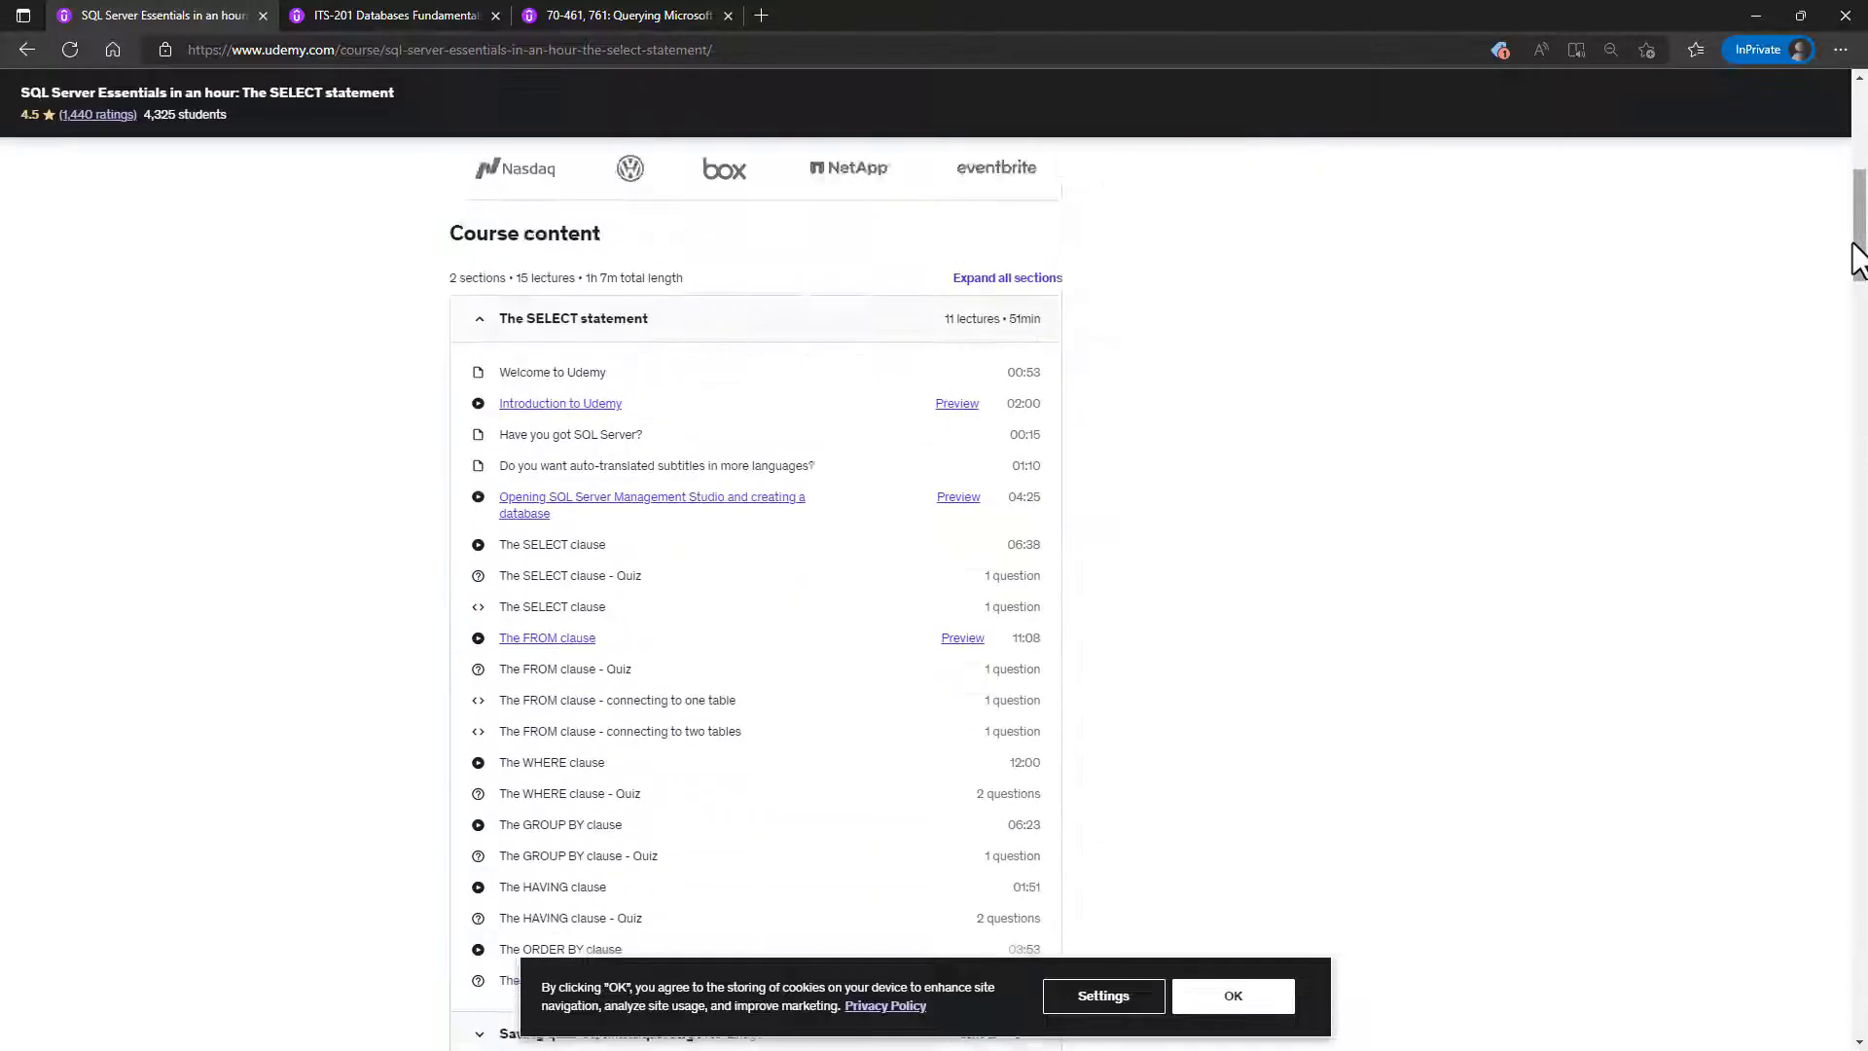
{"action": "scroll", "scroll_direction": "down", "scroll_amount": 3}
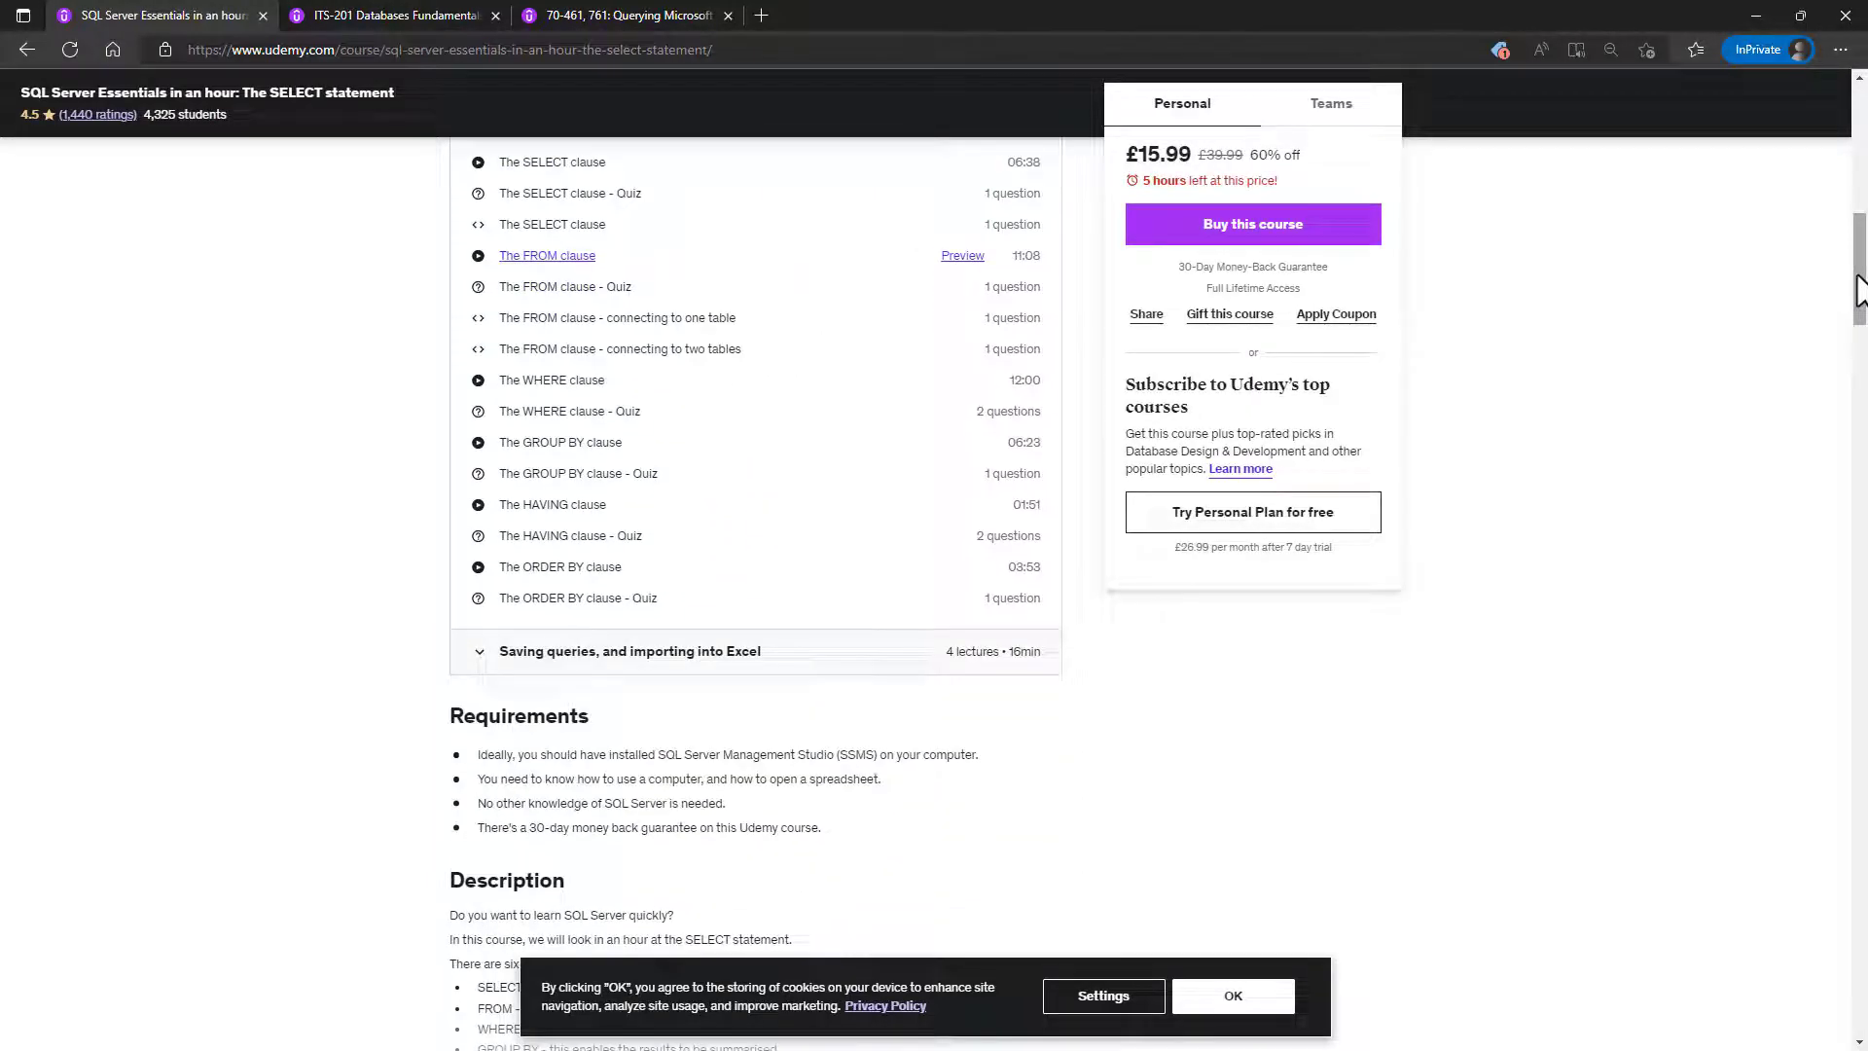
{"action": "mouse_move", "coordinate": [617, 349]}
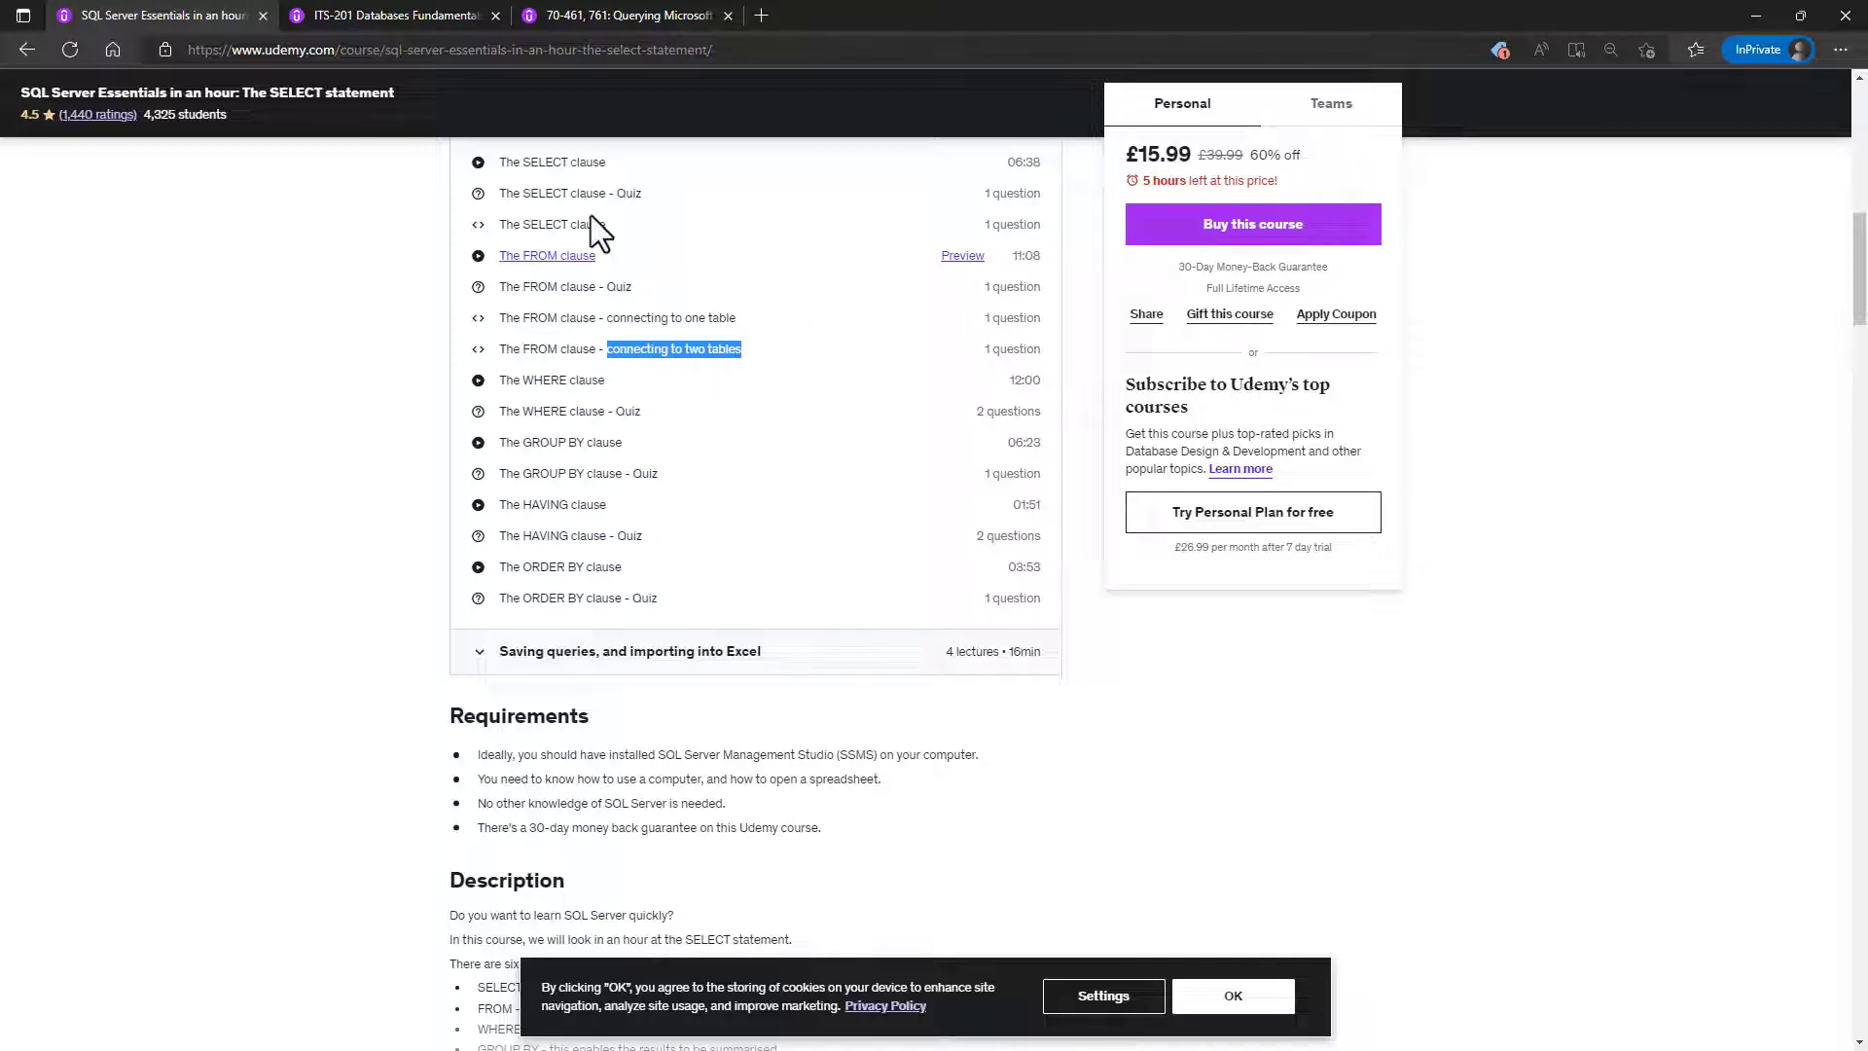
{"action": "left_click", "coordinate": [393, 16]}
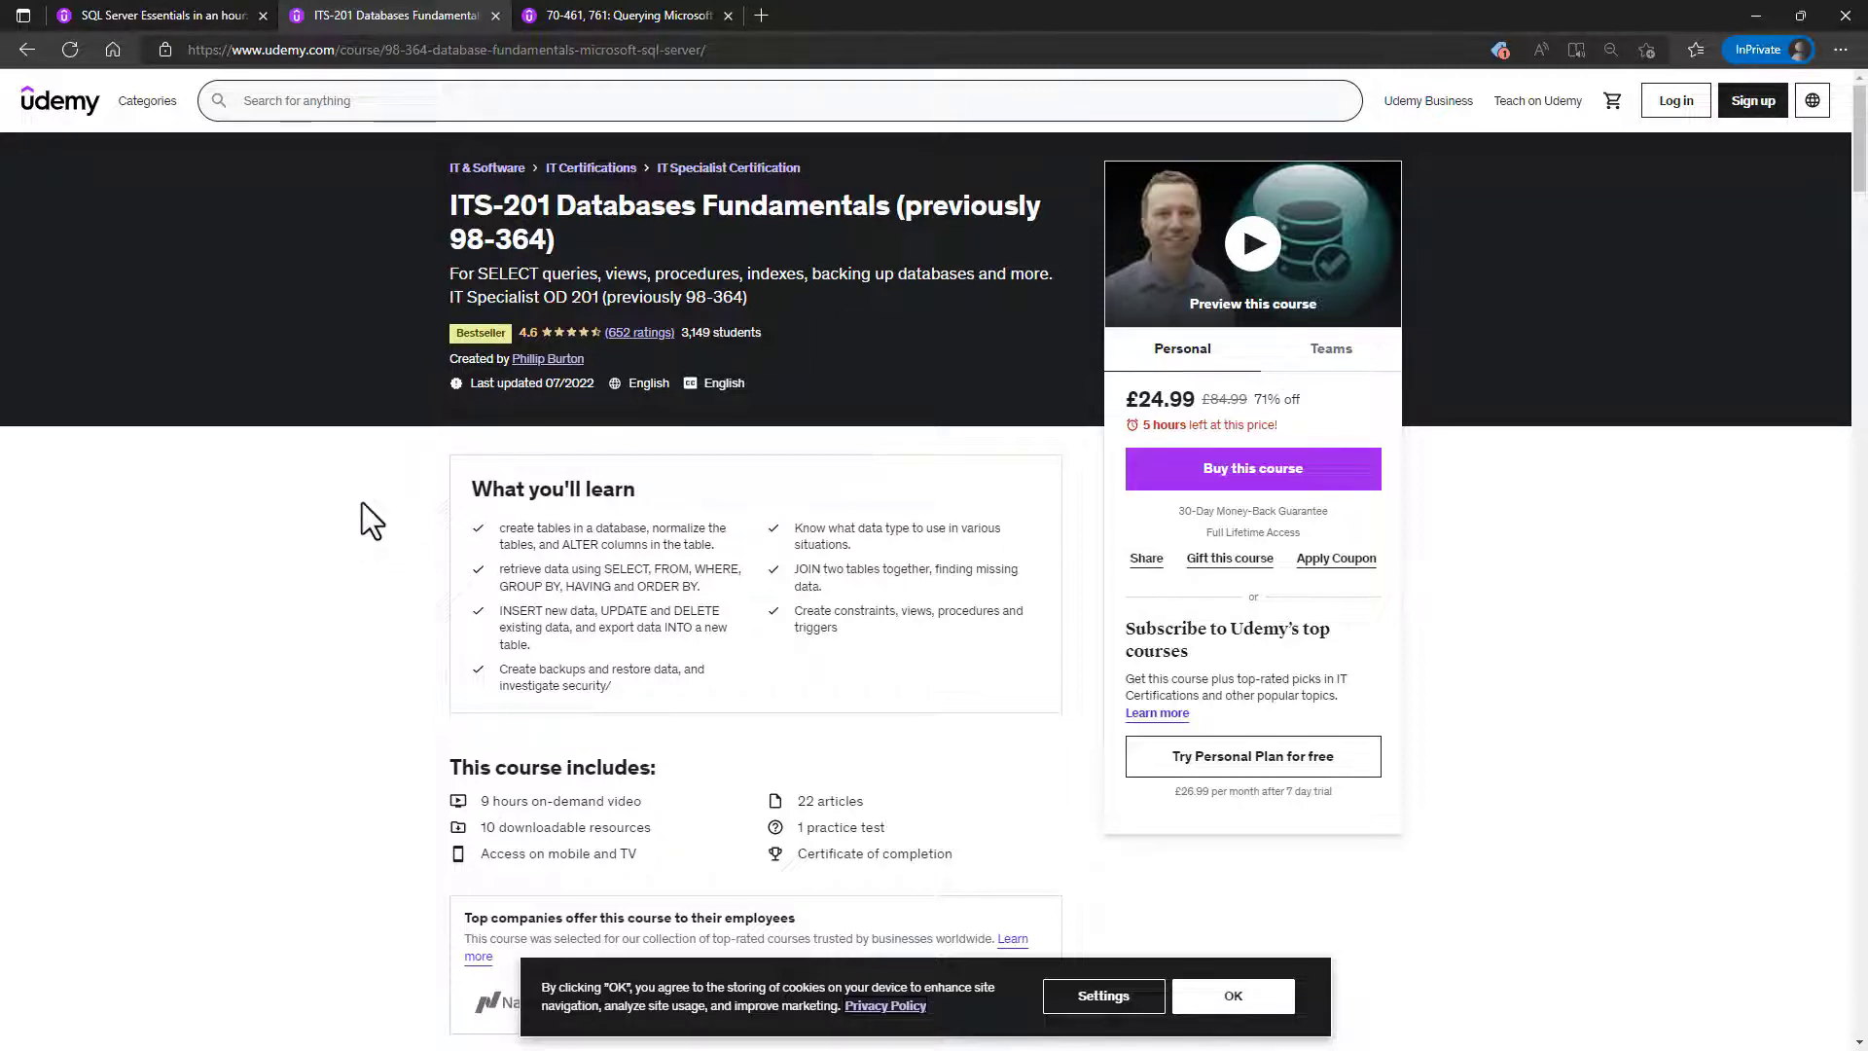
Note a learning point on retrieving data, then show the 70-461, 761 course with 'Show more' expanded.
{"action": "scroll", "scroll_direction": "down", "scroll_amount": 3}
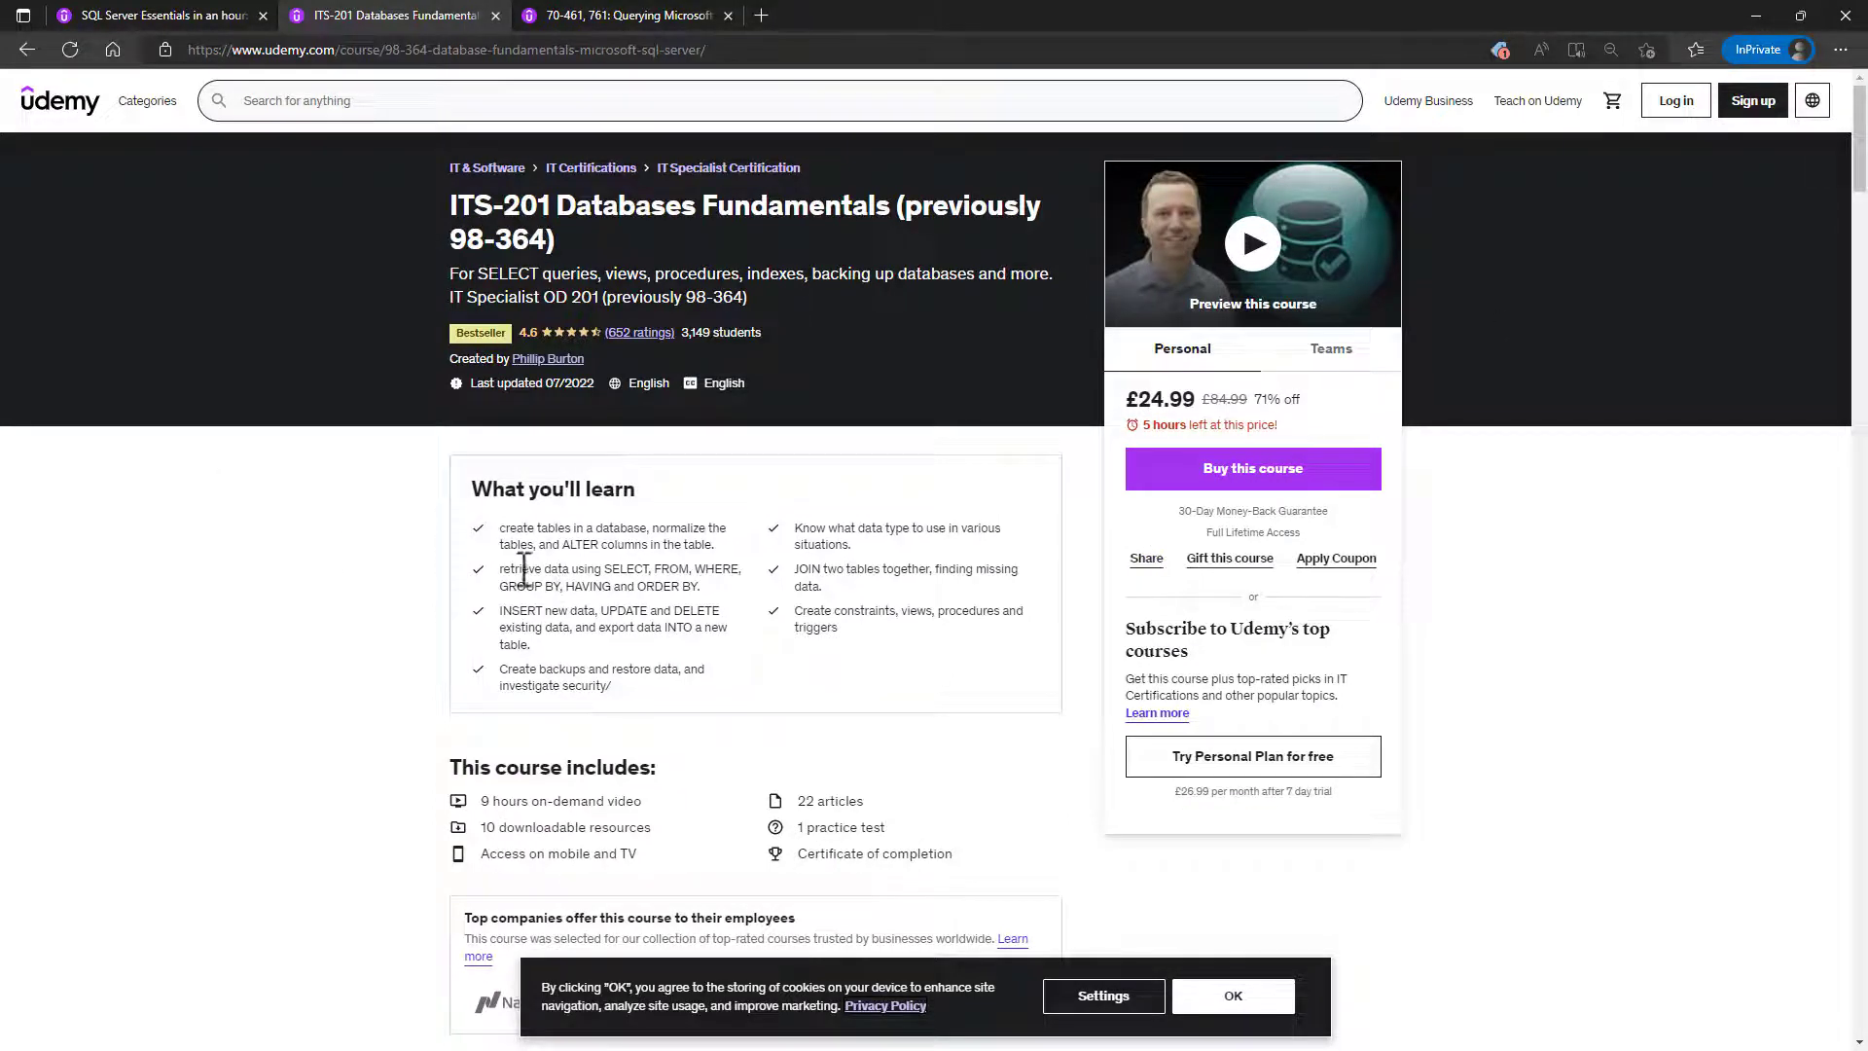
{"action": "left_click_drag", "start_coordinate": [500, 568], "coordinate": [702, 586]}
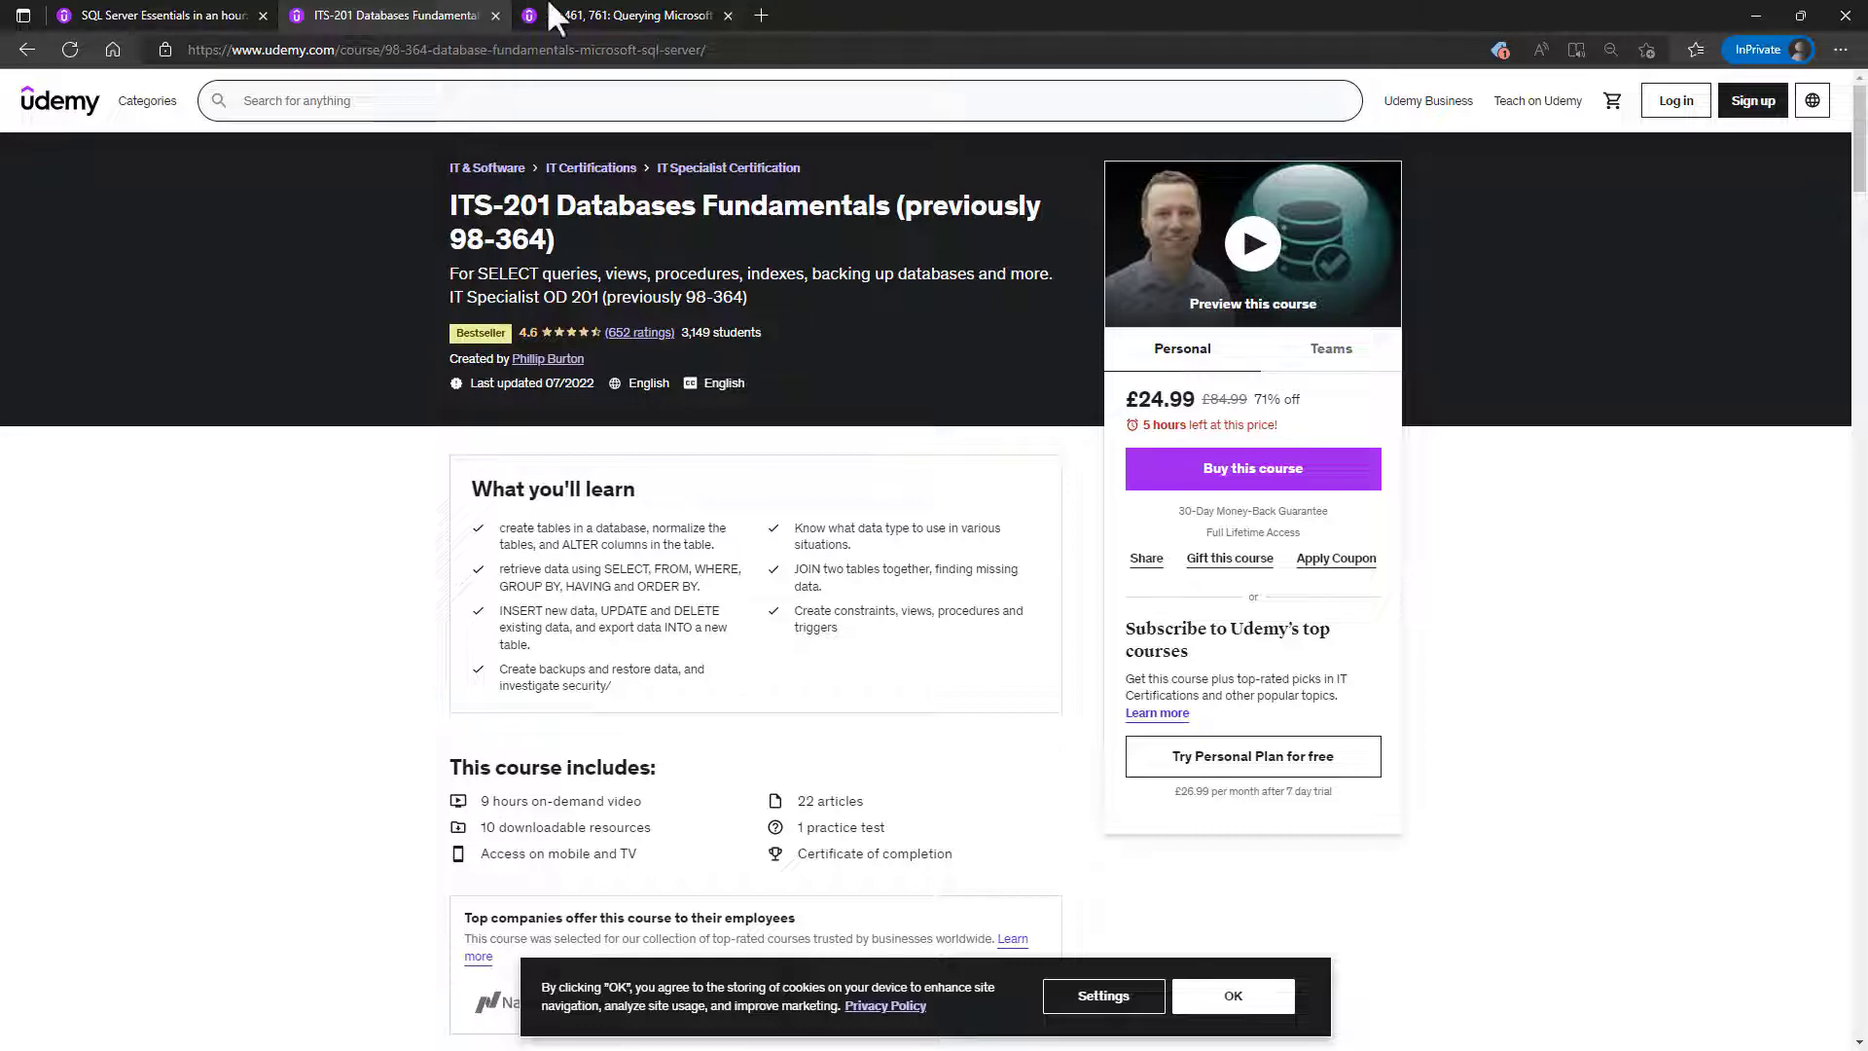
{"action": "left_click", "coordinate": [624, 14]}
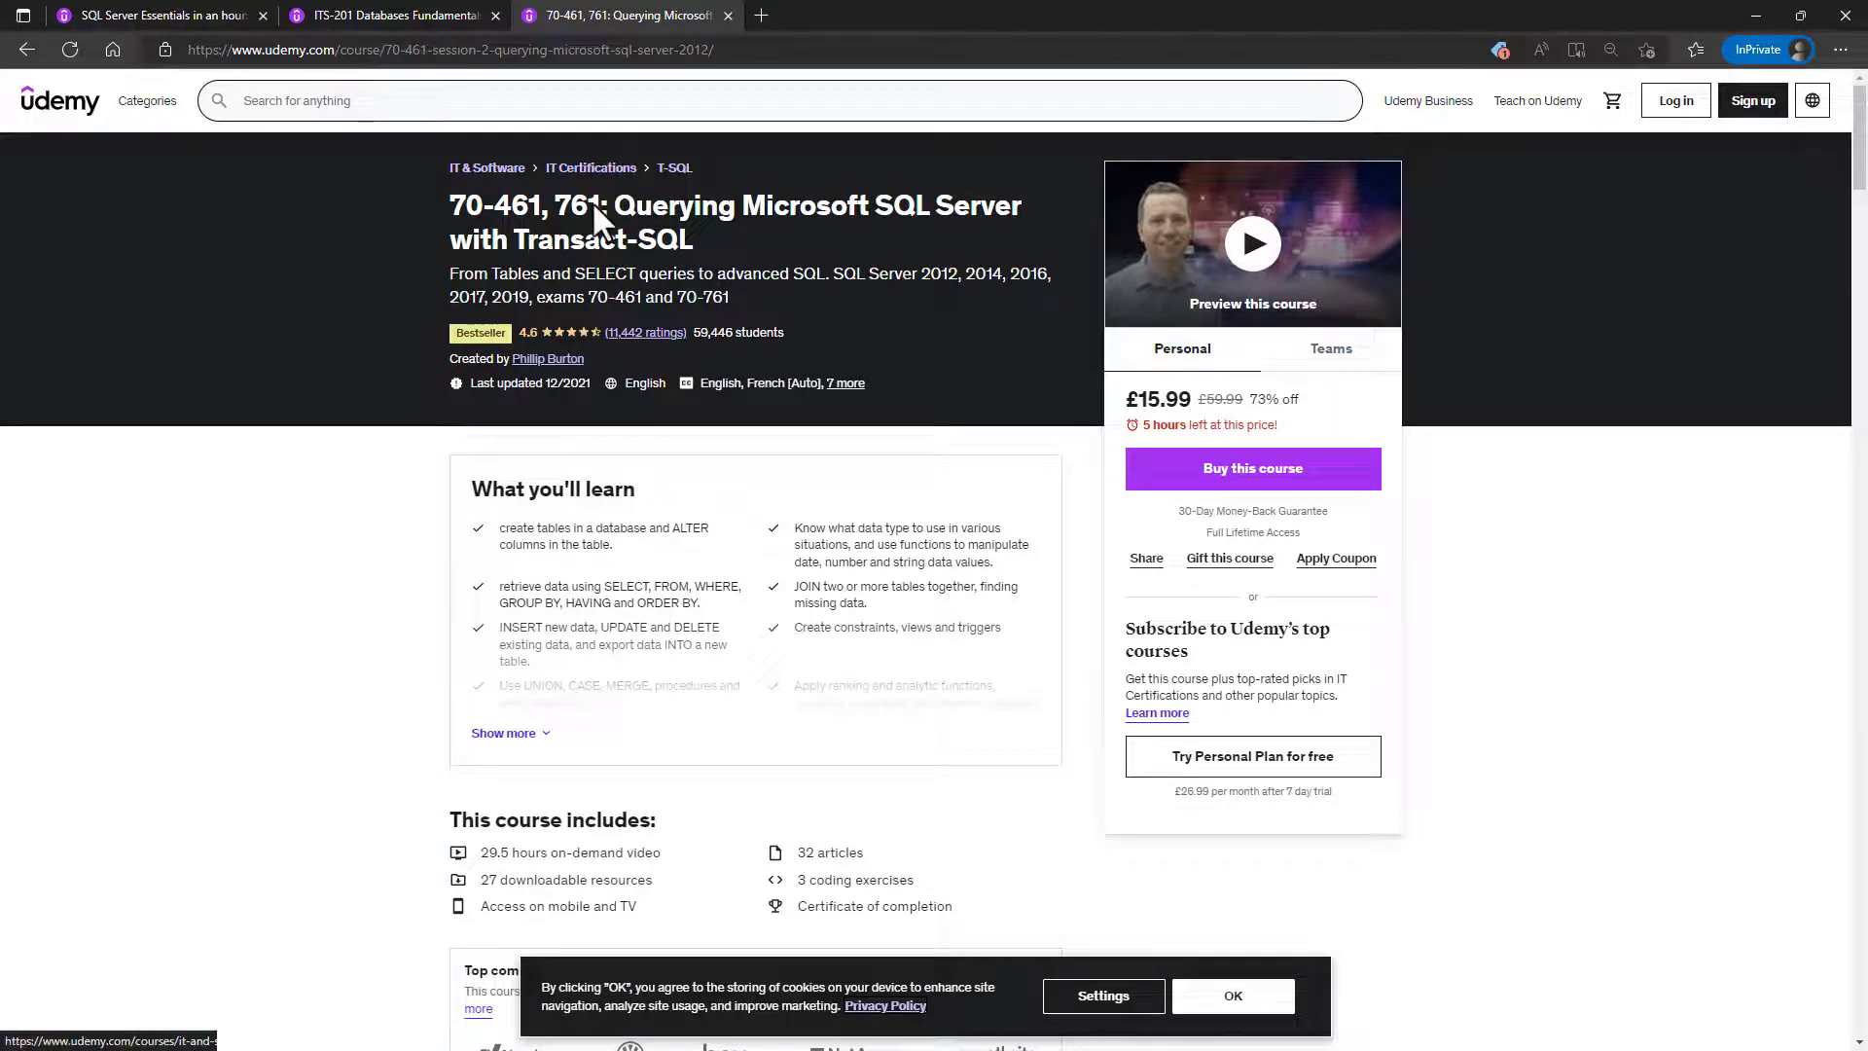
{"action": "left_click", "coordinate": [504, 733]}
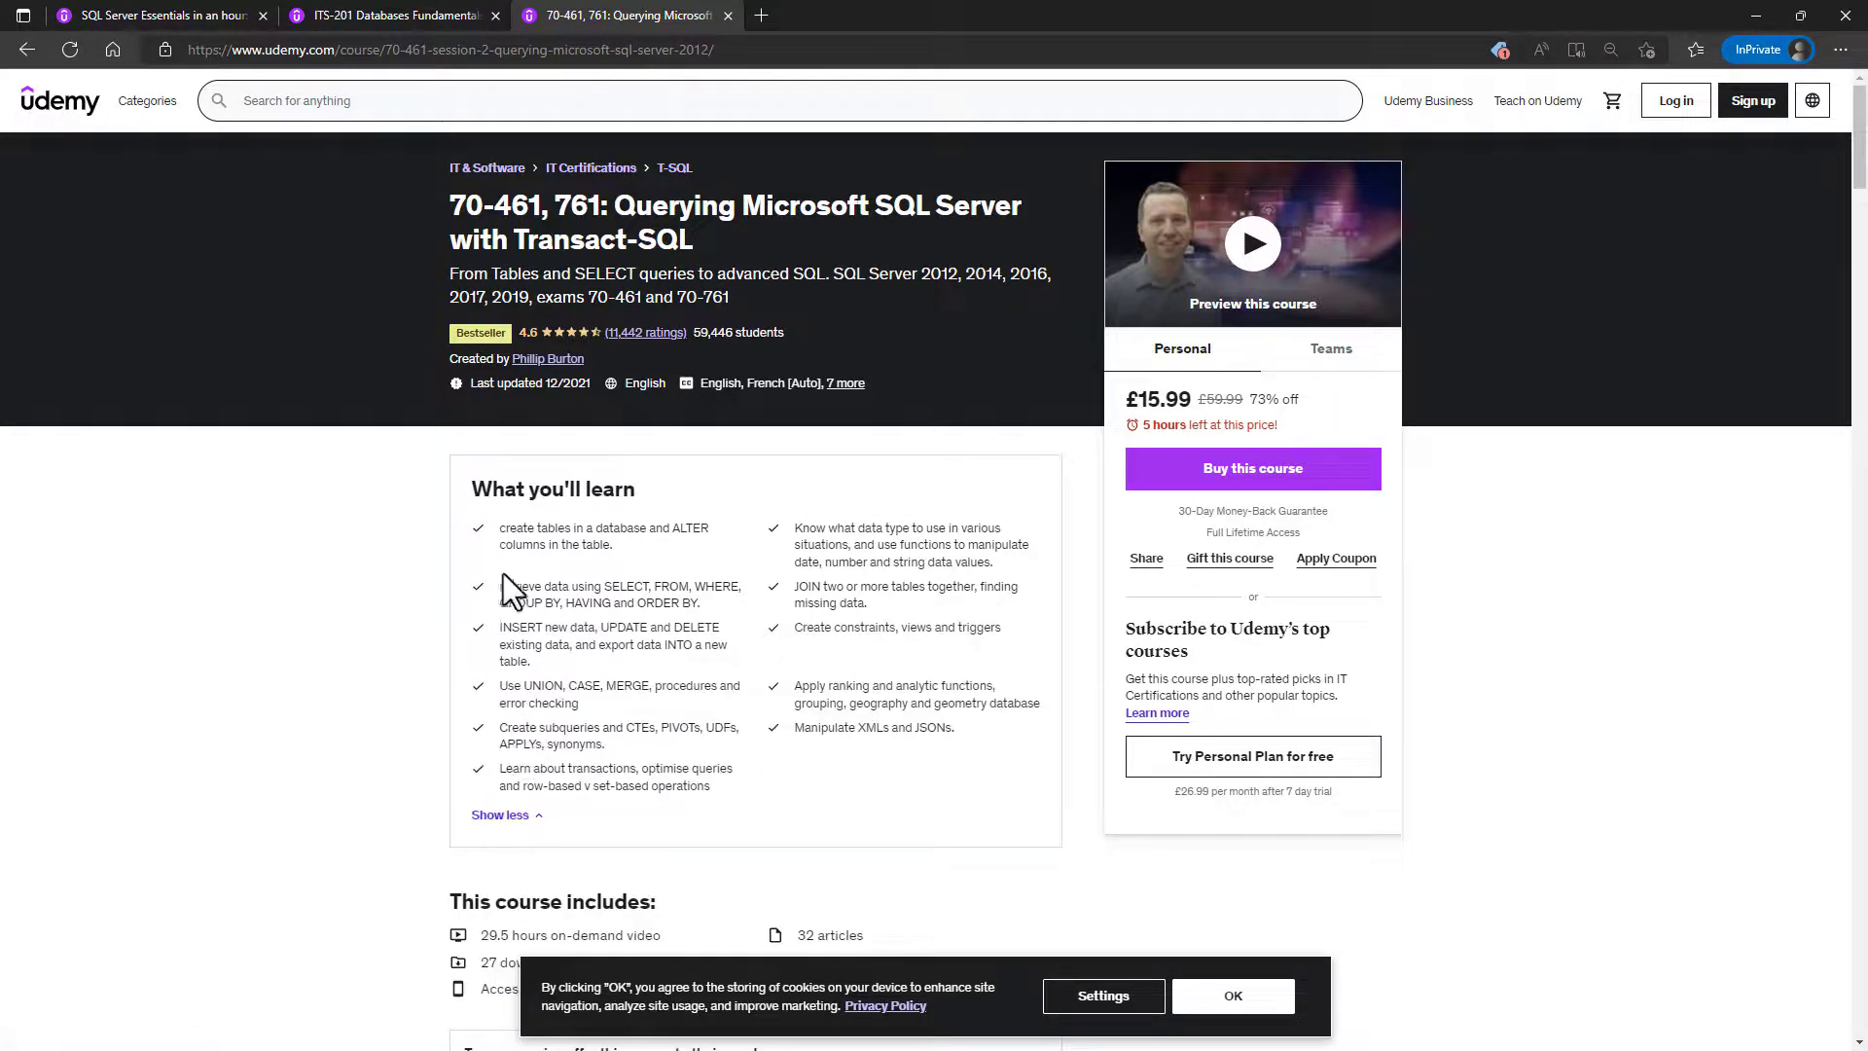
{"action": "mouse_move", "coordinate": [385, 716]}
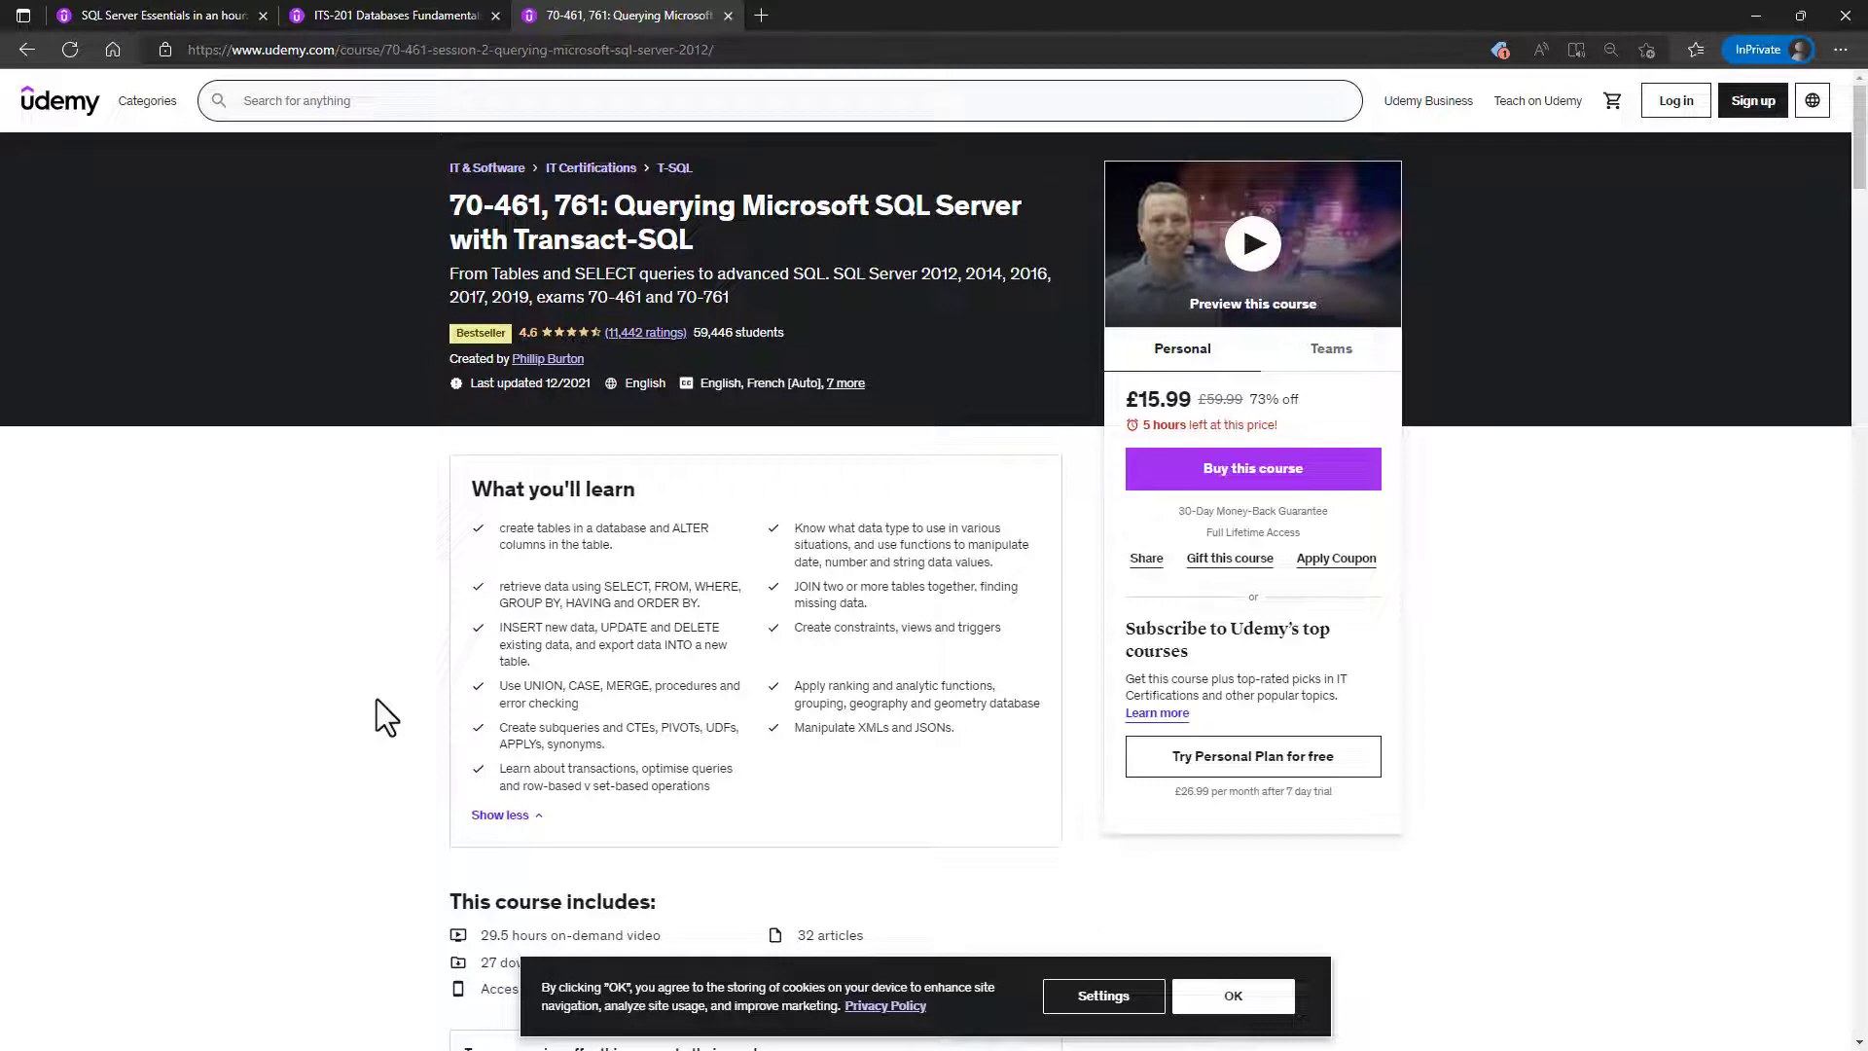